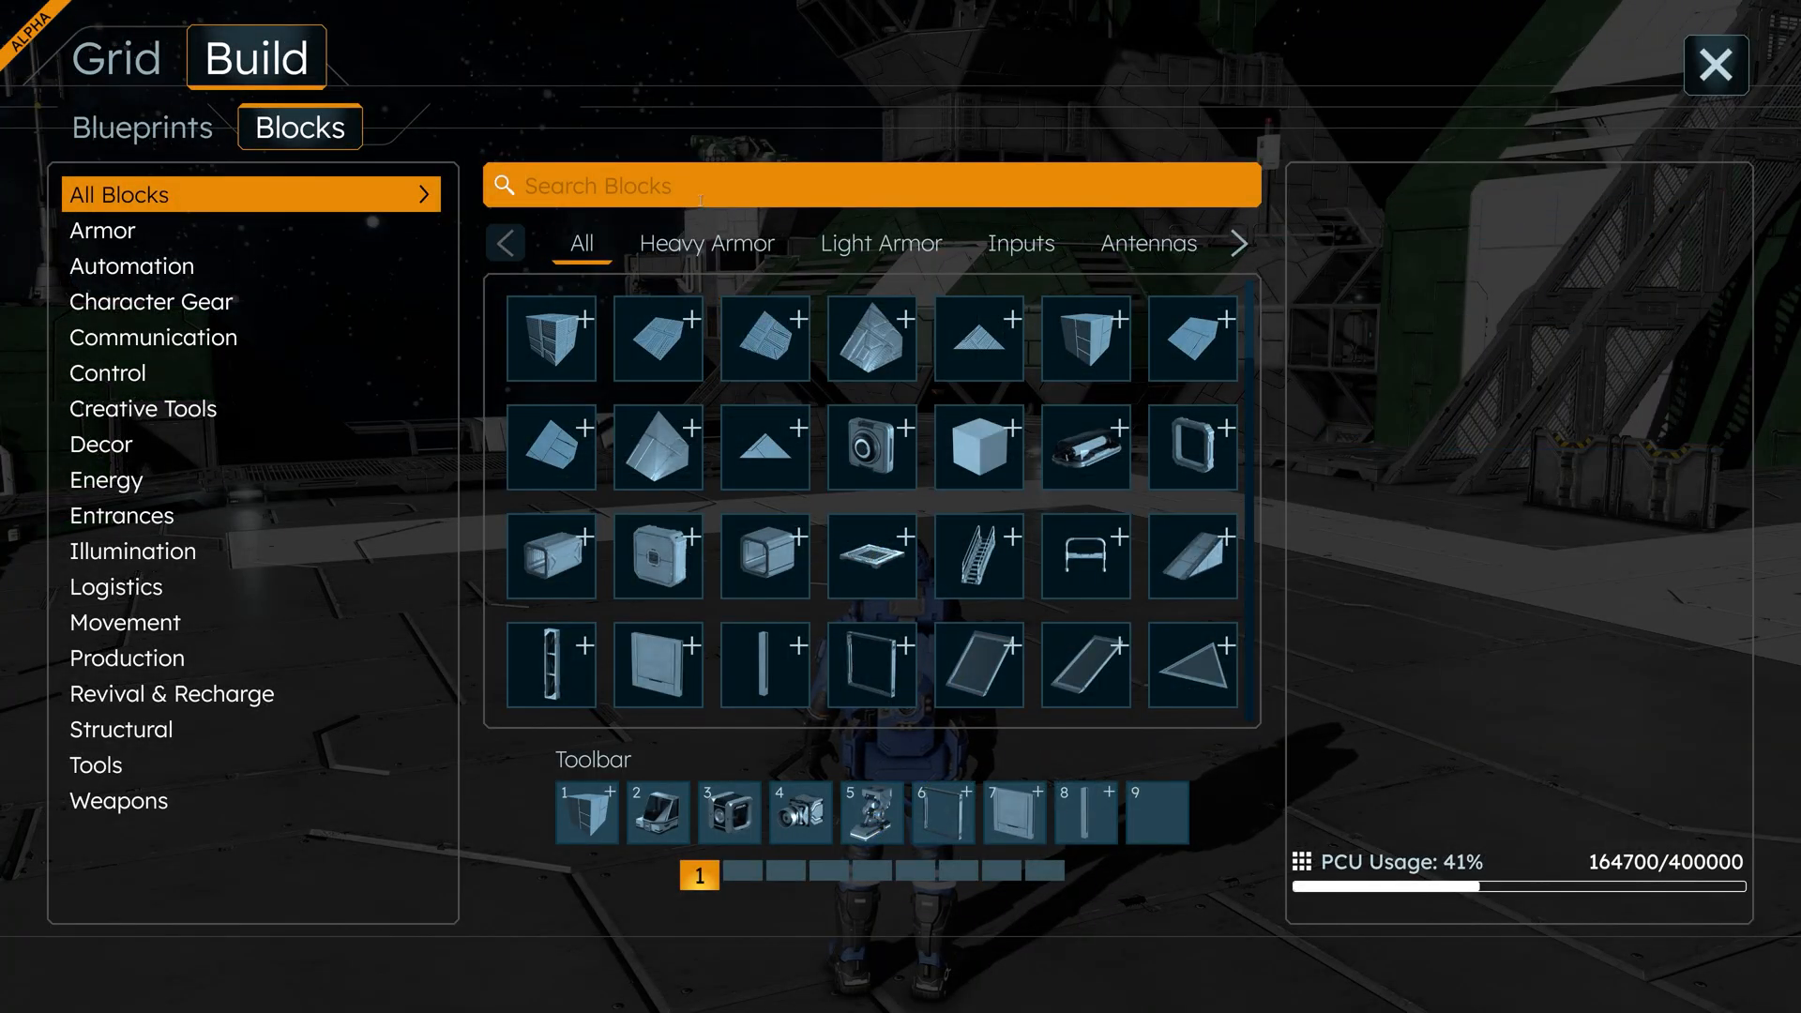
Find the mod block via a 'mod' search, add it to the toolbar and place the Half Slope Corner.
text(mod)
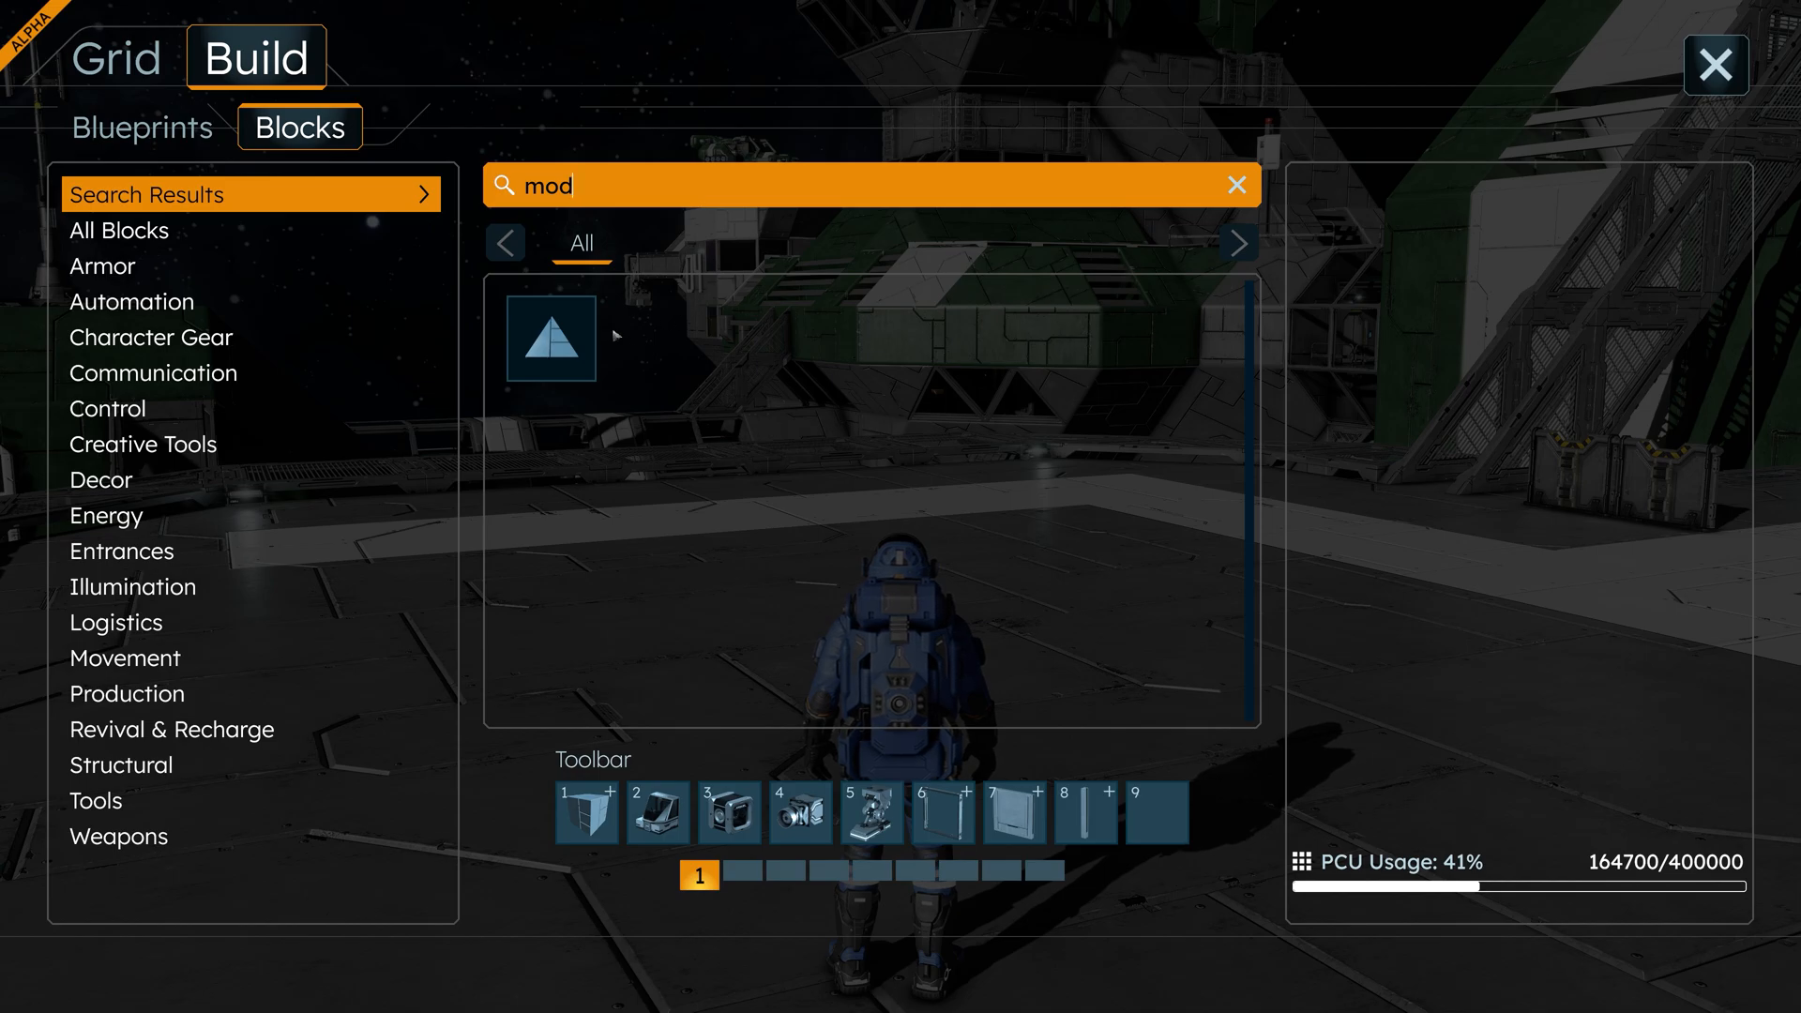
click(549, 339)
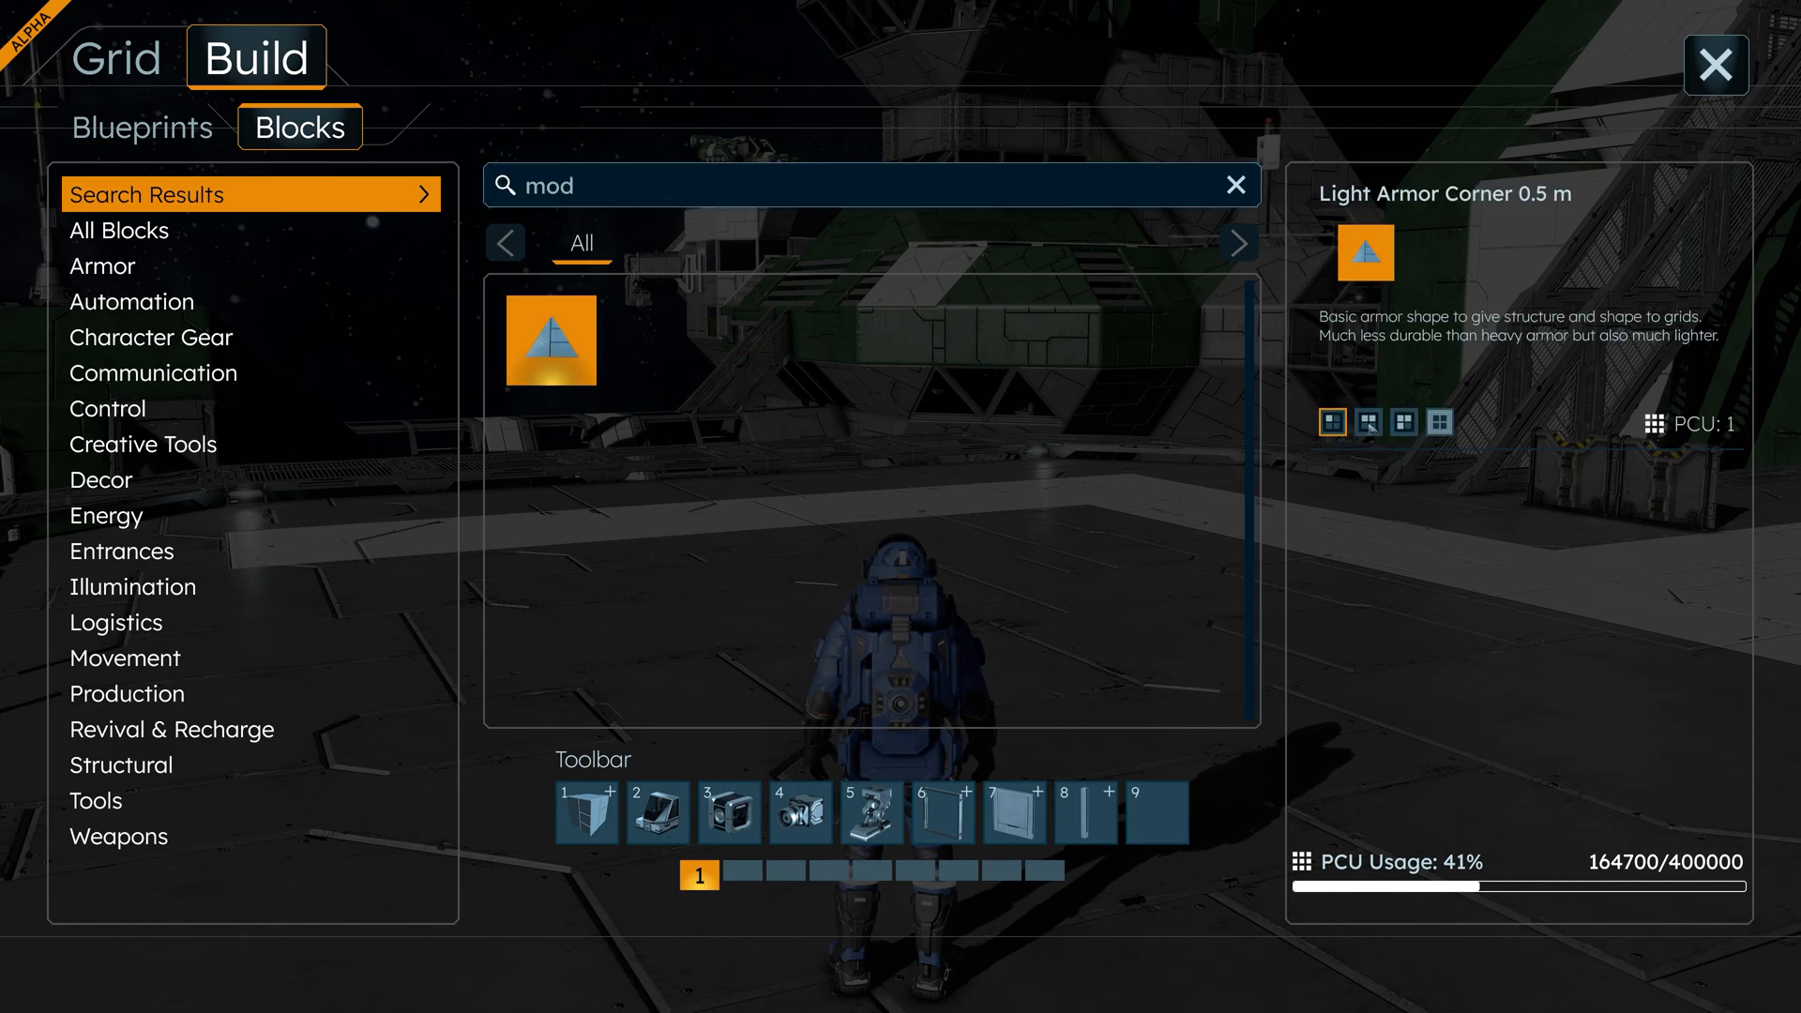
click(1367, 423)
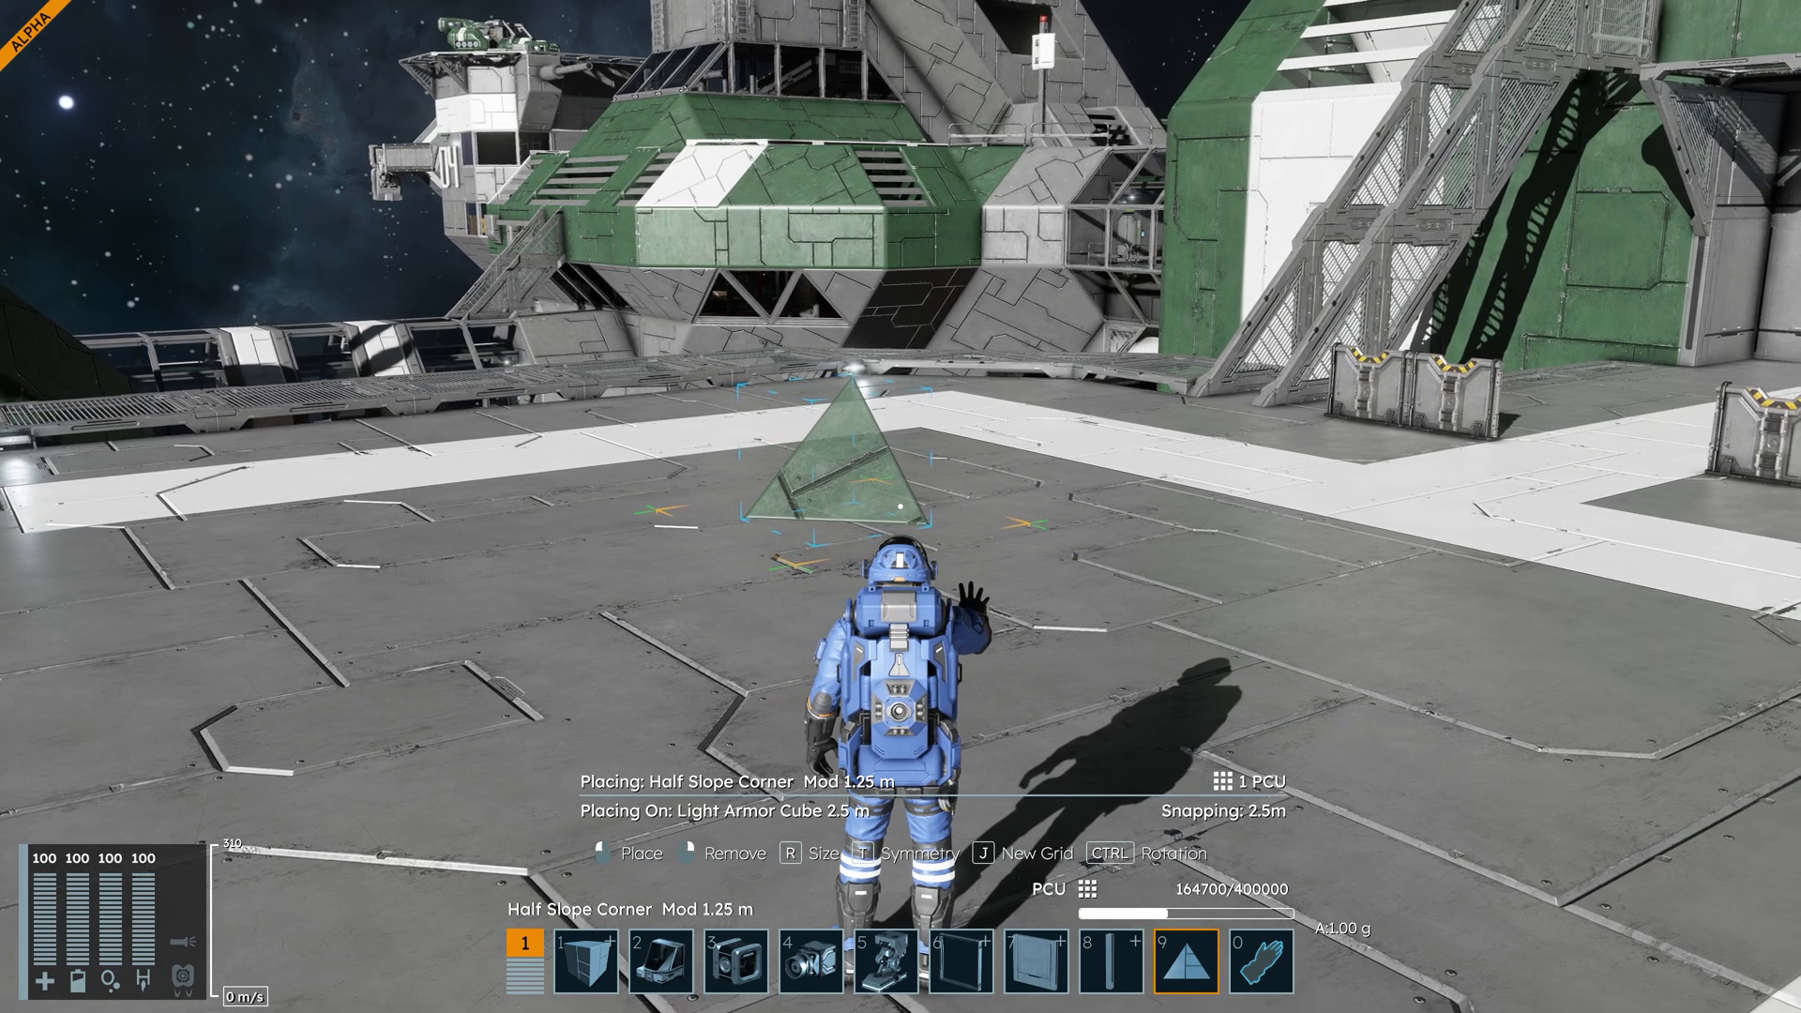
click(839, 460)
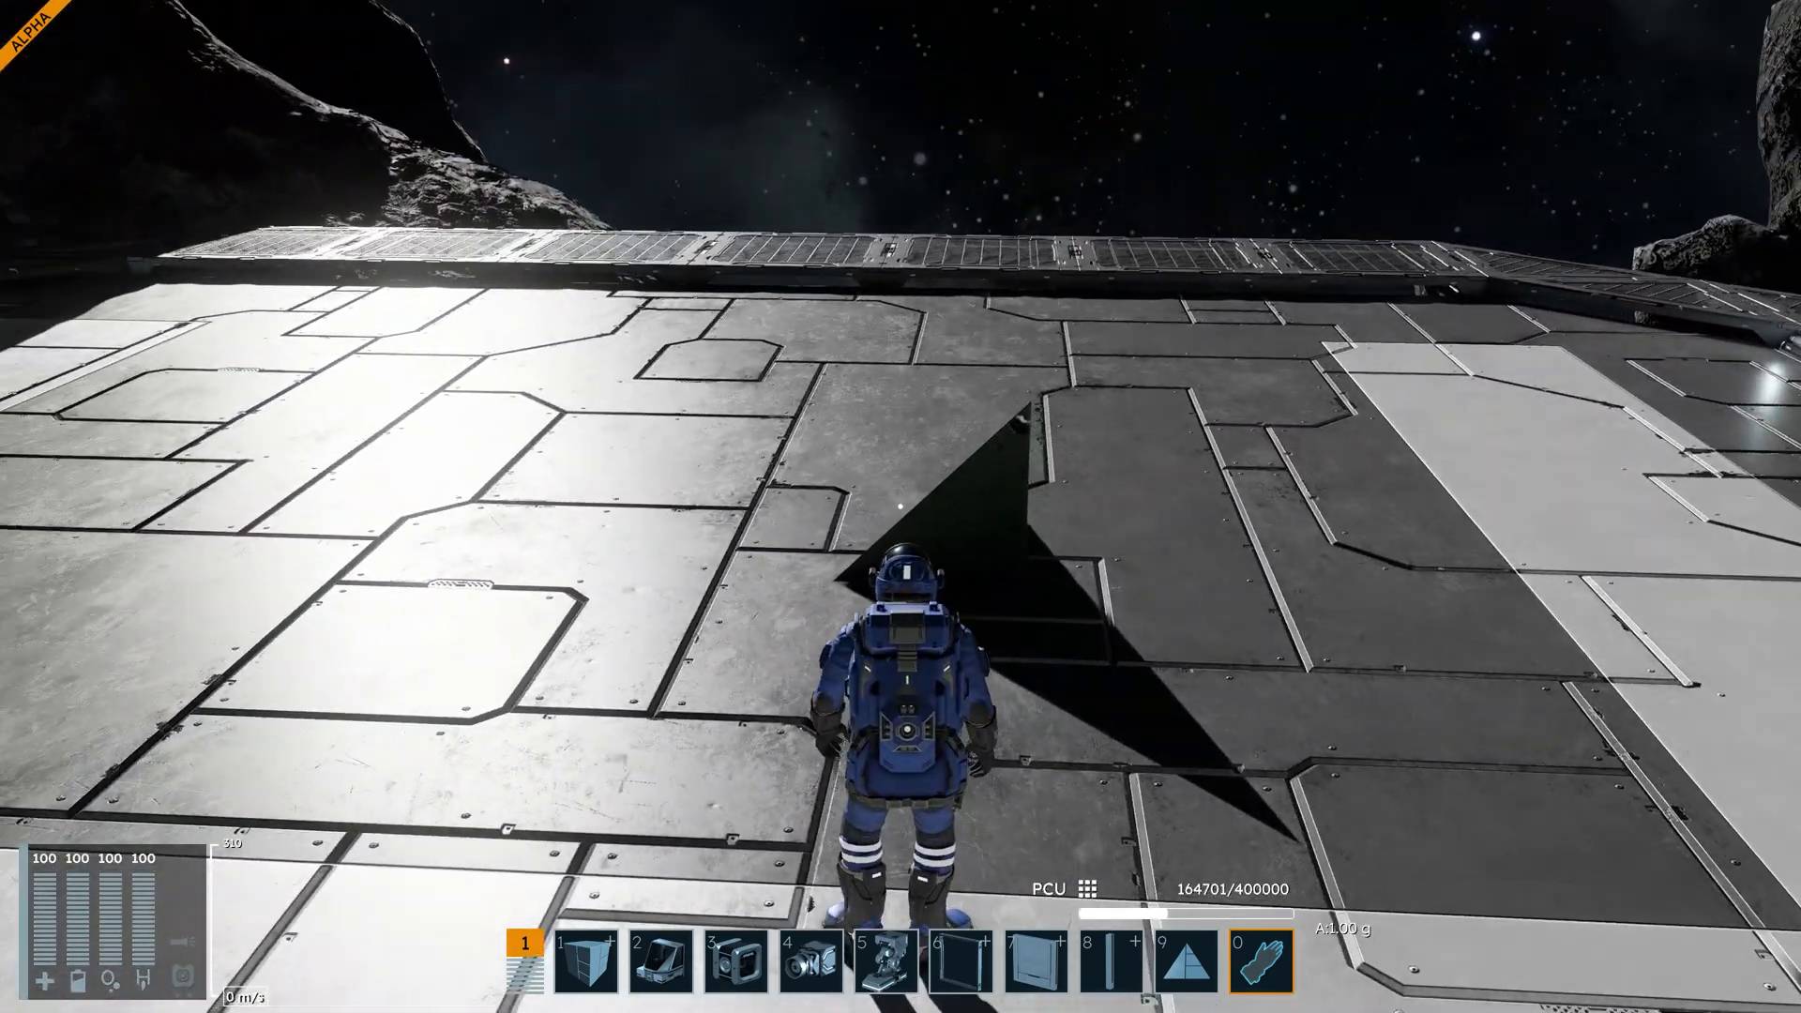
mouse_move(900, 507)
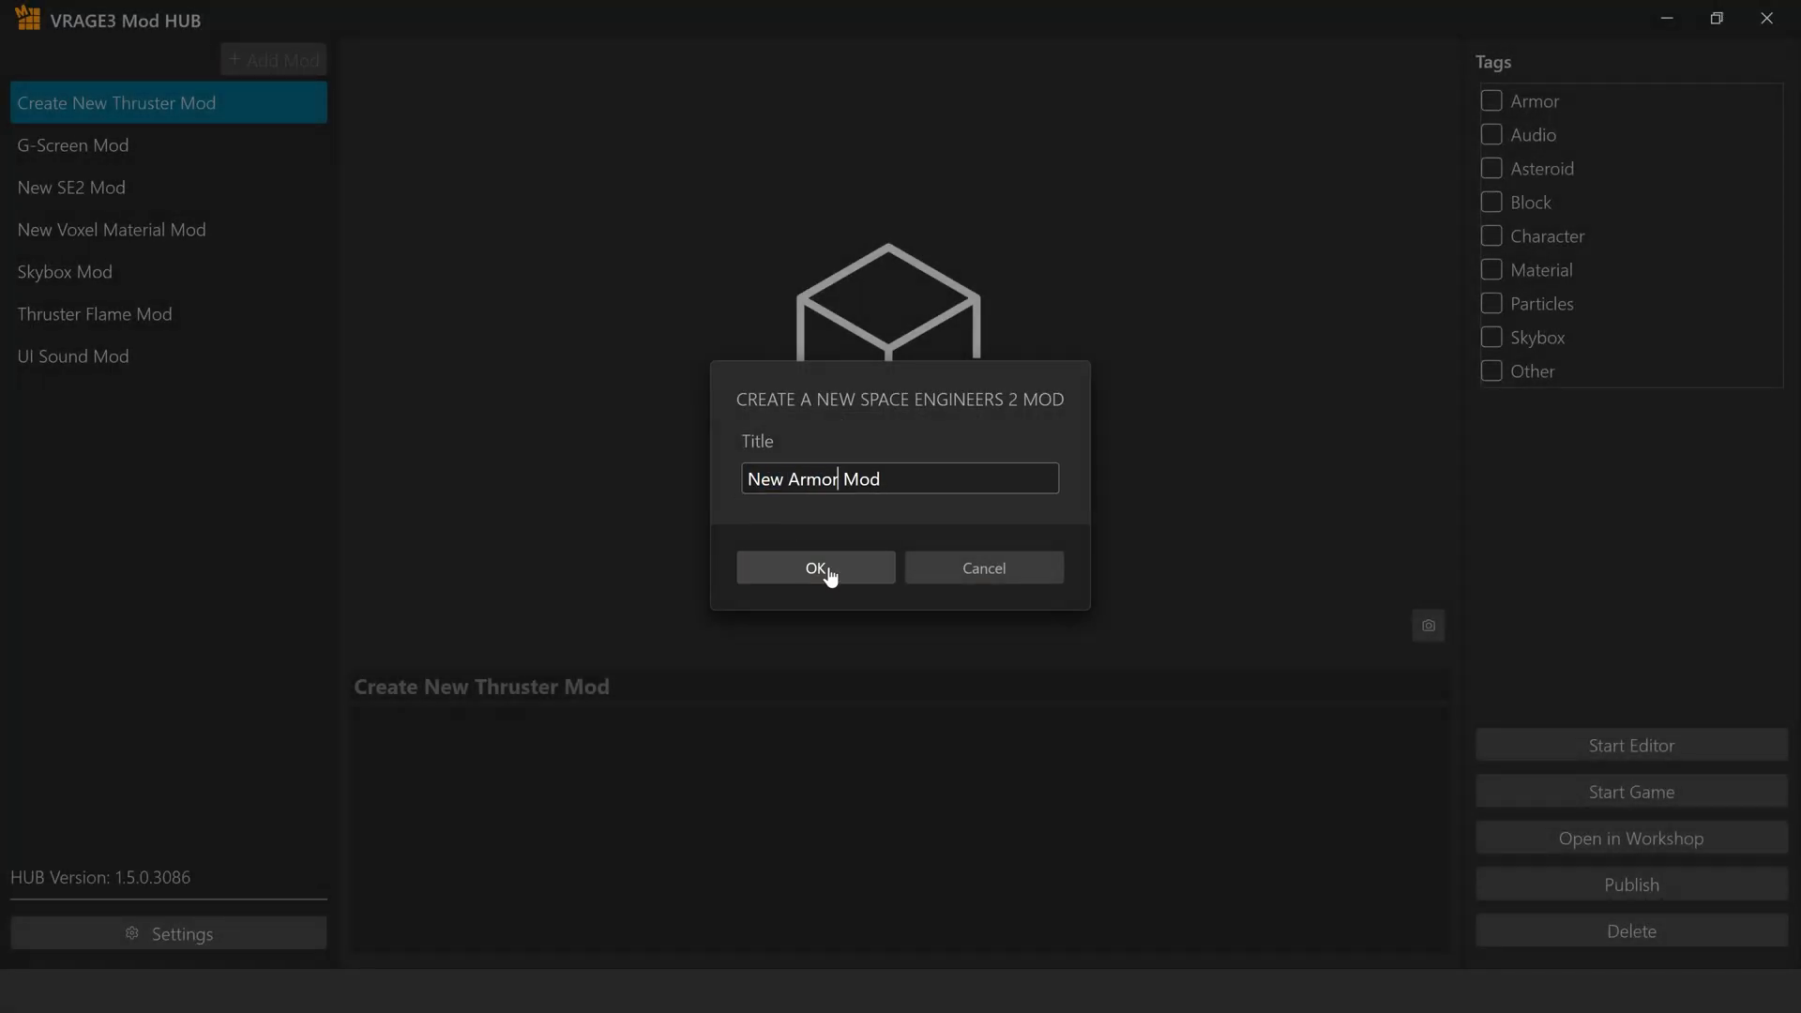
Create a new mod named New Armor Mod from the Mod HUB.
click(814, 566)
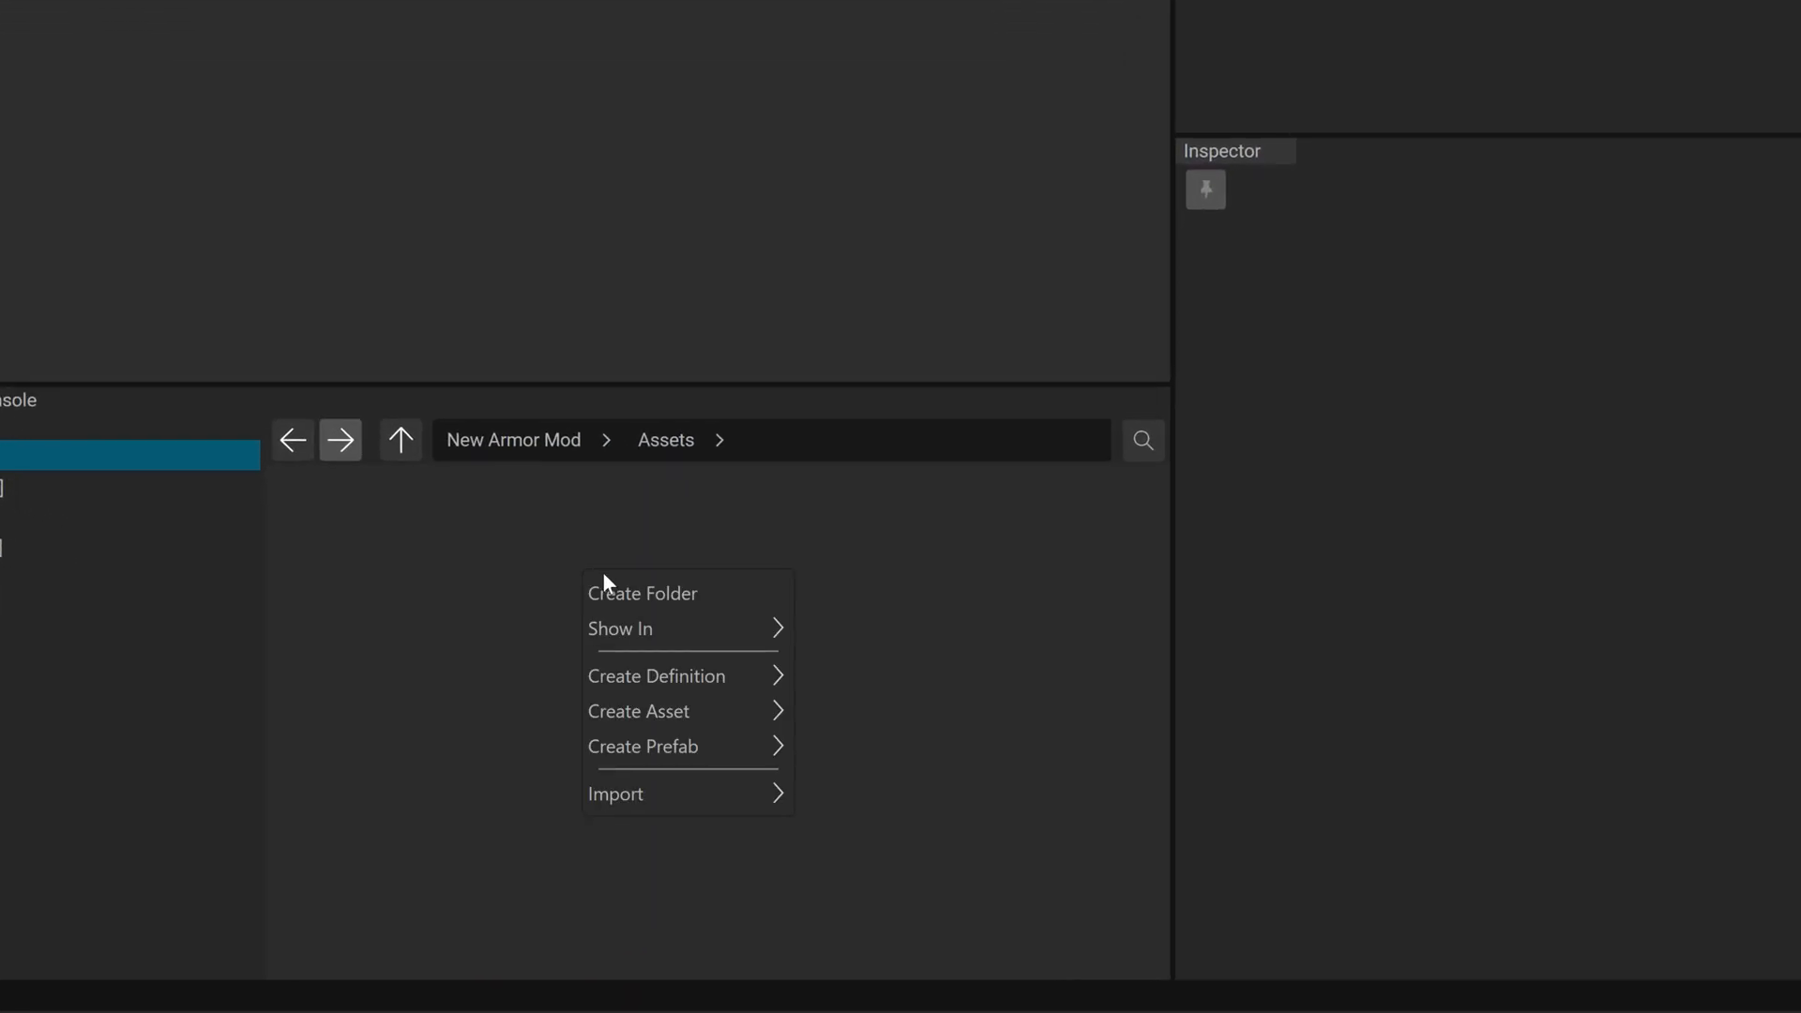
Create a folder named Armor Mod under Assets.
click(644, 592)
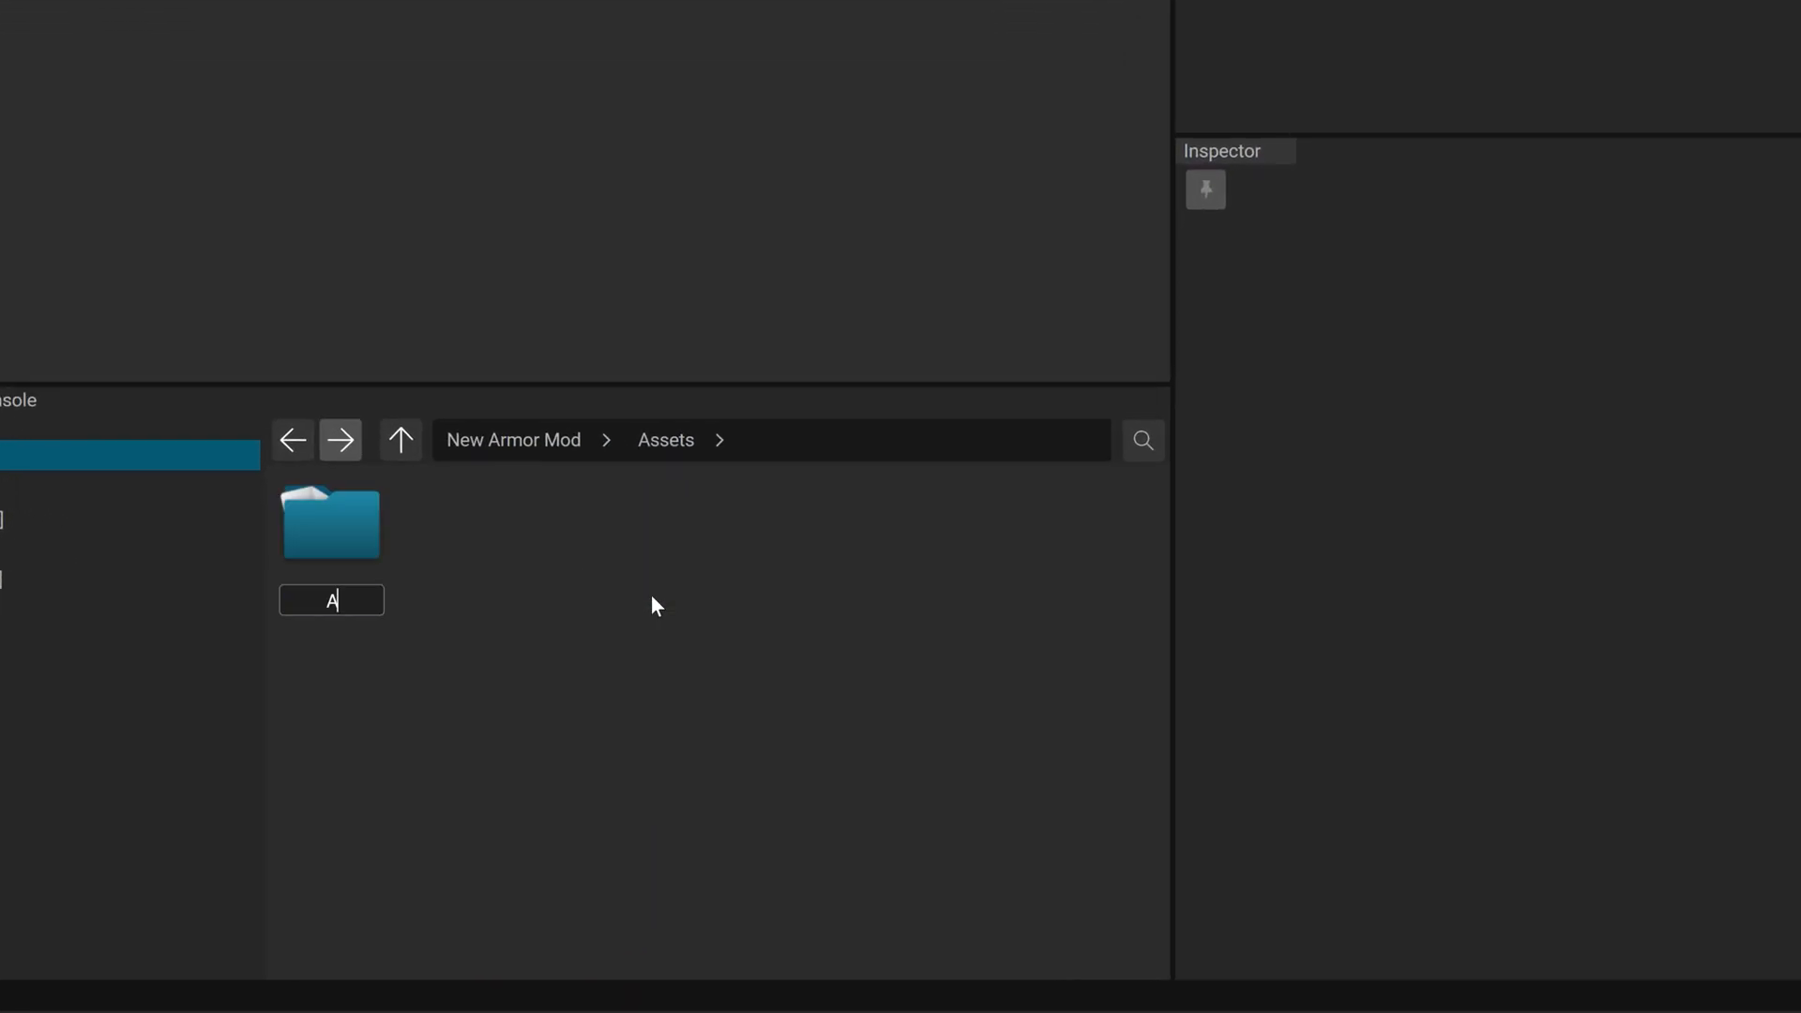
text(rmor Mod)
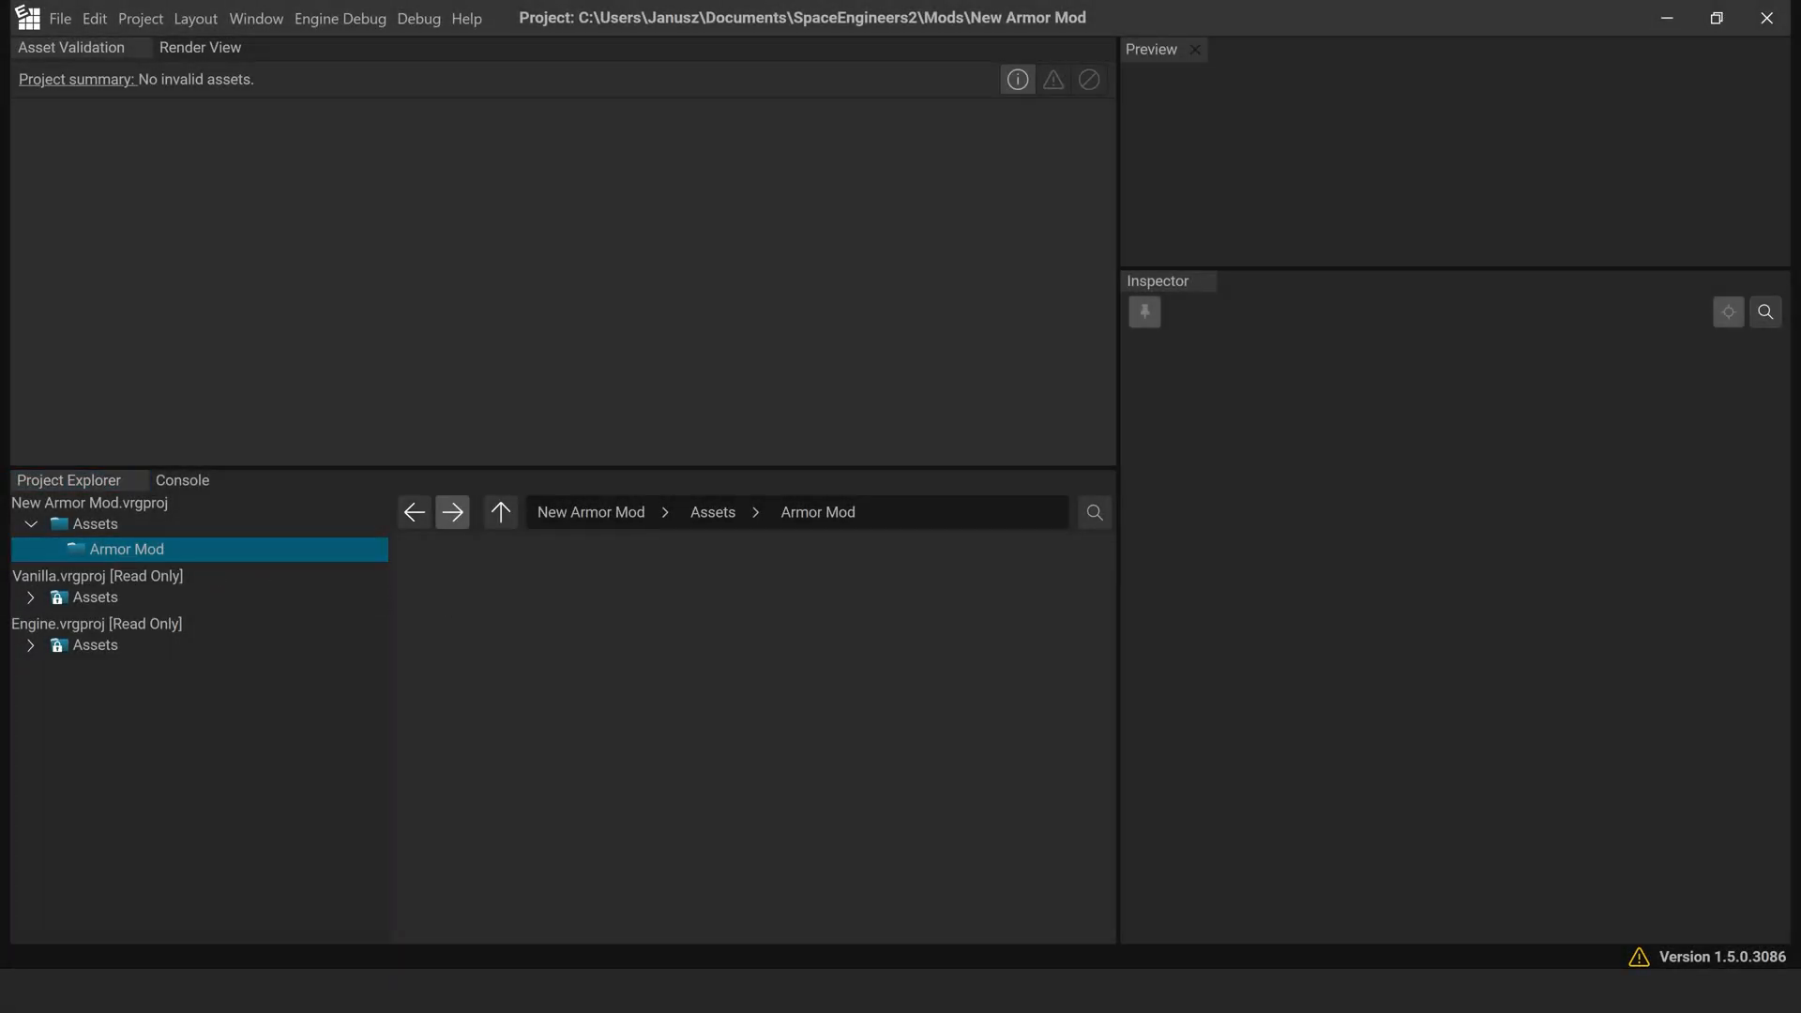
mouse_move(753, 707)
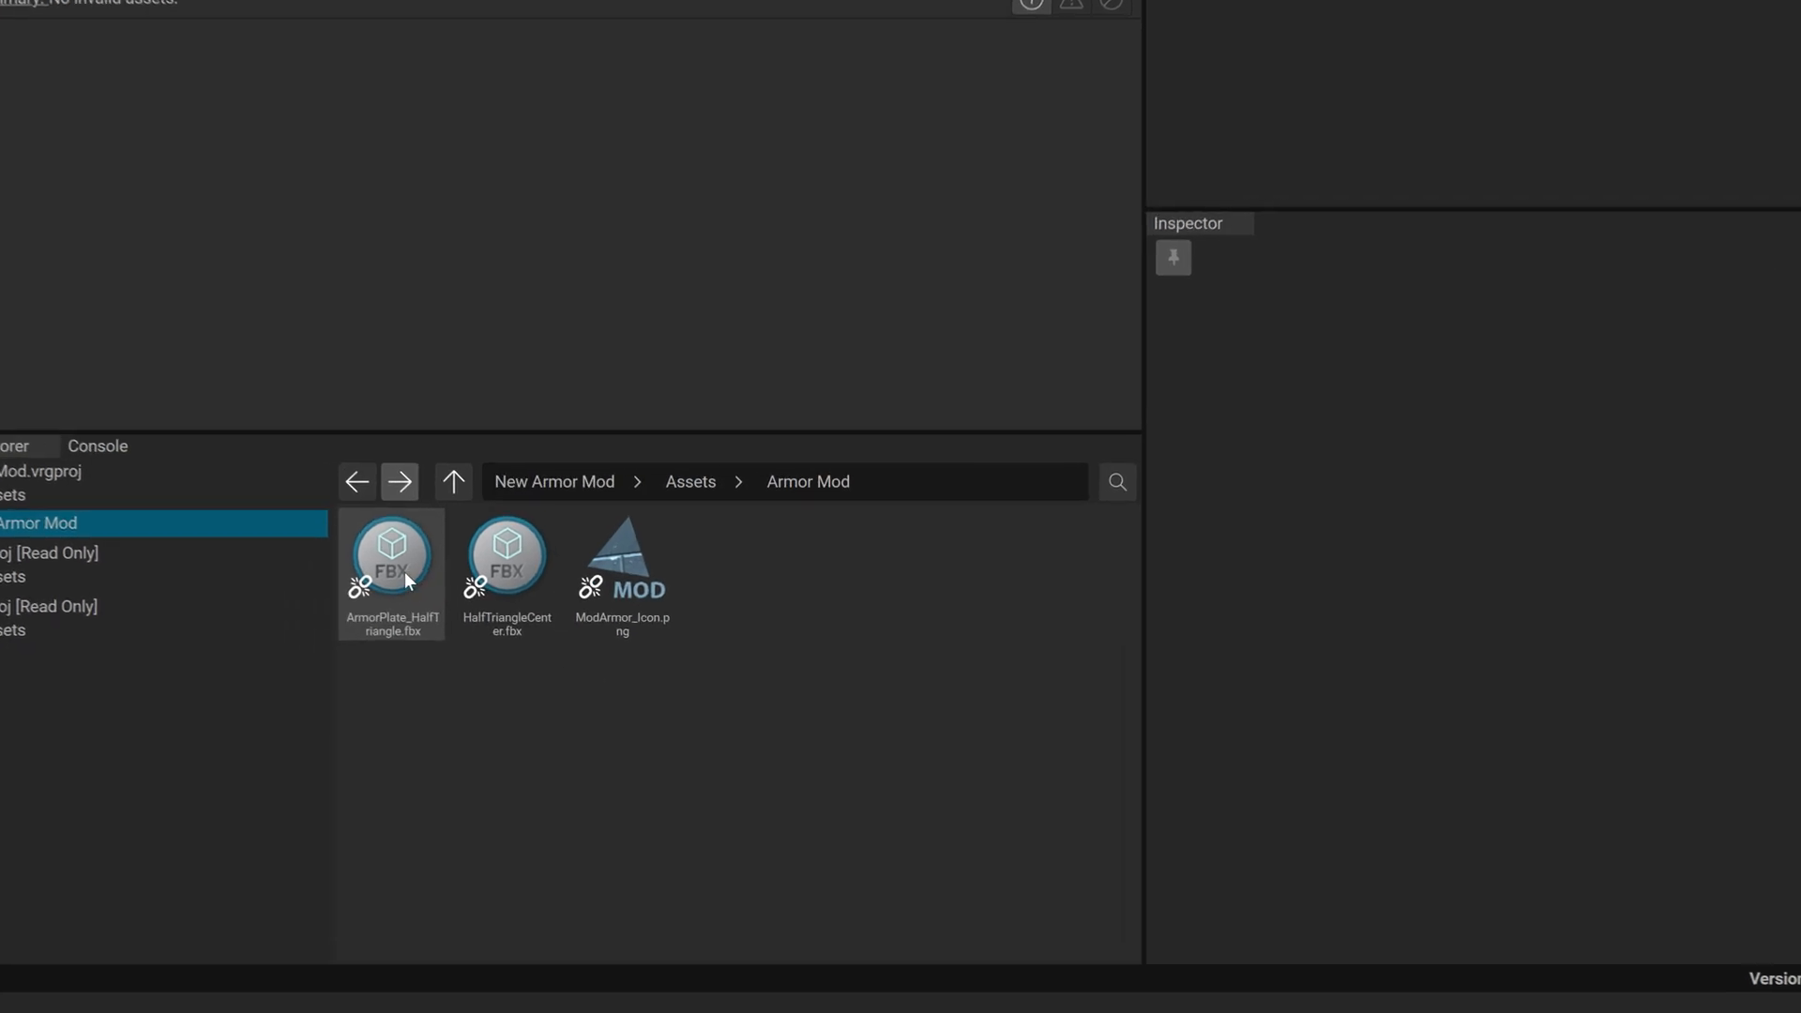
Create armor side ArmorPlate_HalfTriangle_250 from ArmorPlate_HalfTriangle.fbx with scale 10.
right_click(392, 555)
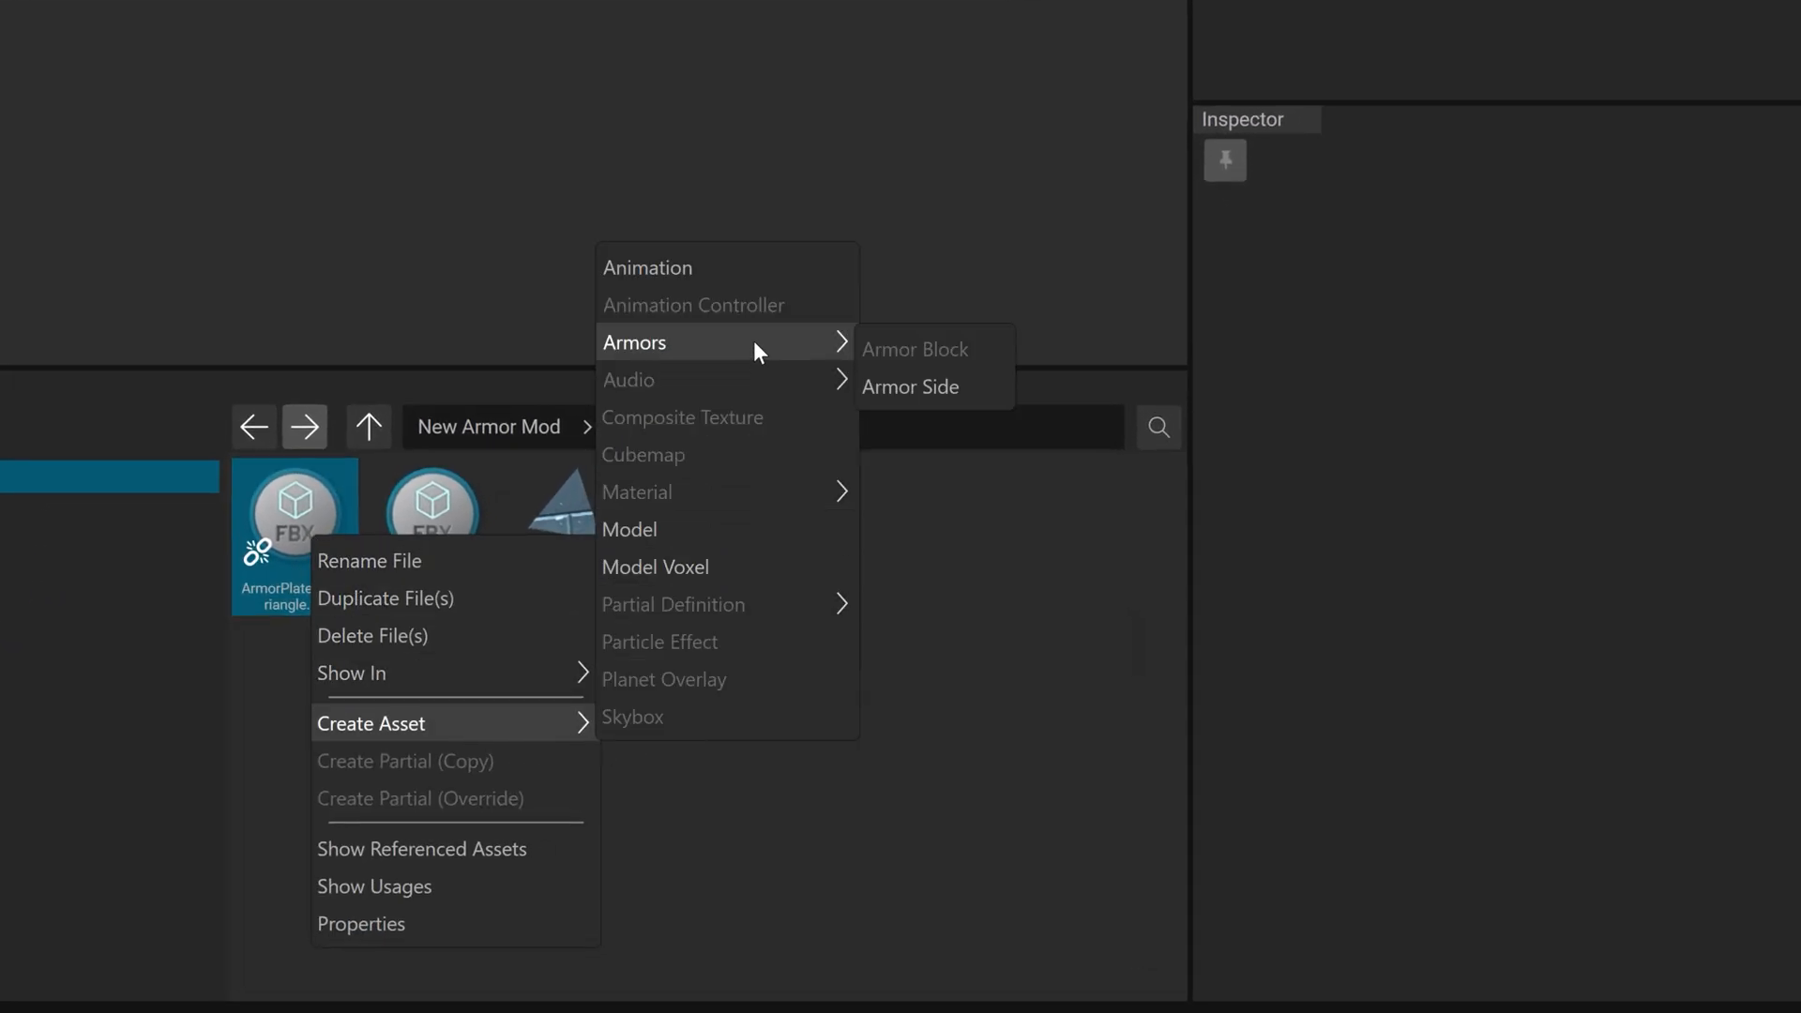
click(911, 387)
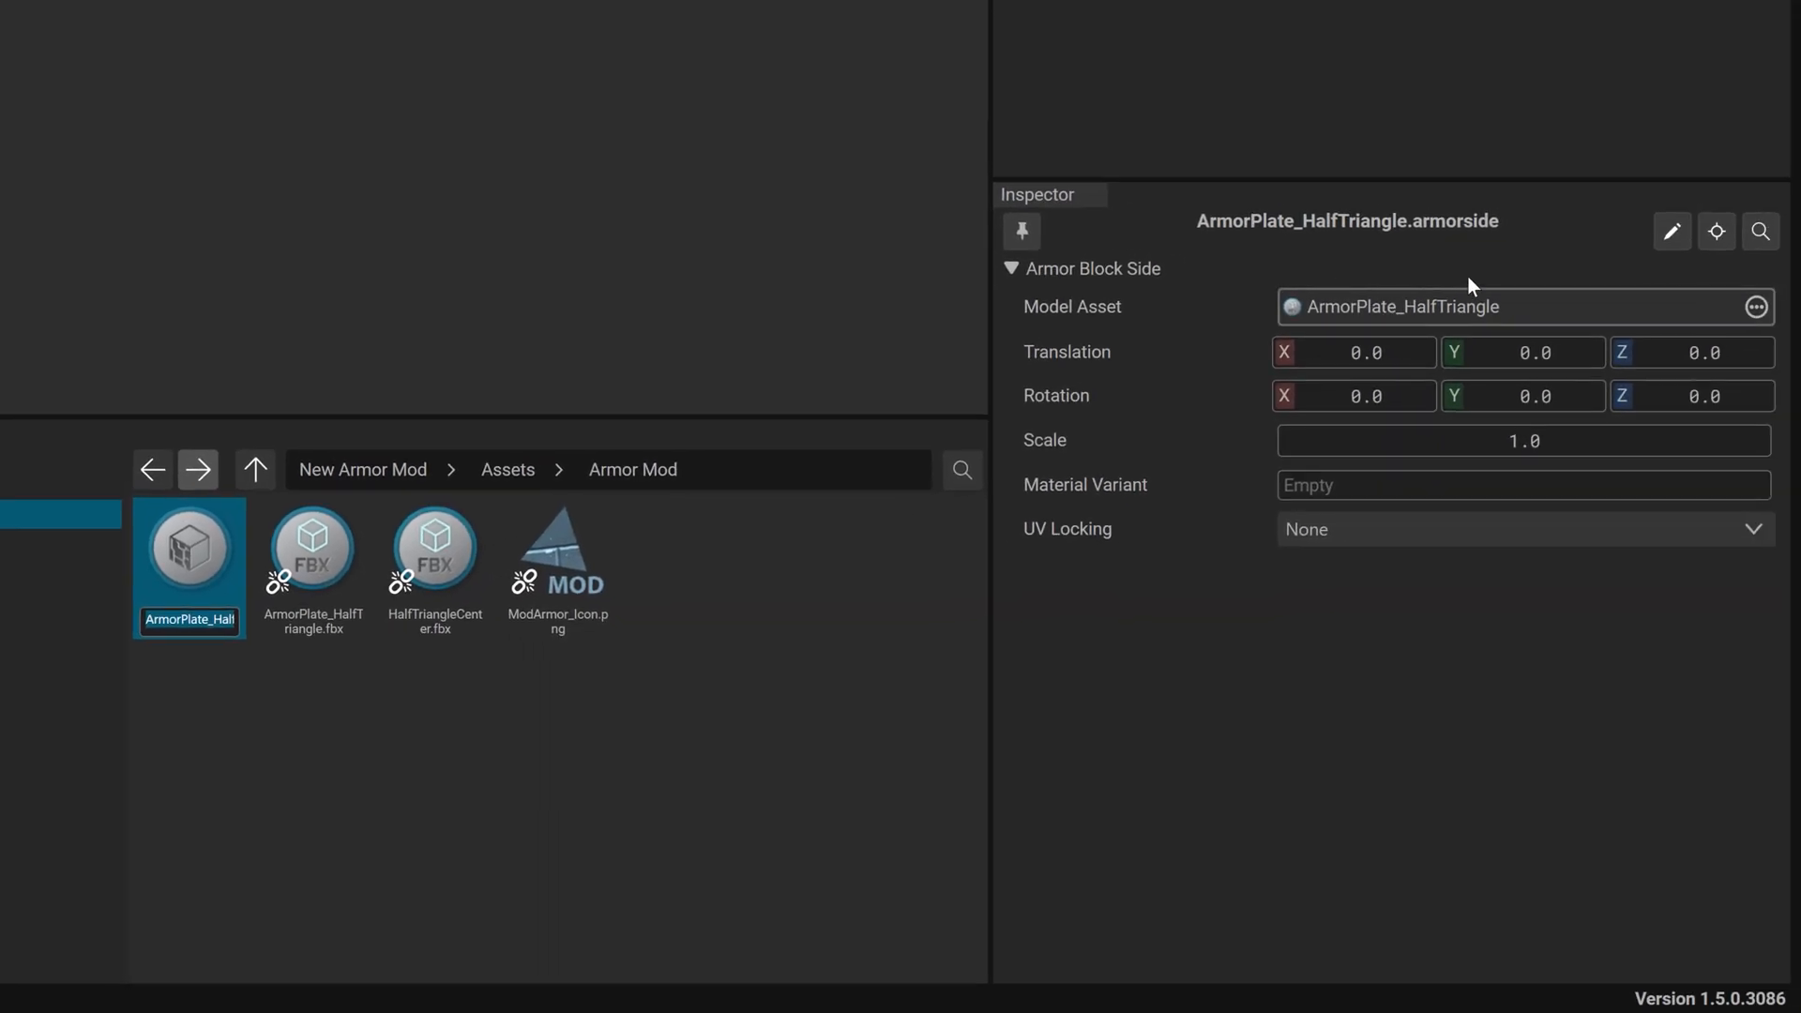
mouse_move(1672, 232)
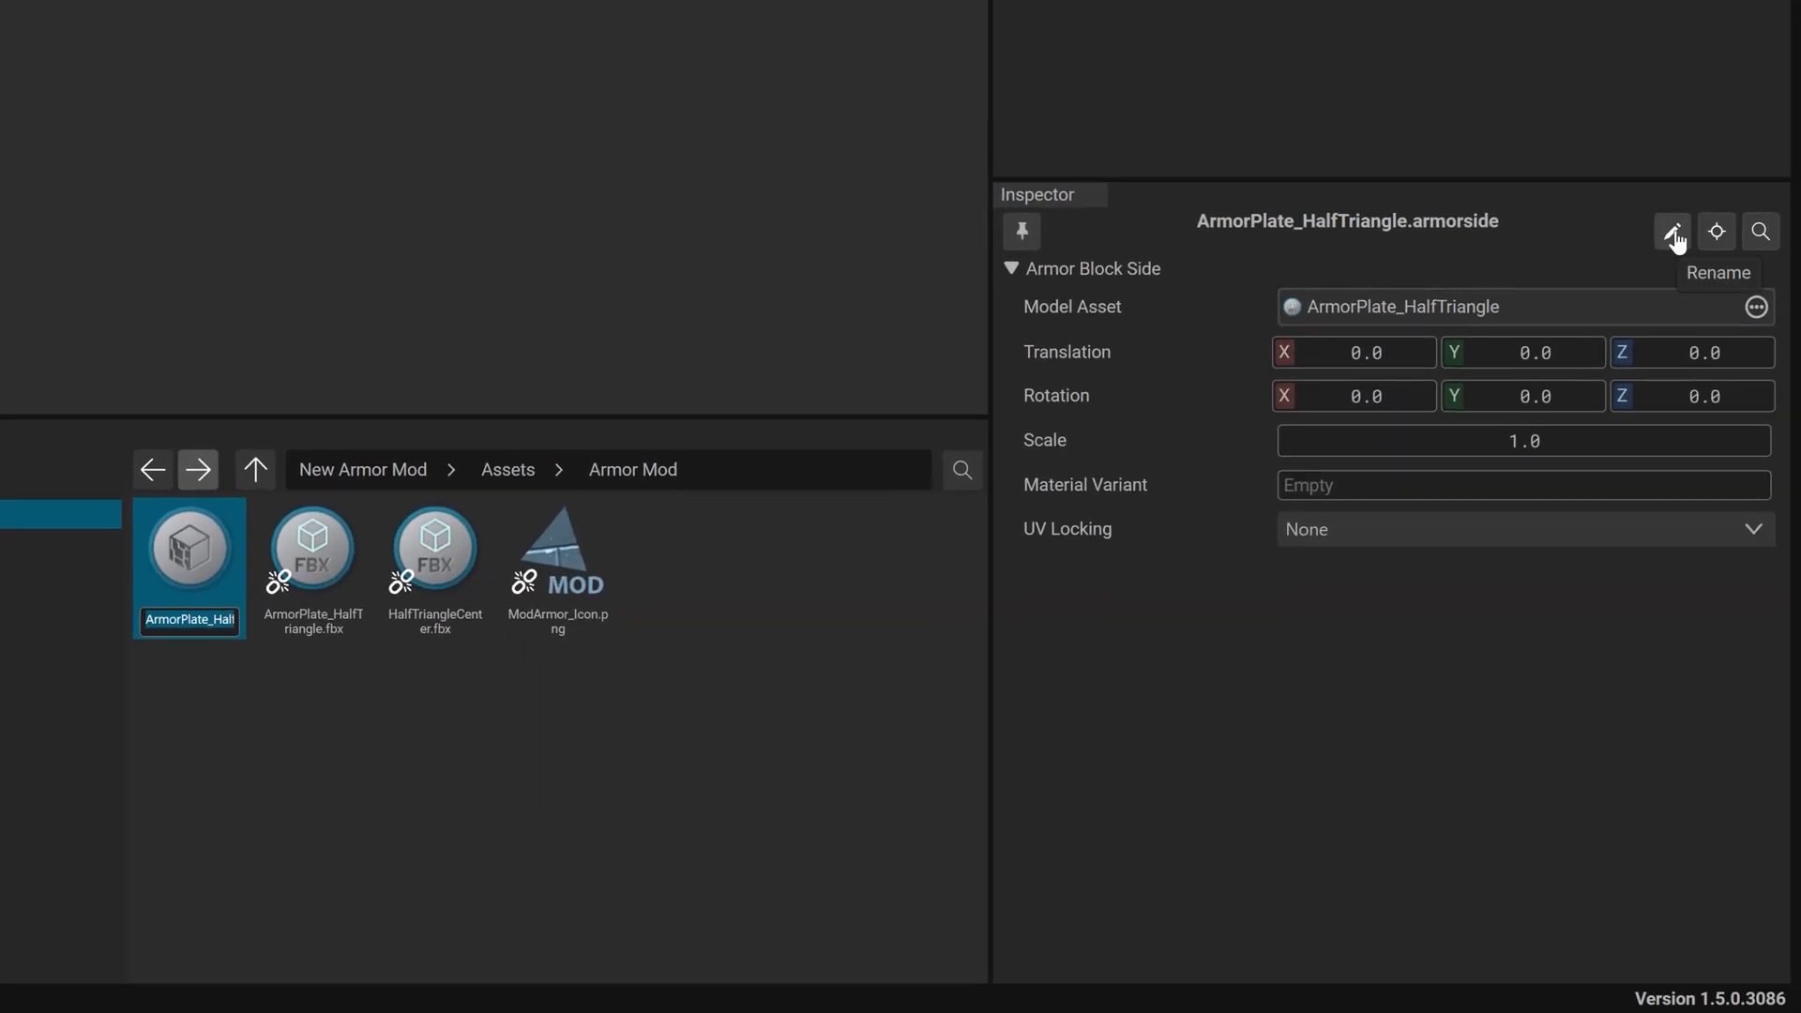
click(1671, 230)
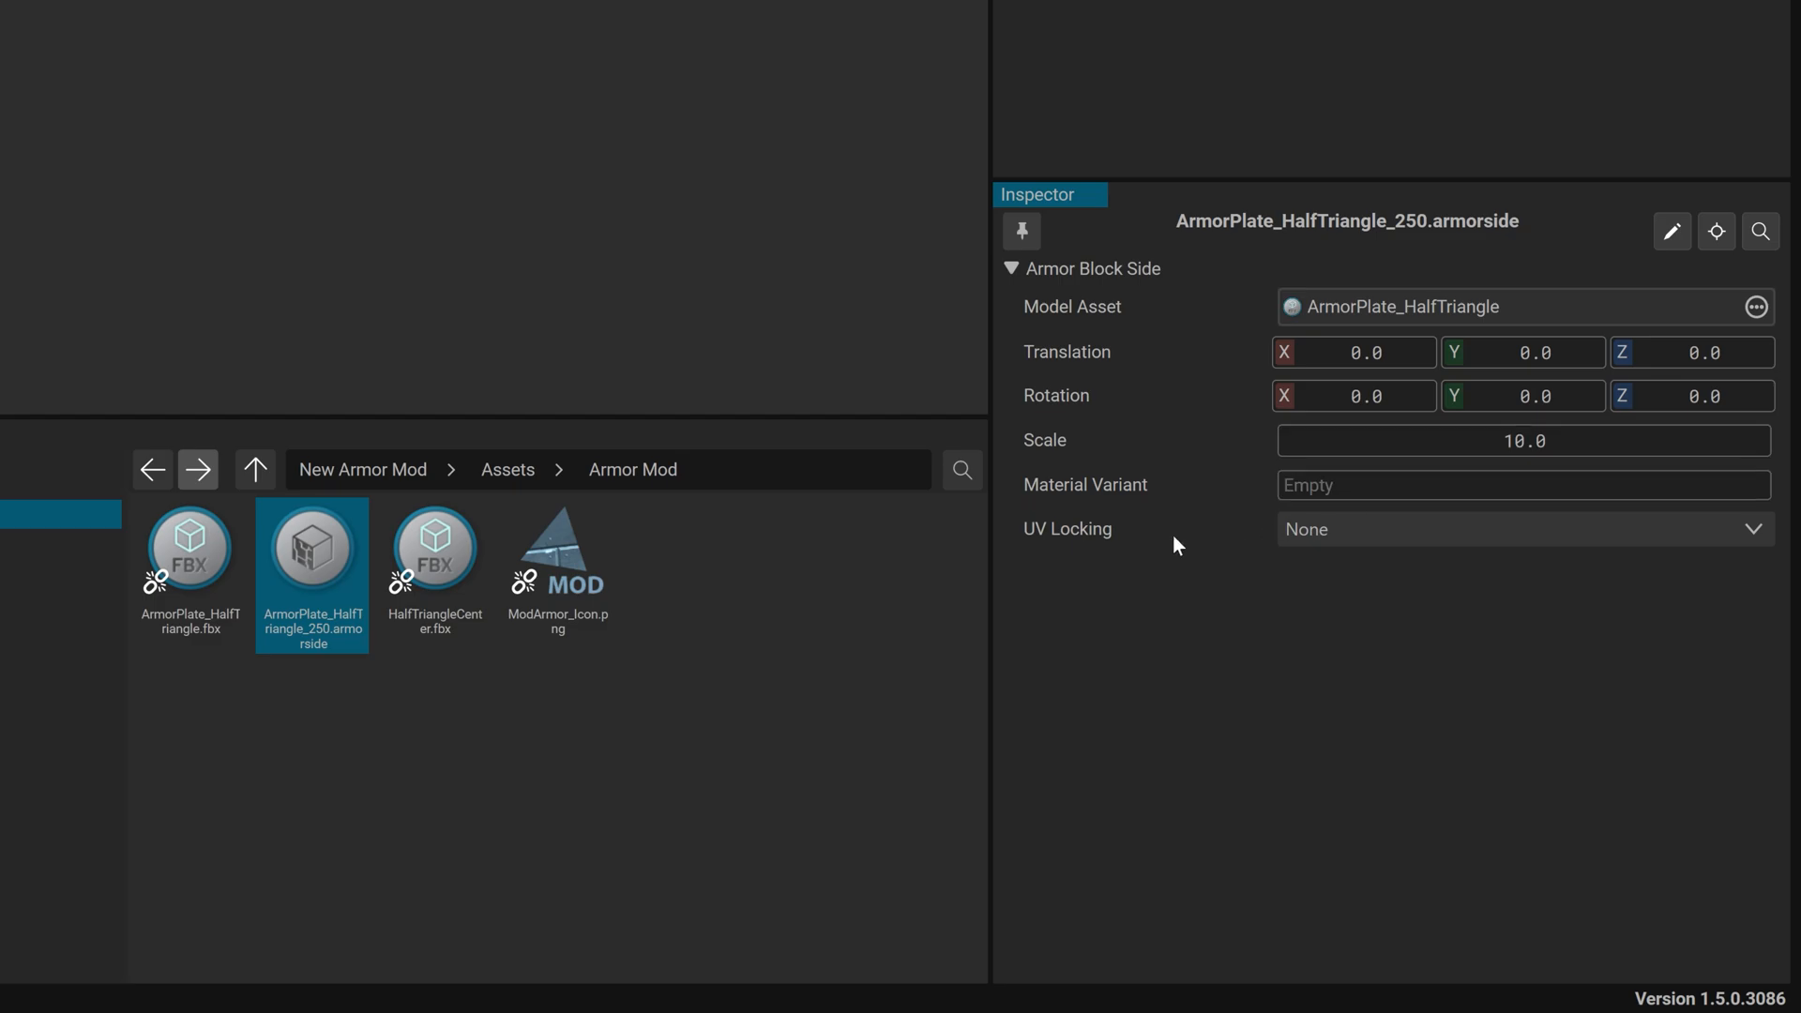
click(433, 547)
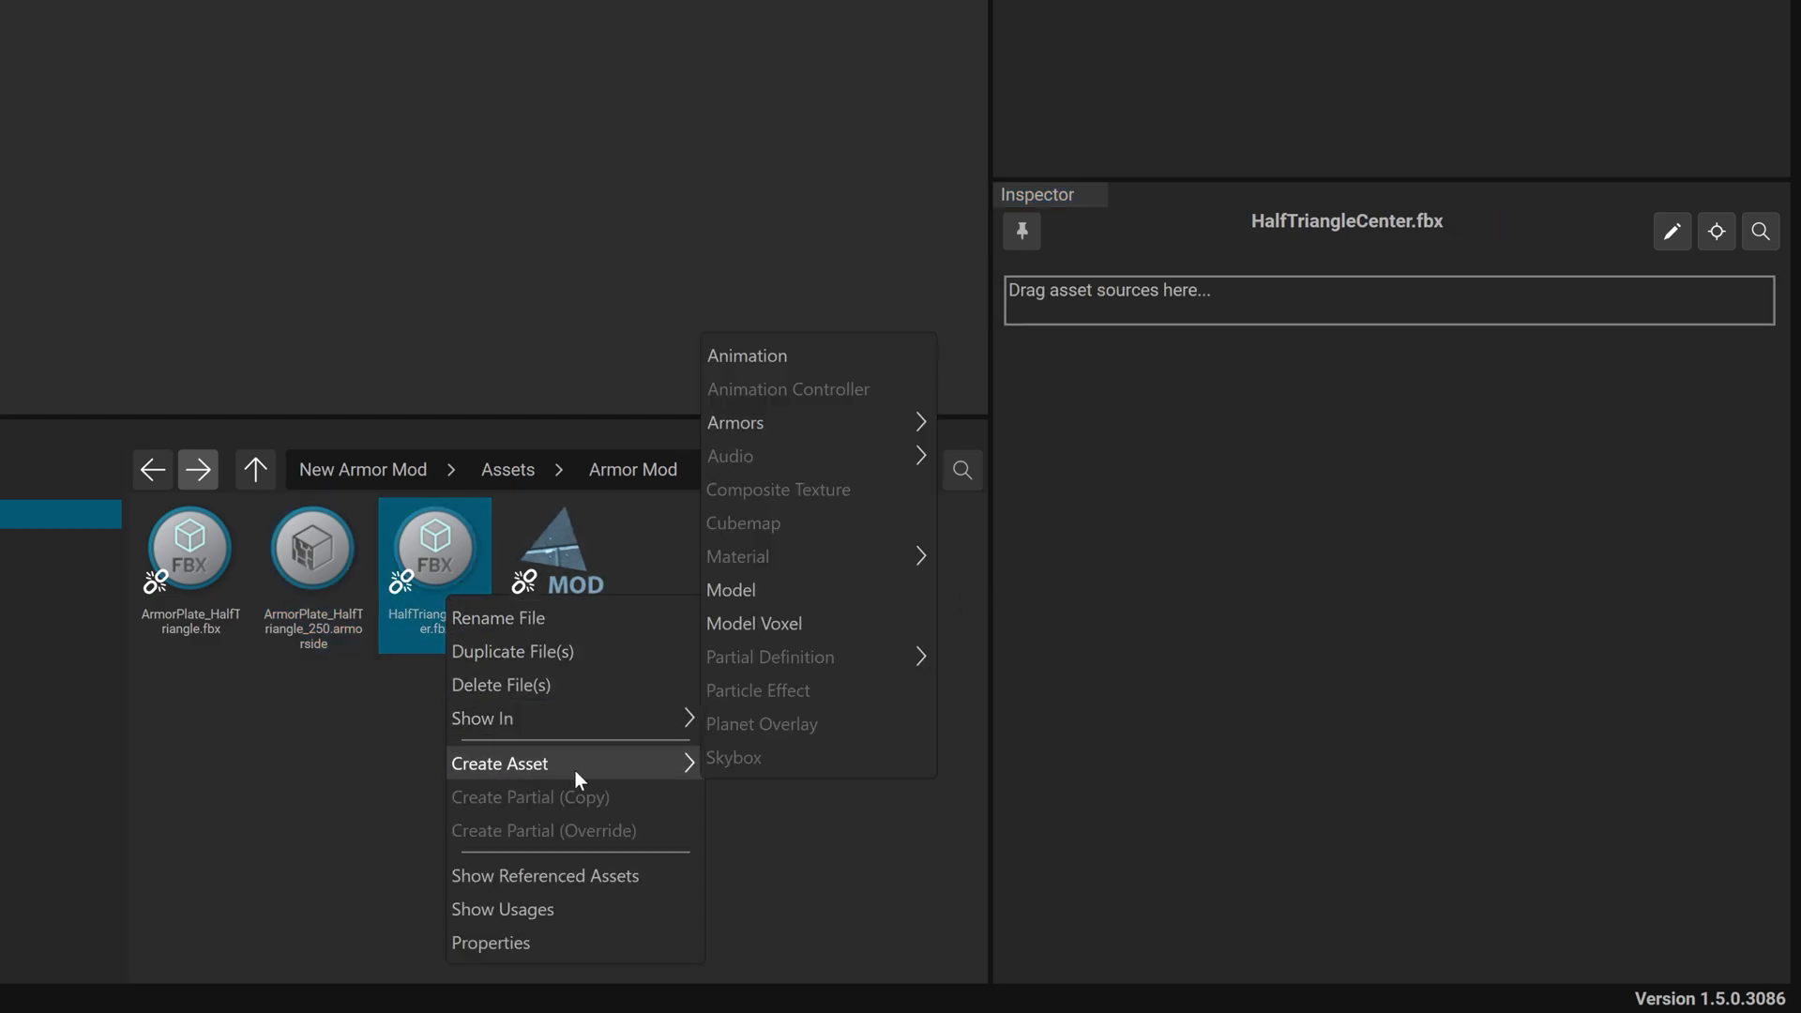
mouse_move(816, 422)
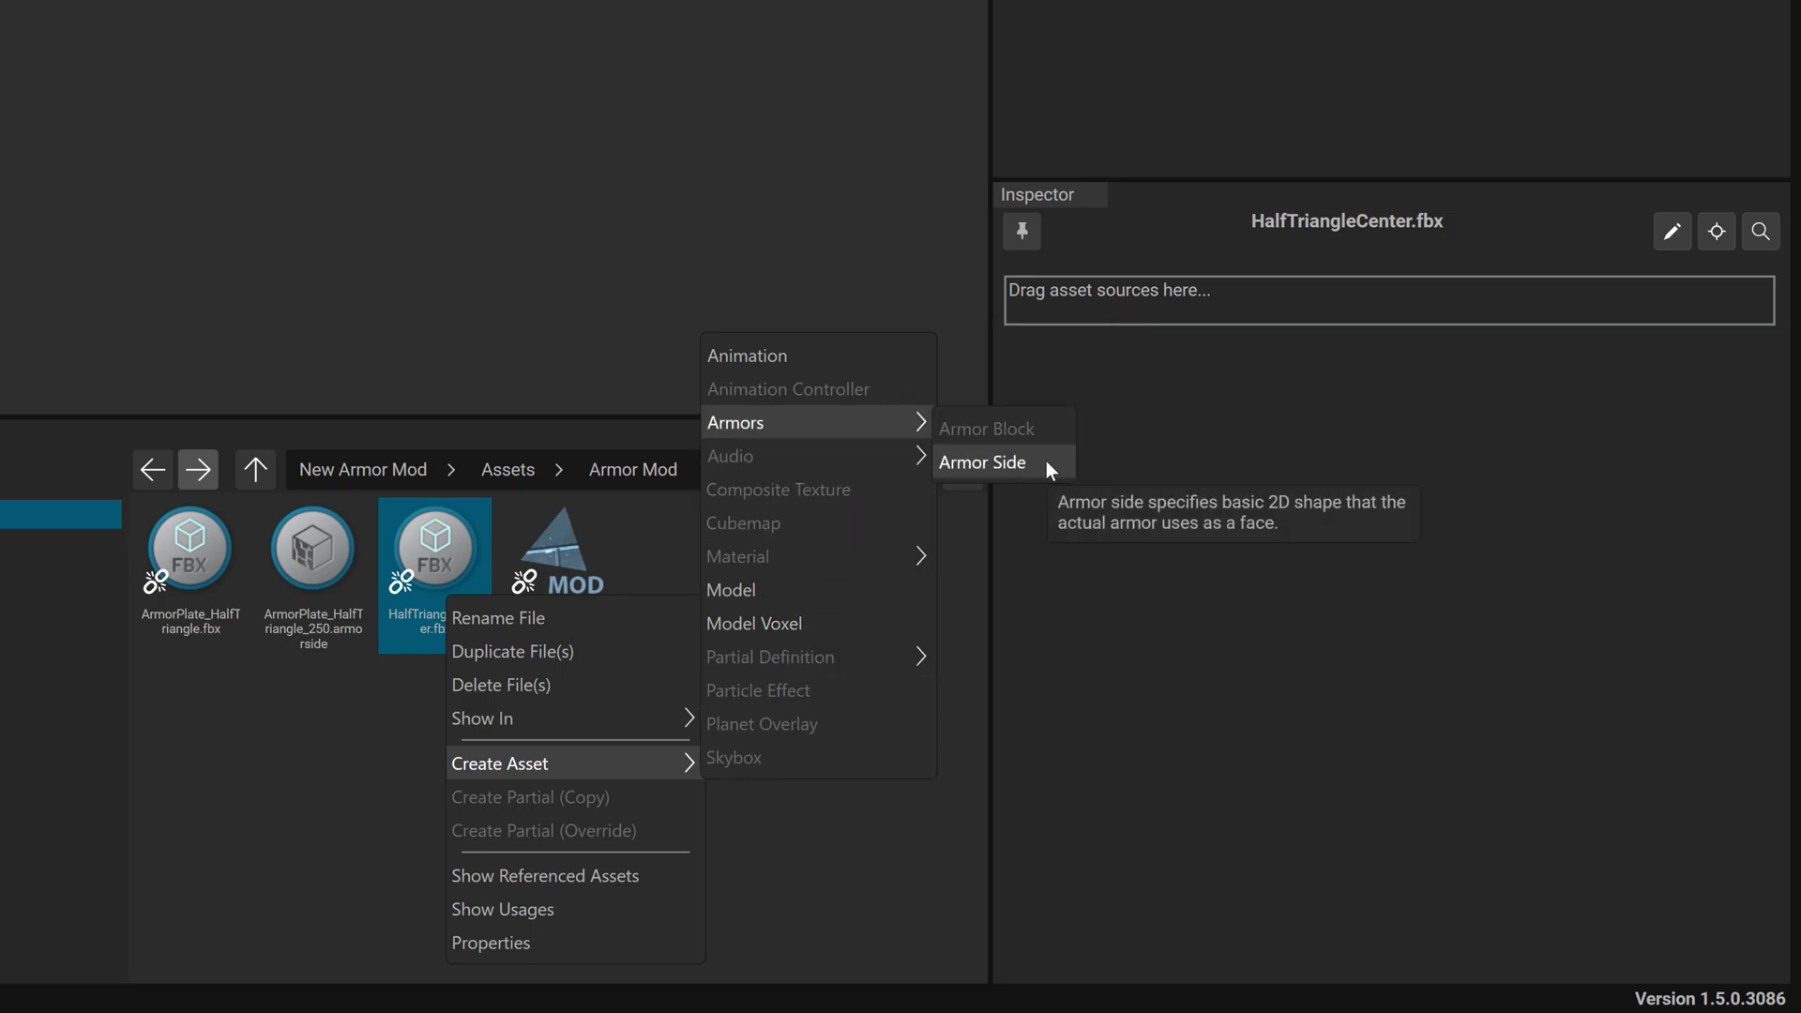
Create armor side HalfTriangleCenter_250 from HalfTriangleCenter.fbx with scale 10.
click(981, 462)
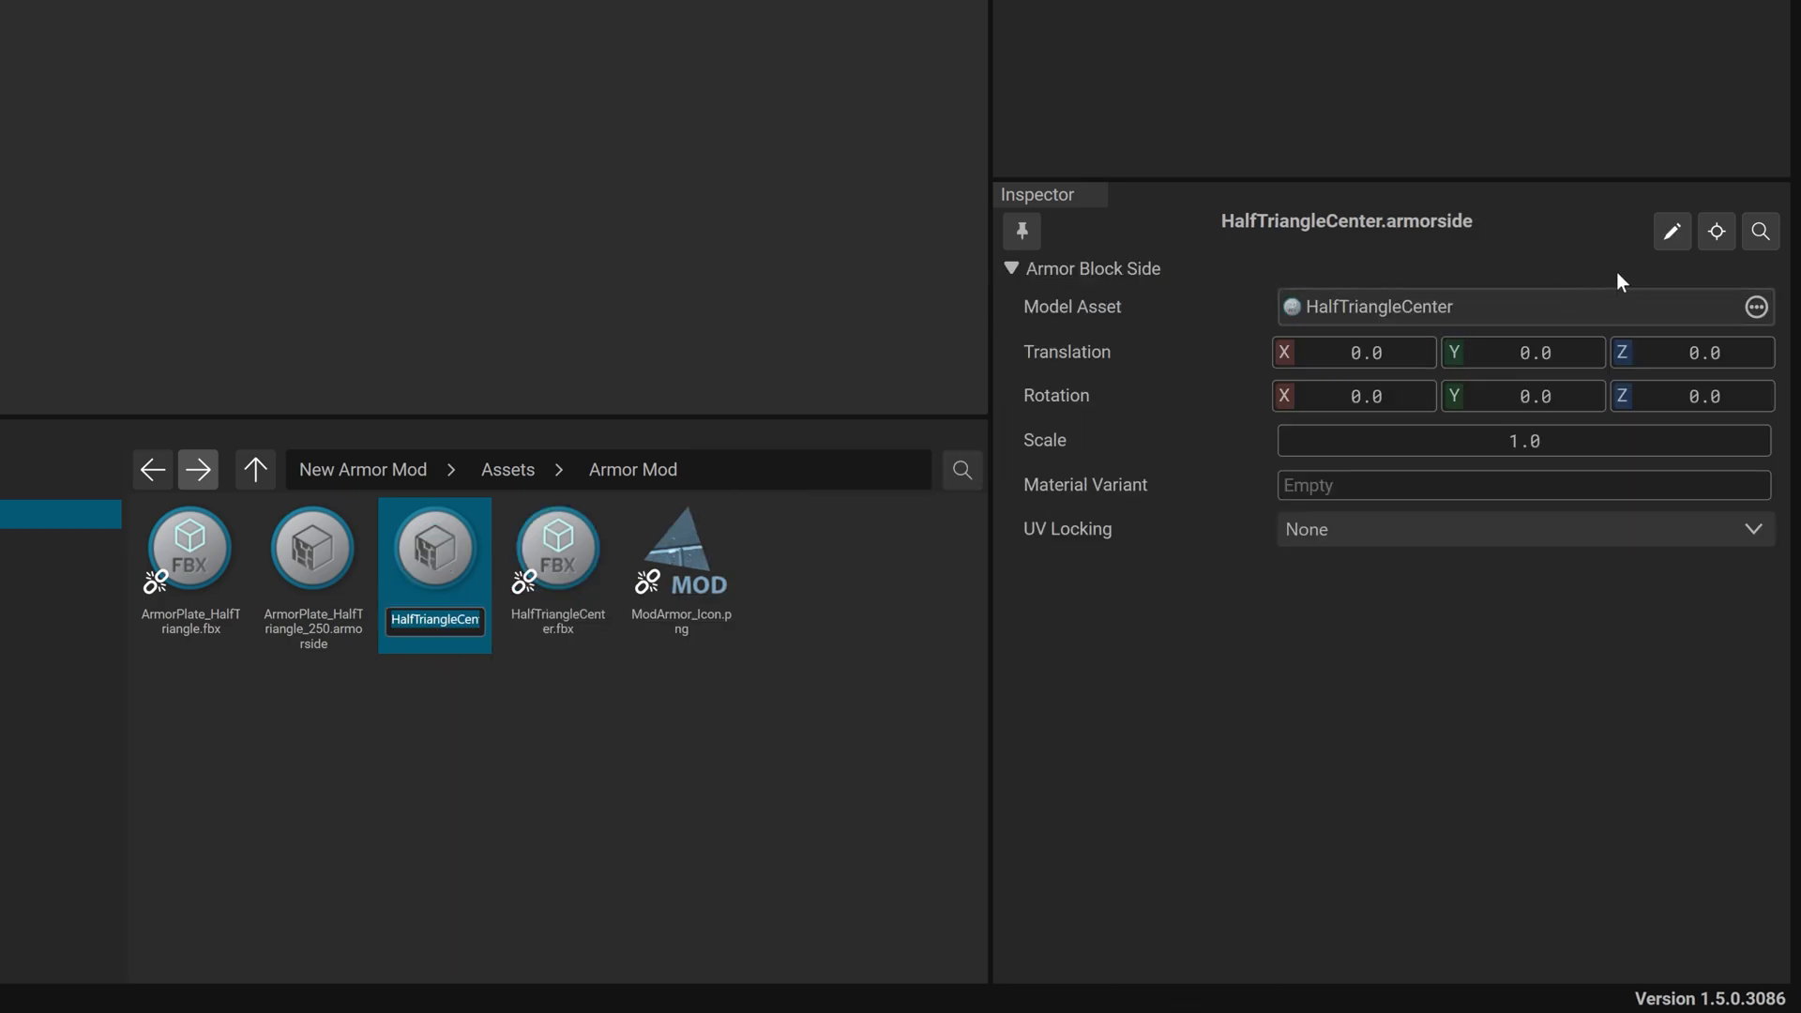
double_click(1347, 222)
text(_250)
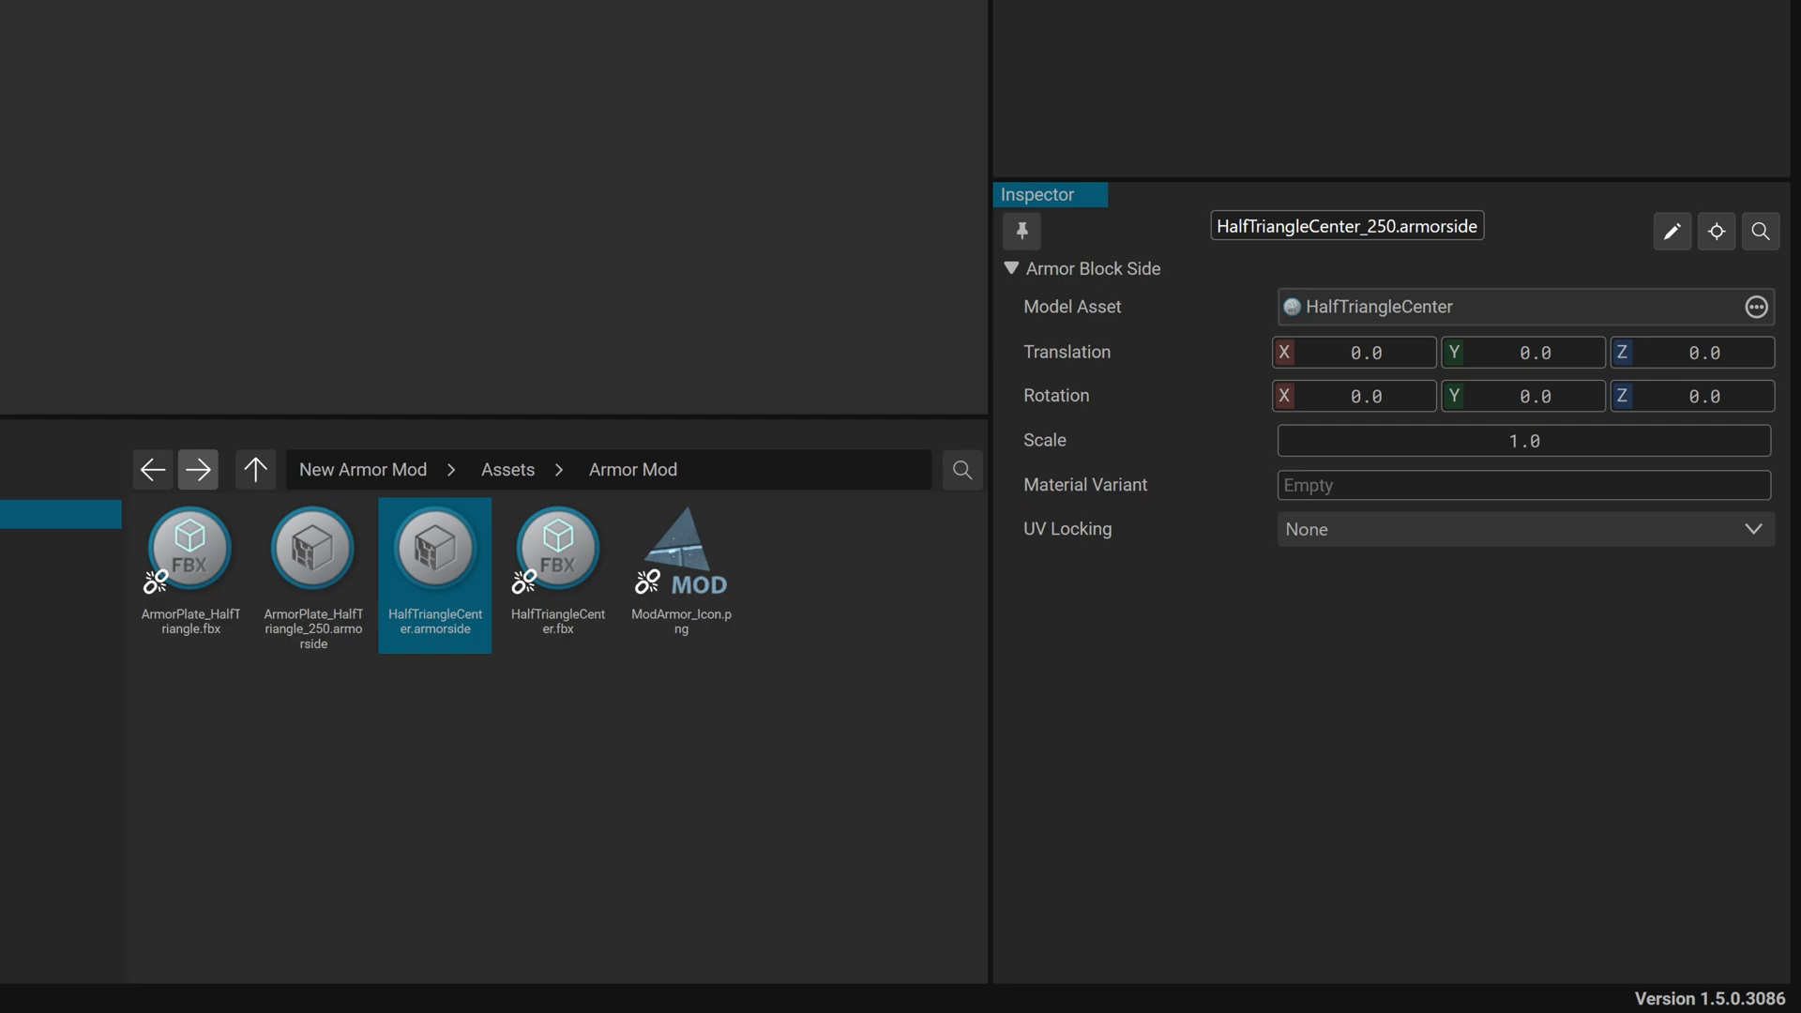
click(557, 548)
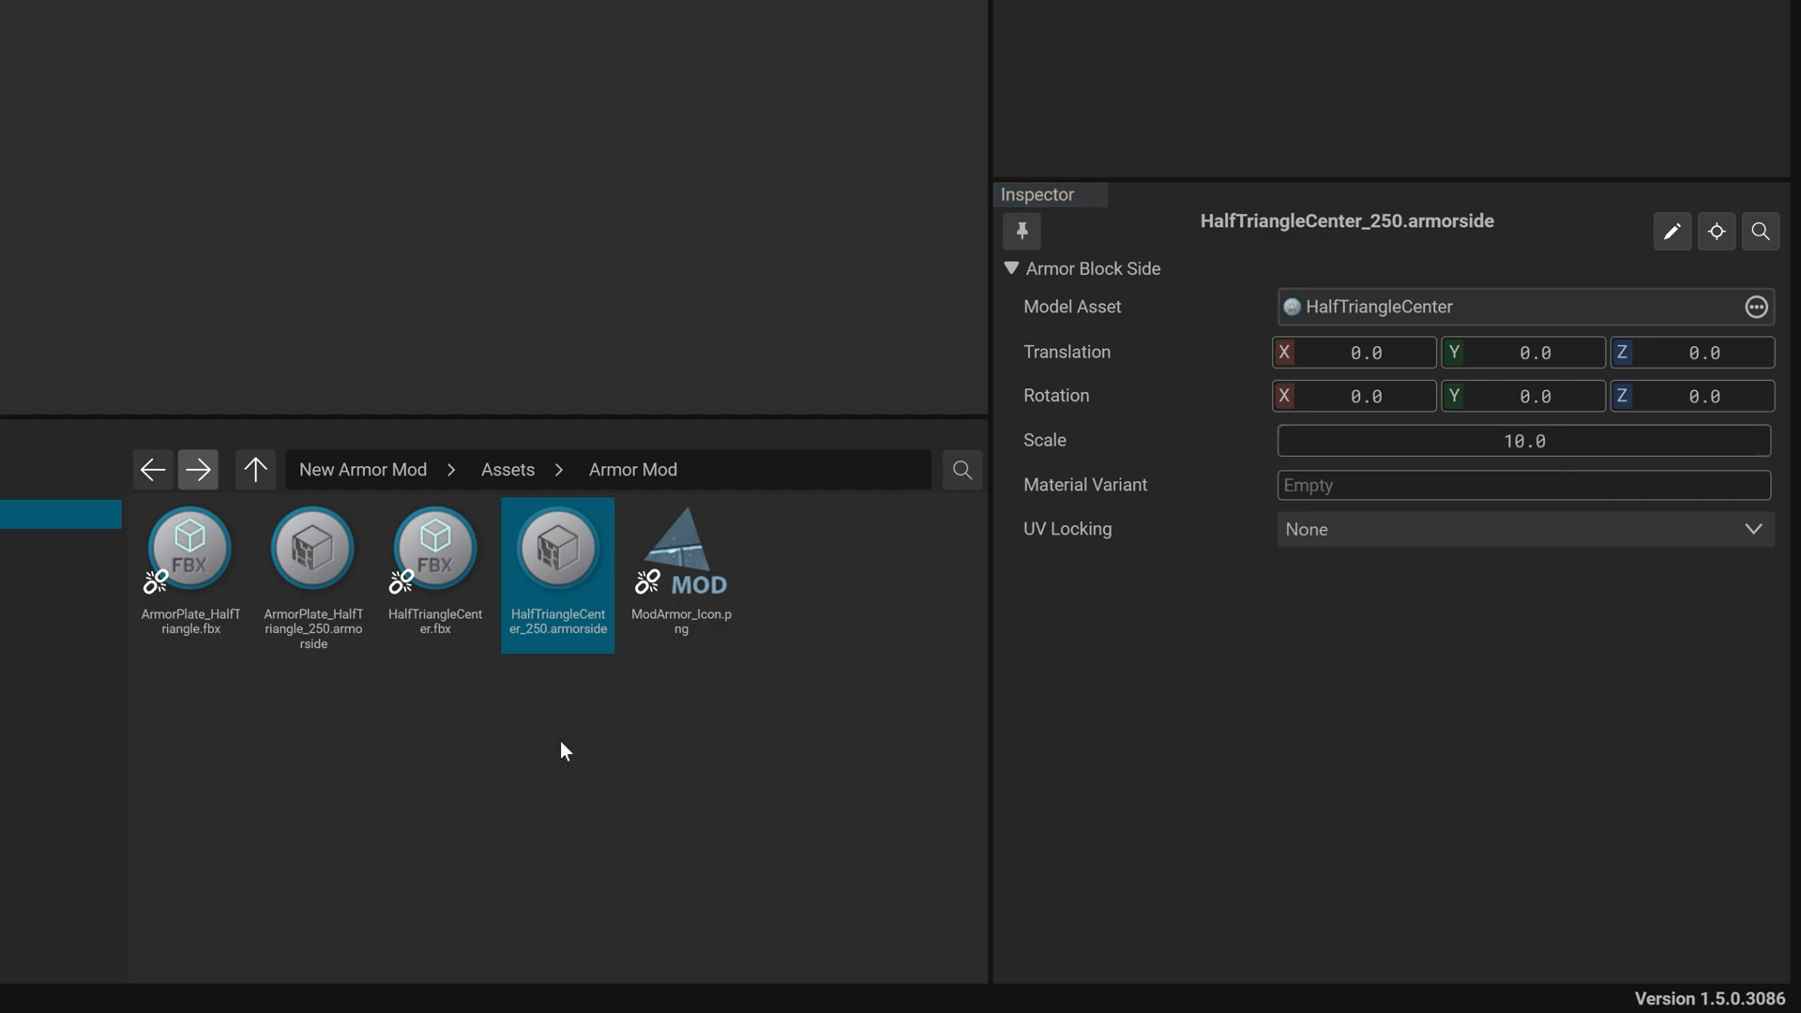
Create an Armor Block asset named HalfSlopeCorner_250 in the Armor Mod folder.
right_click(560, 756)
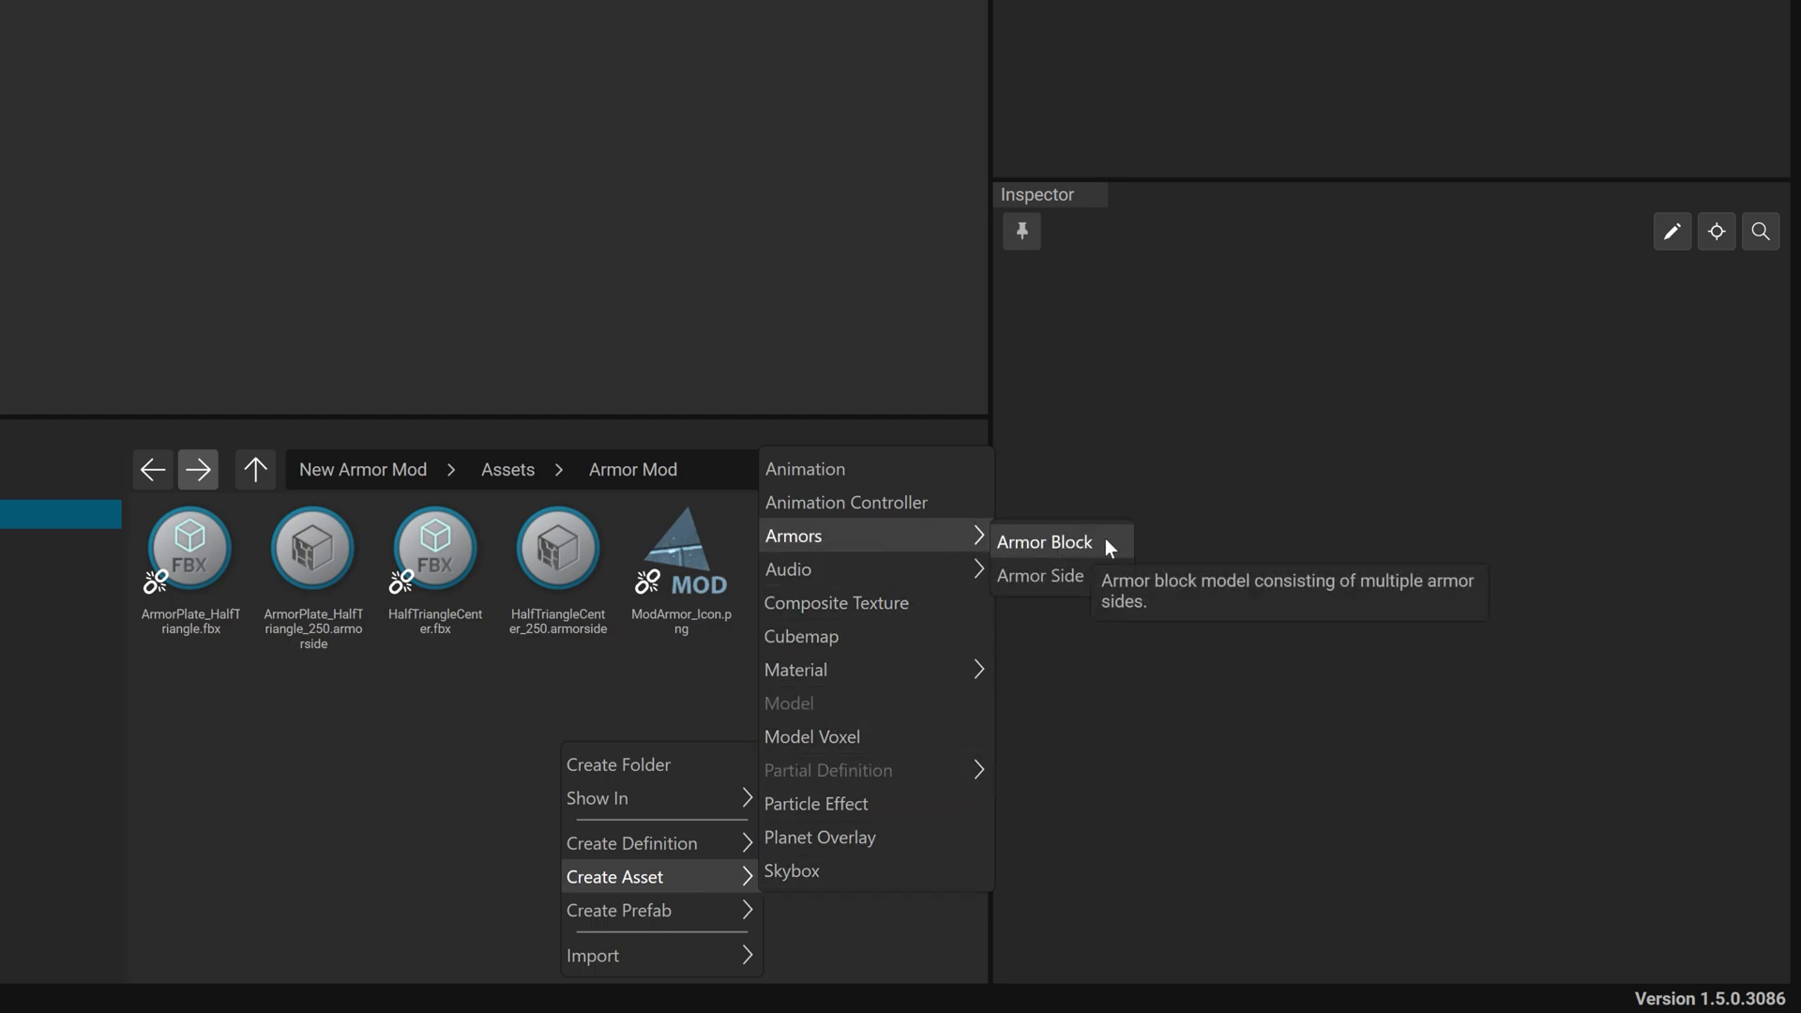
click(1045, 541)
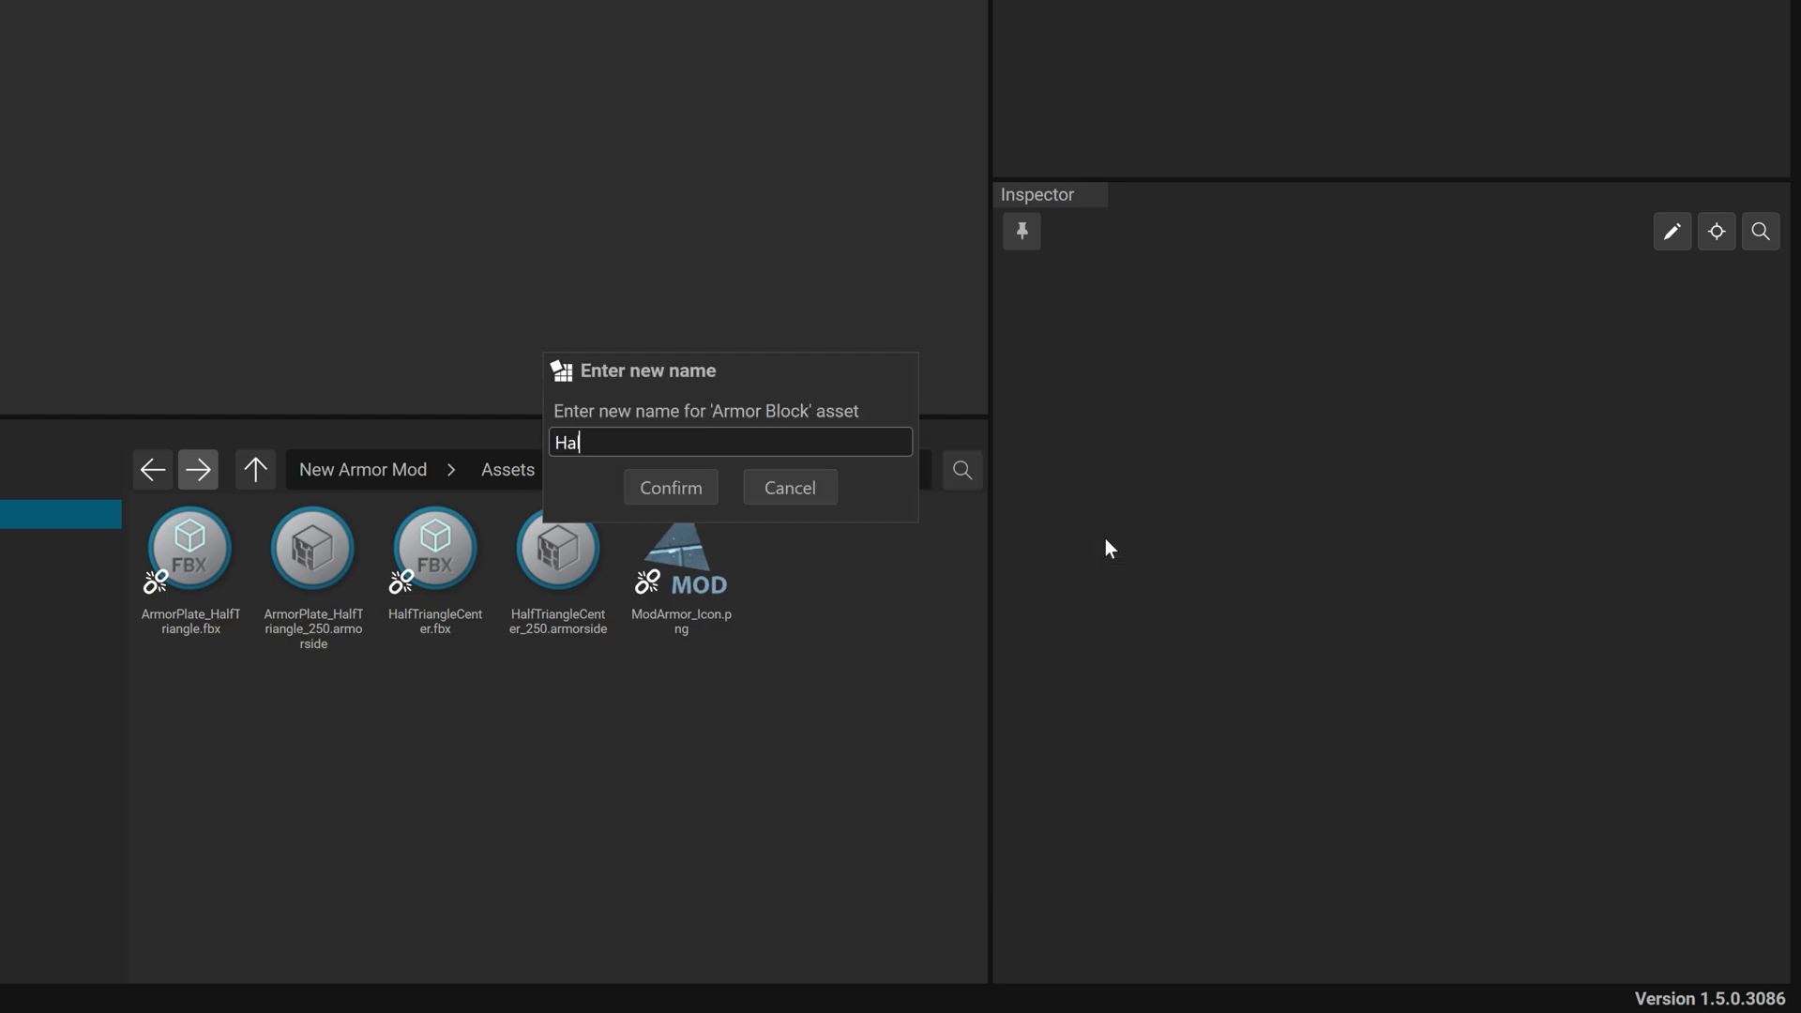
text(lfSlopeCorner)
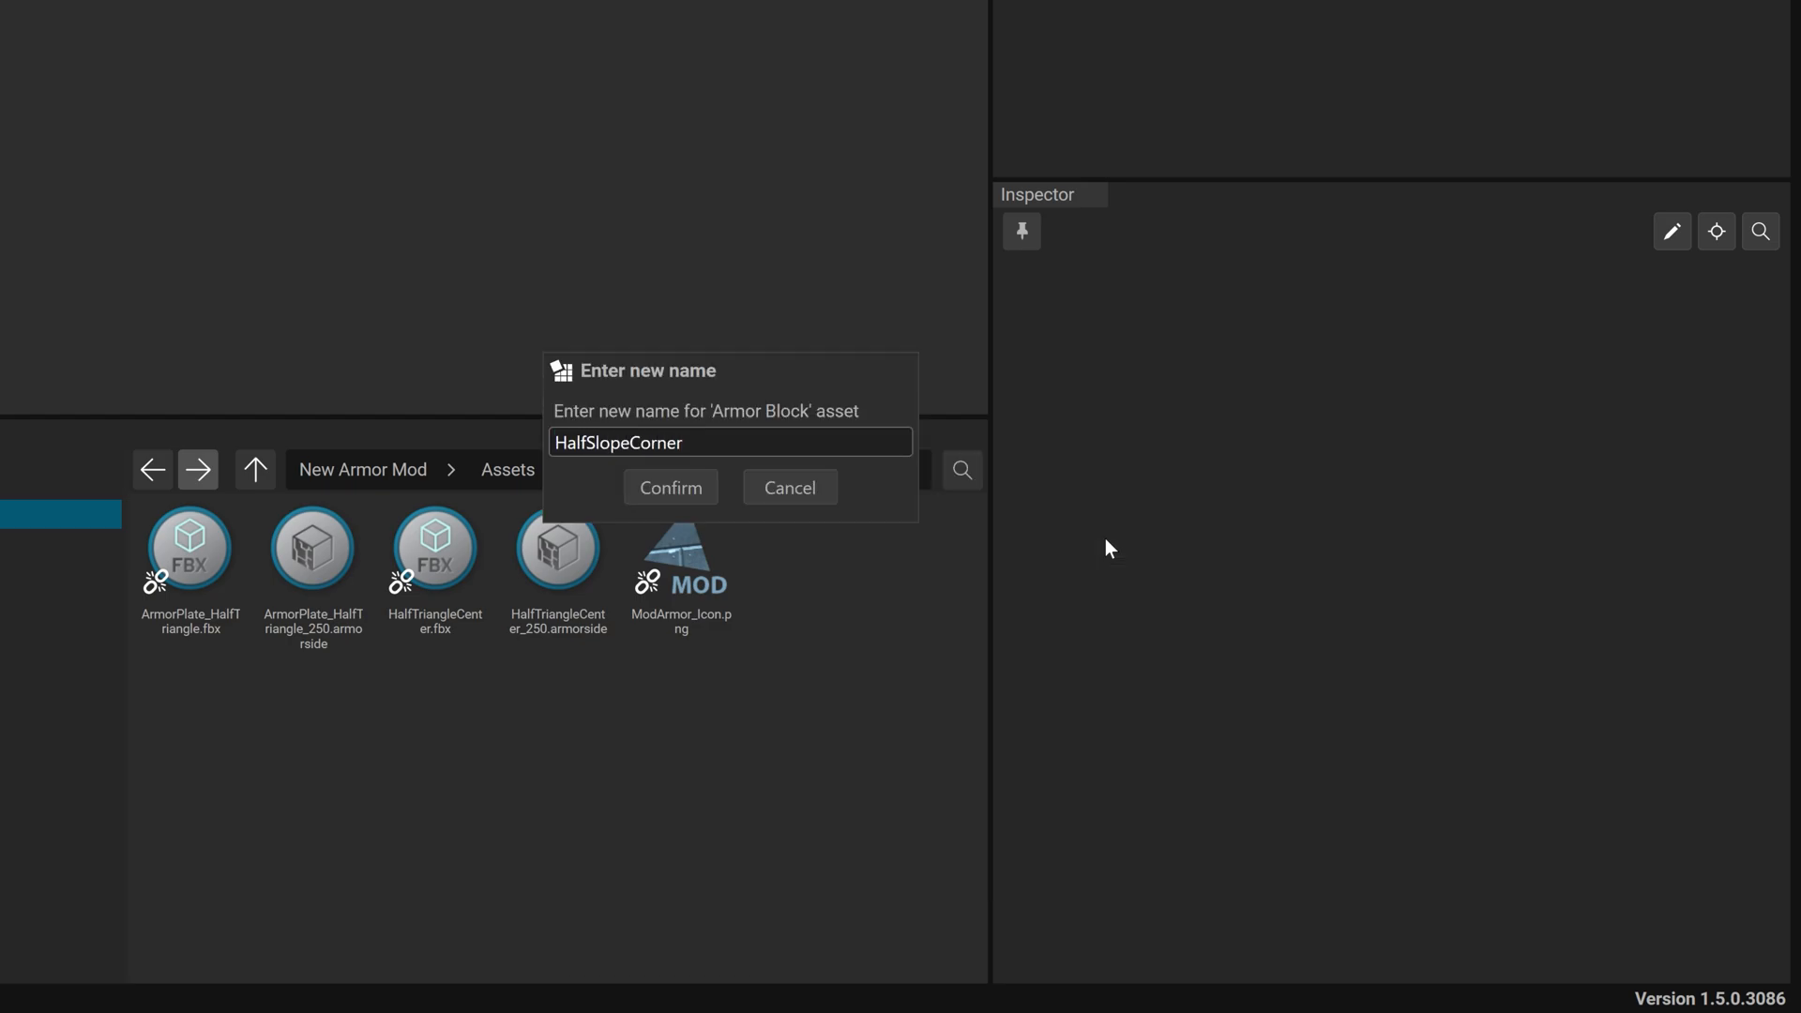
text(_250)
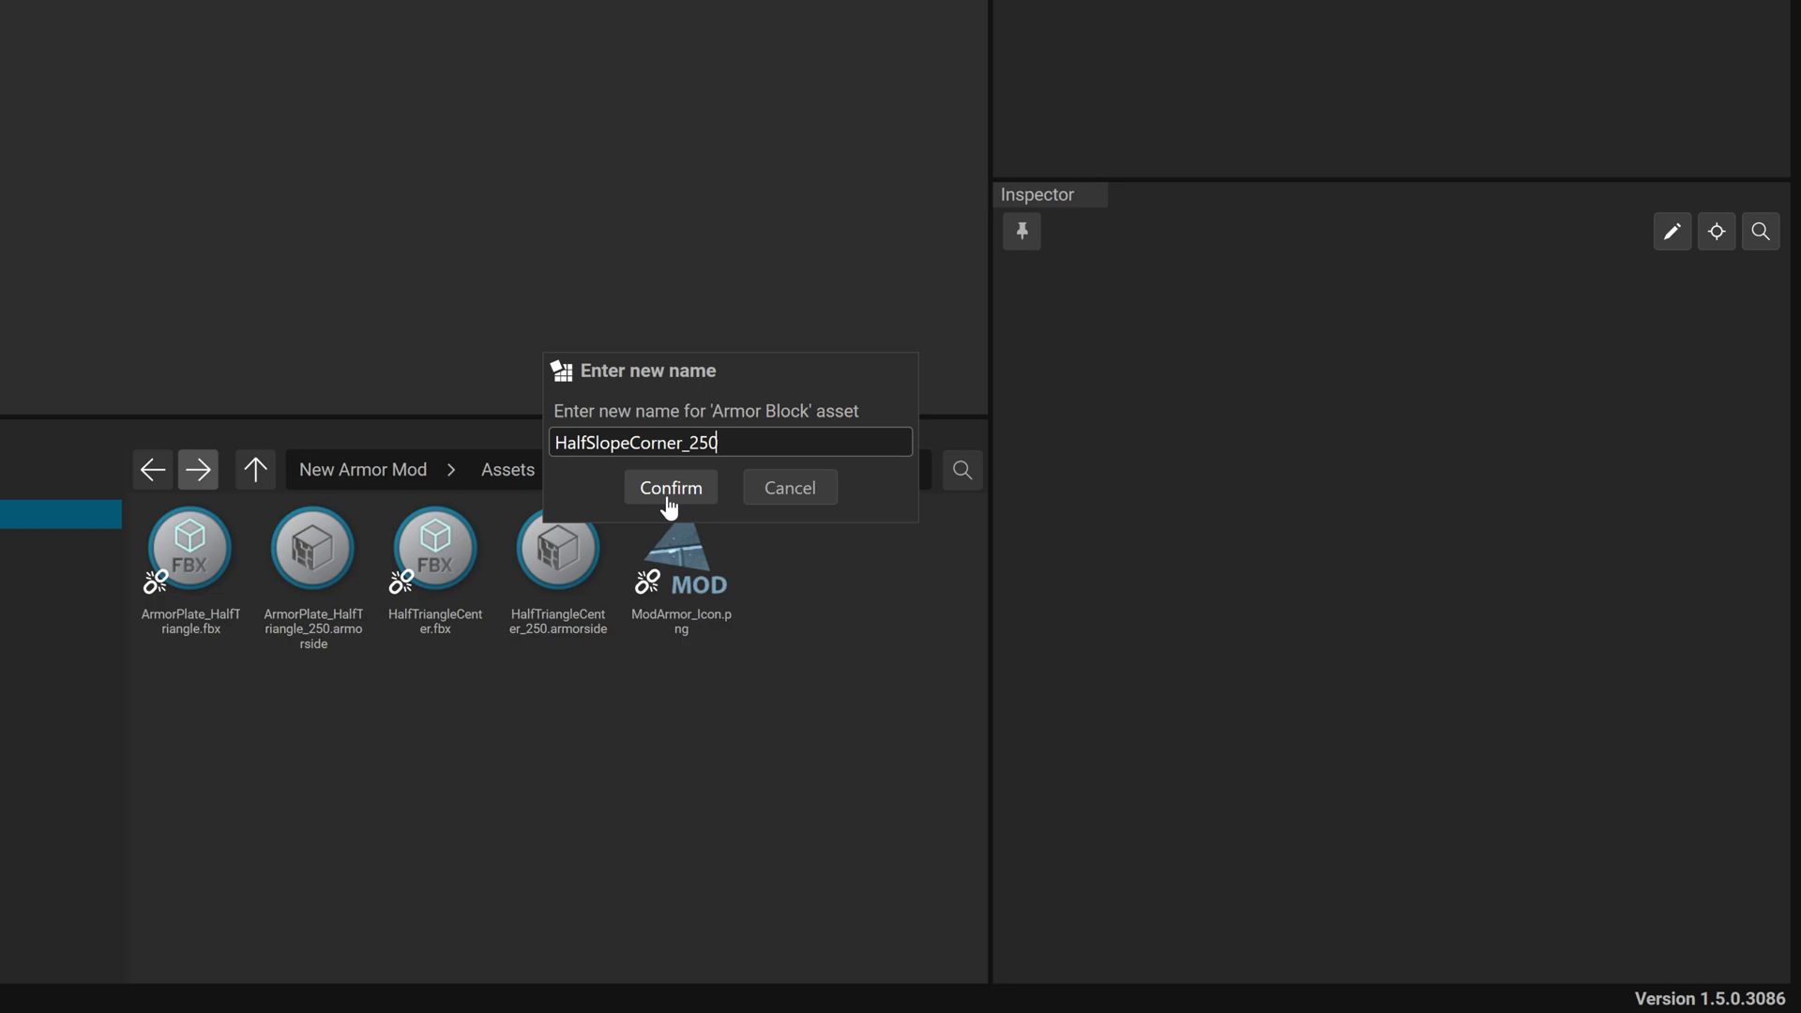
click(669, 488)
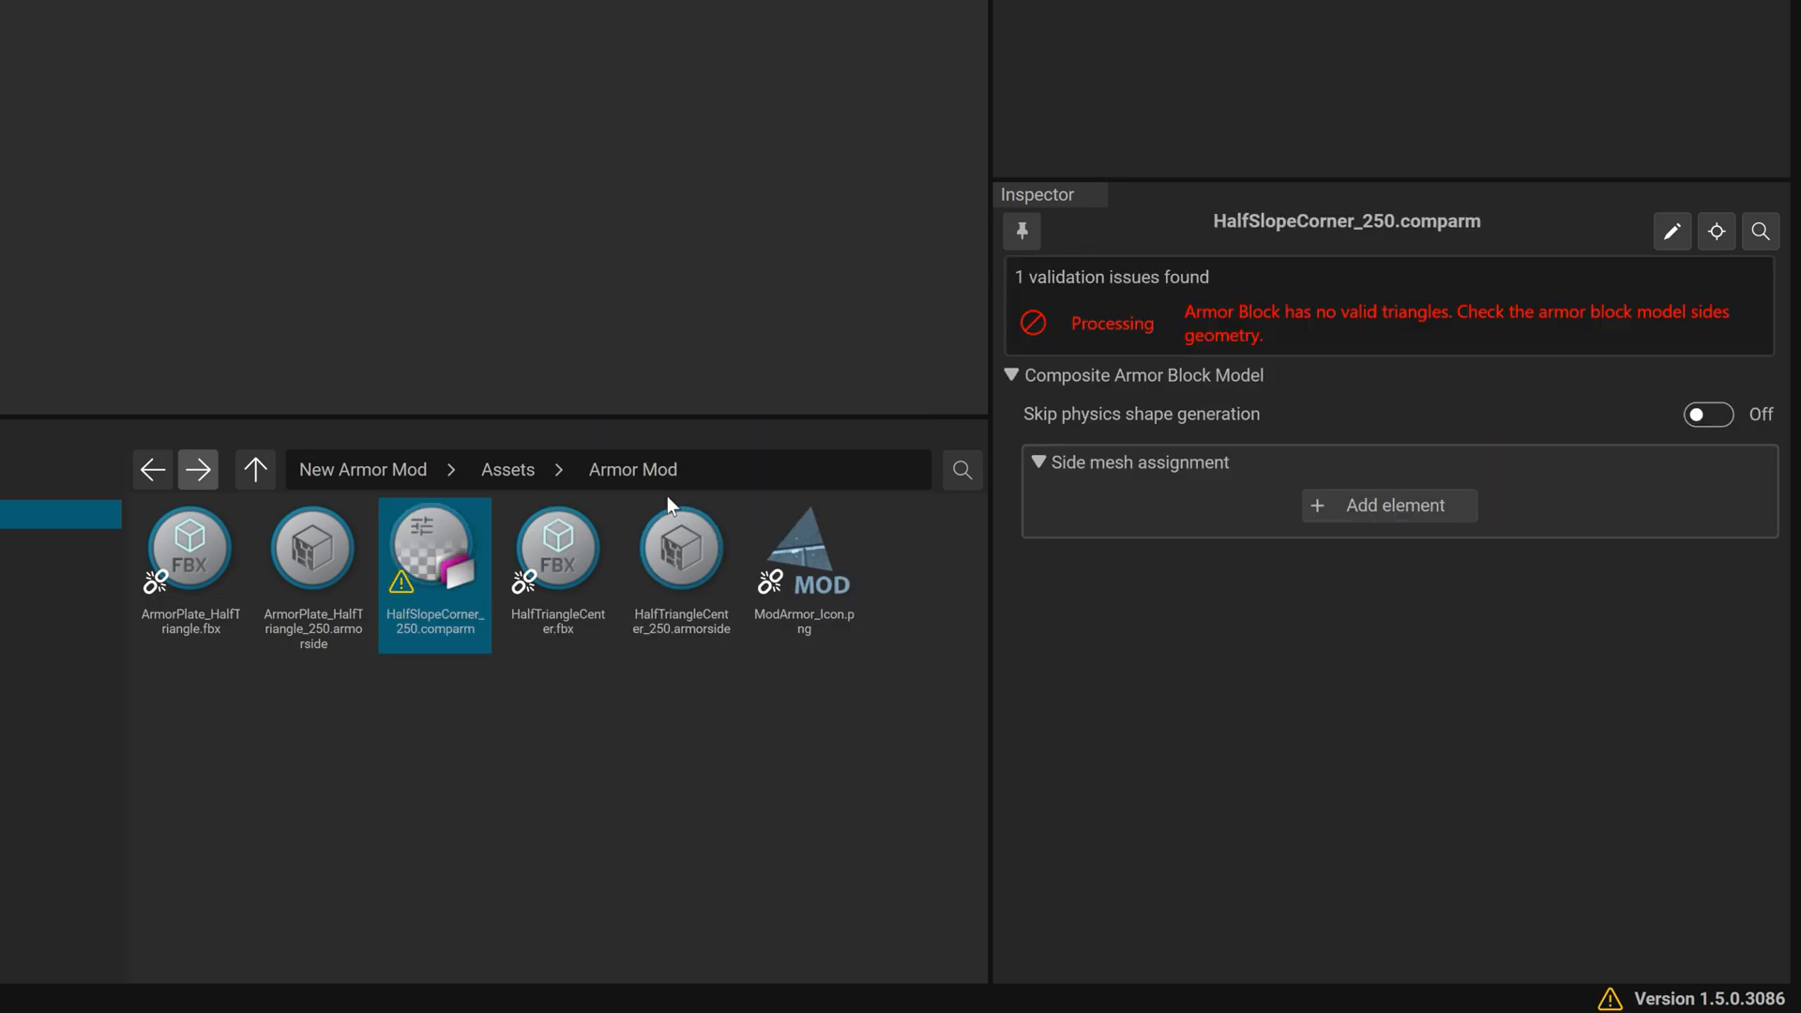
Enable Skip physics shape generation and add a first side using ArmorPlate_HalfTriangle_250.
click(1707, 415)
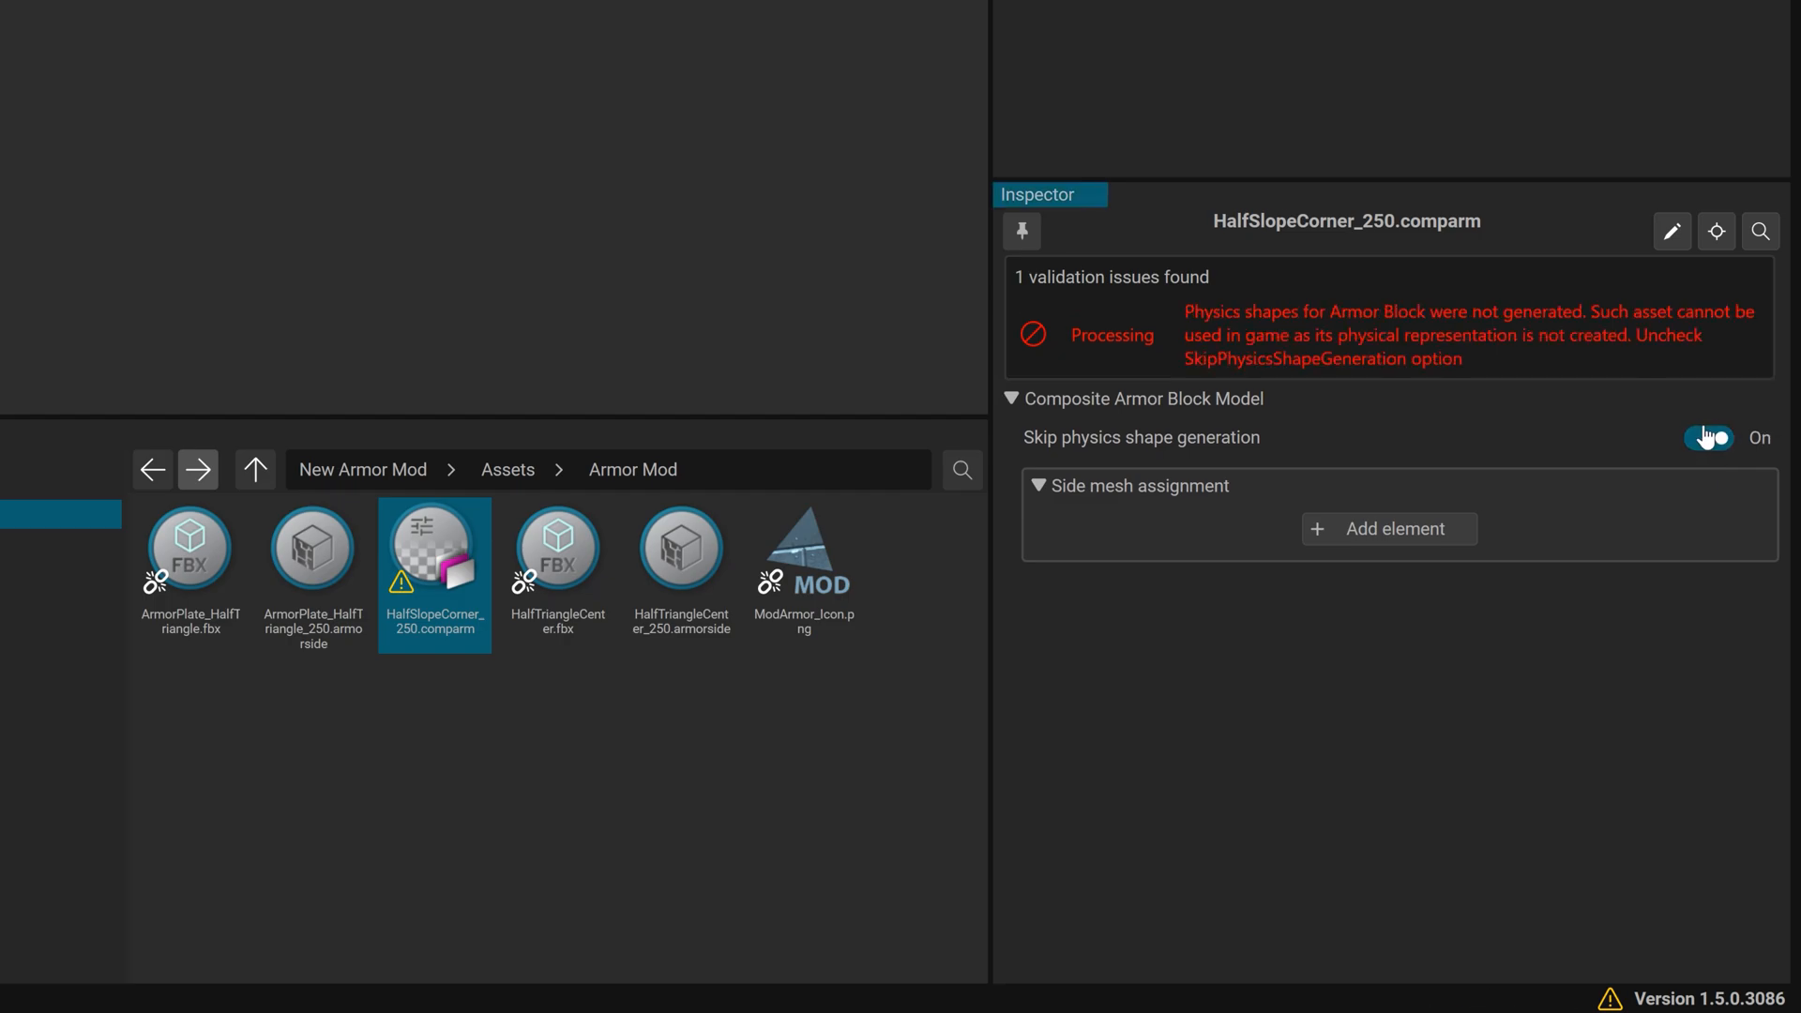
click(1388, 529)
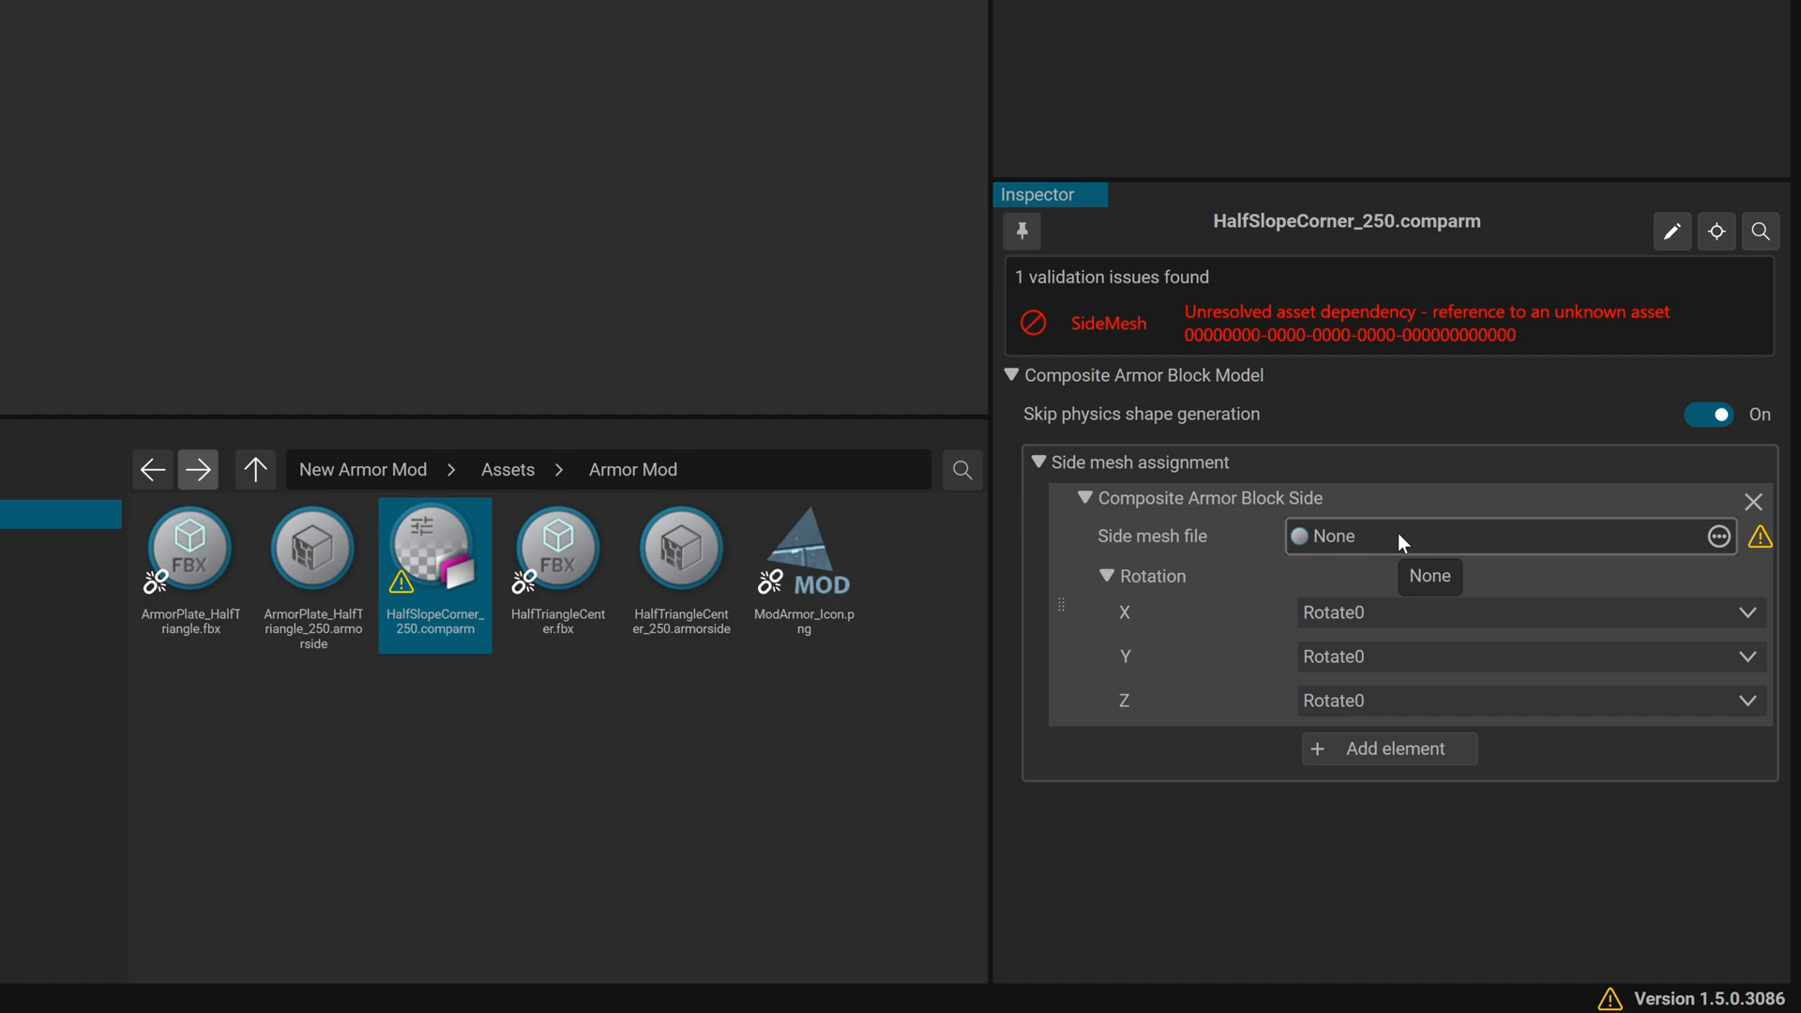
mouse_move(1165, 617)
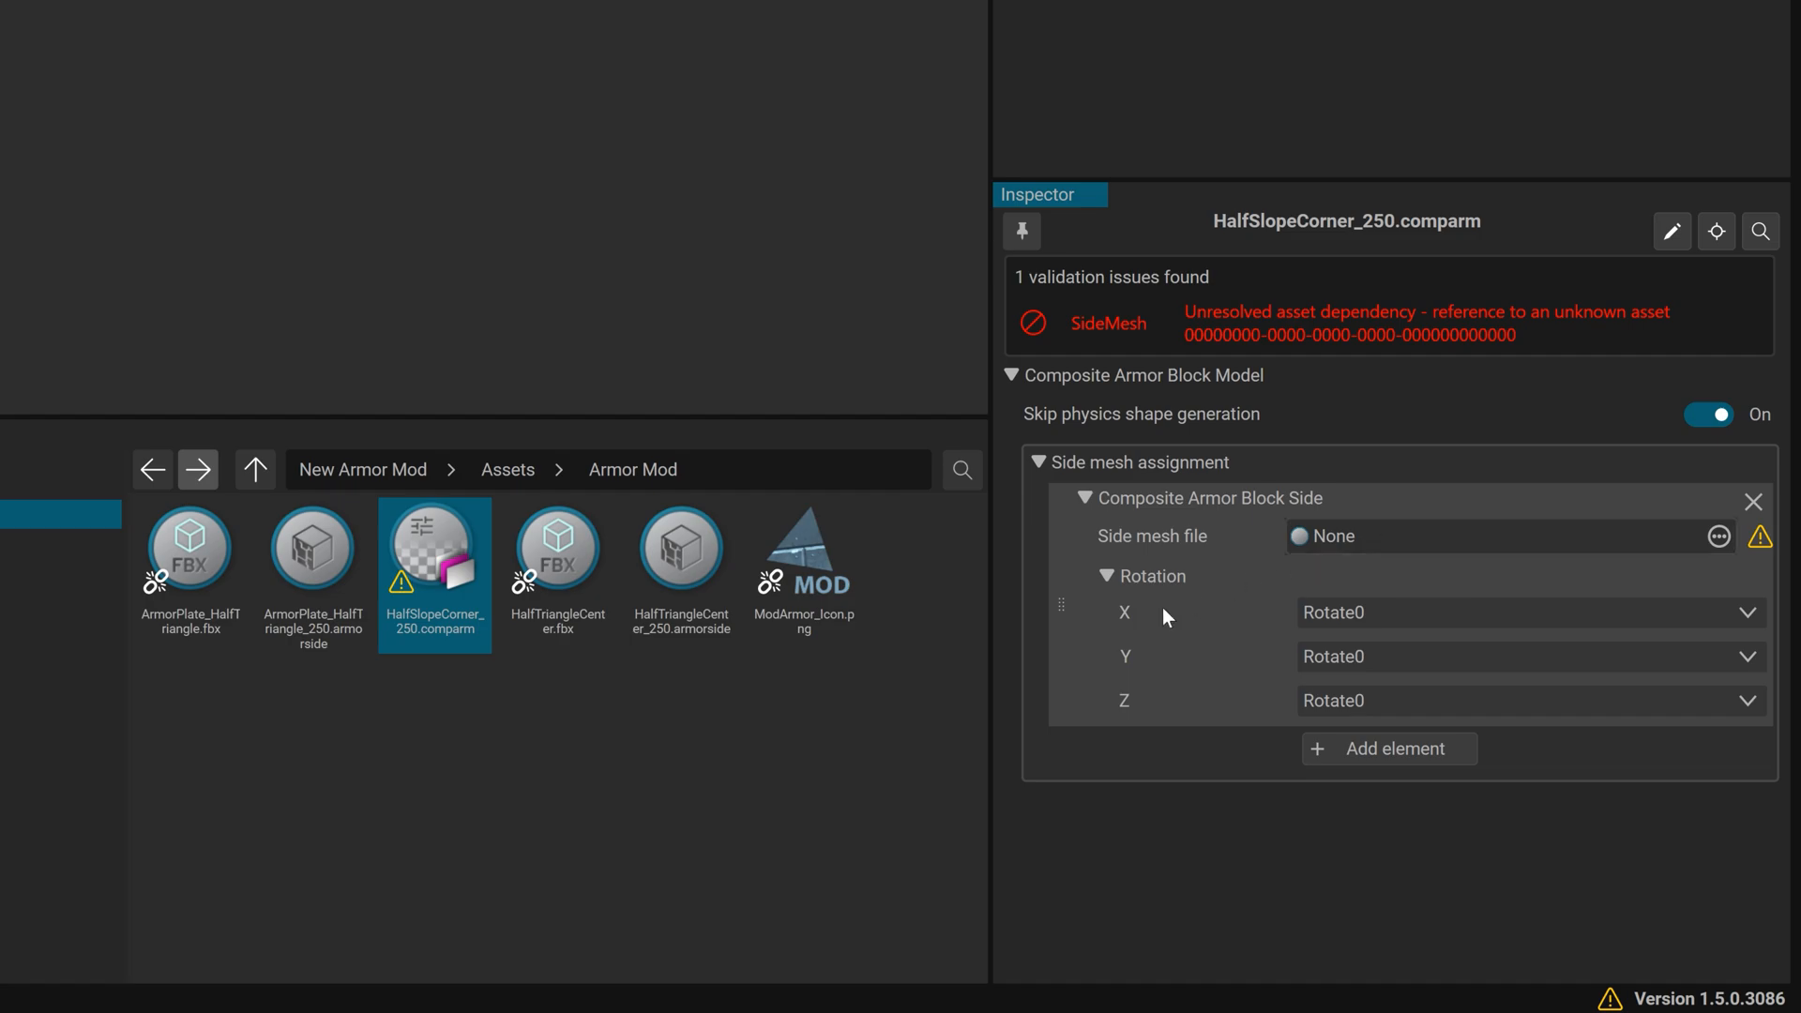
click(312, 548)
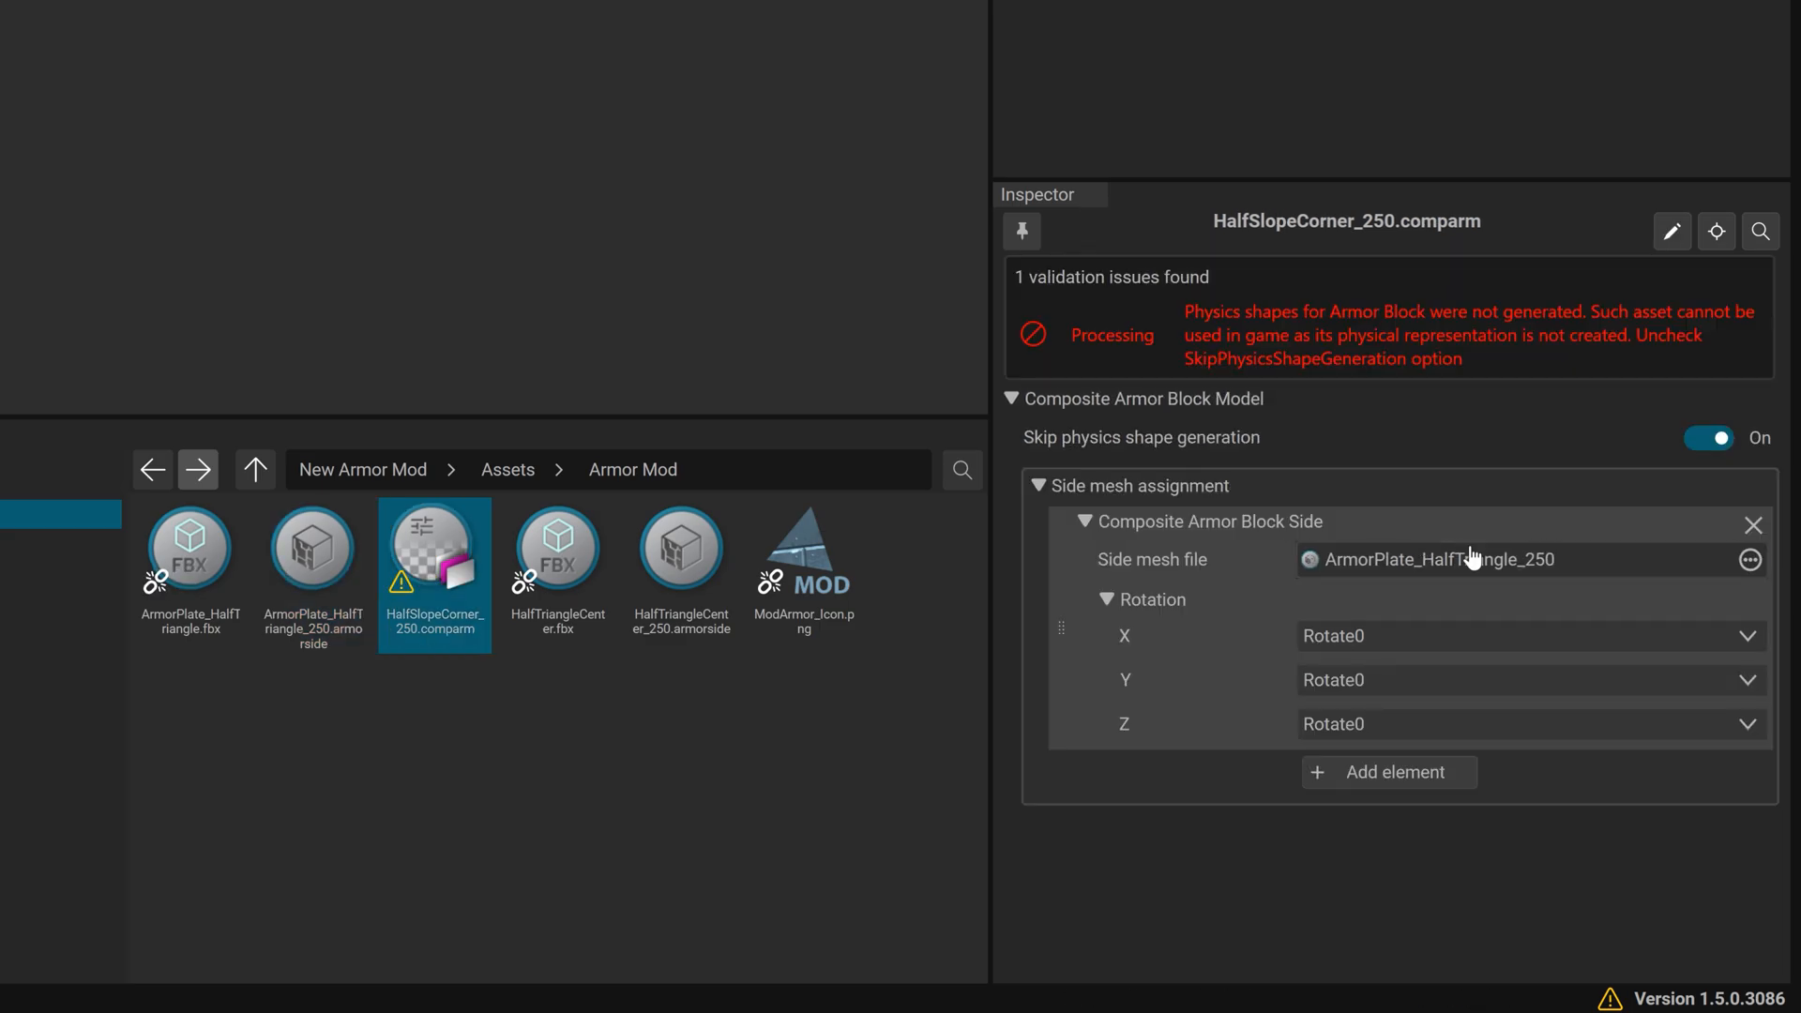
mouse_move(1742, 683)
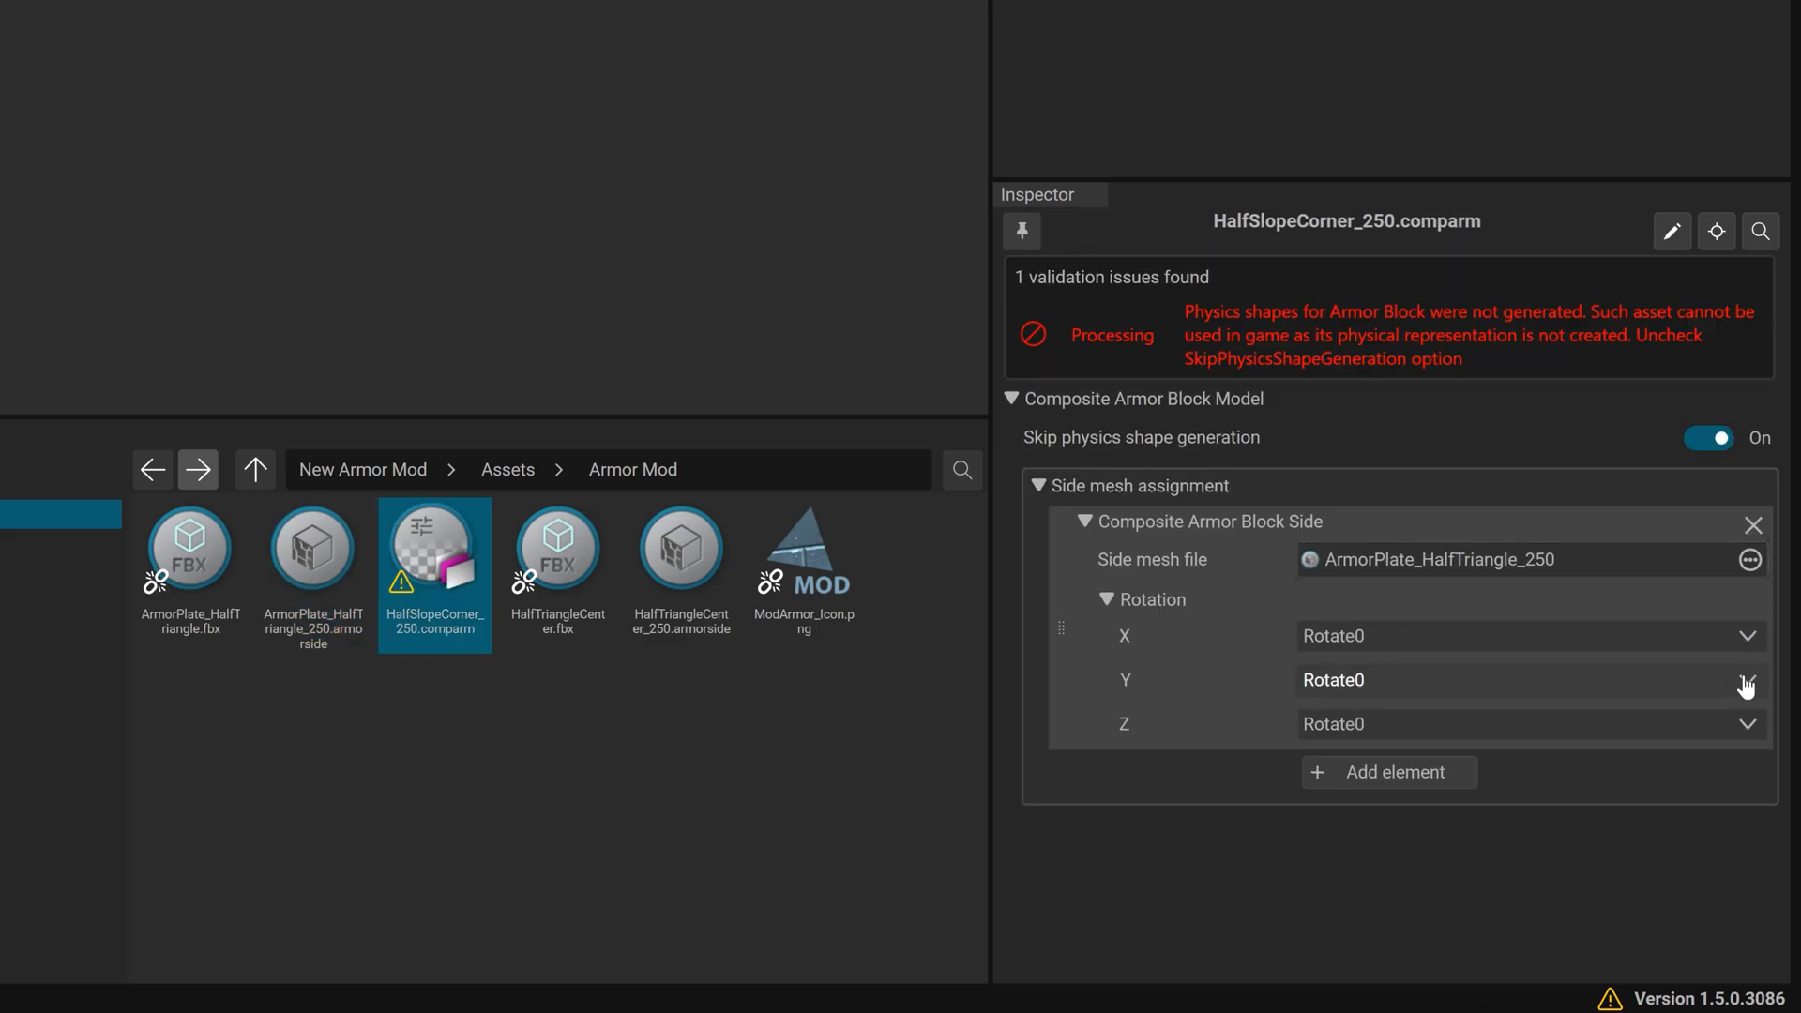
mouse_move(1692, 775)
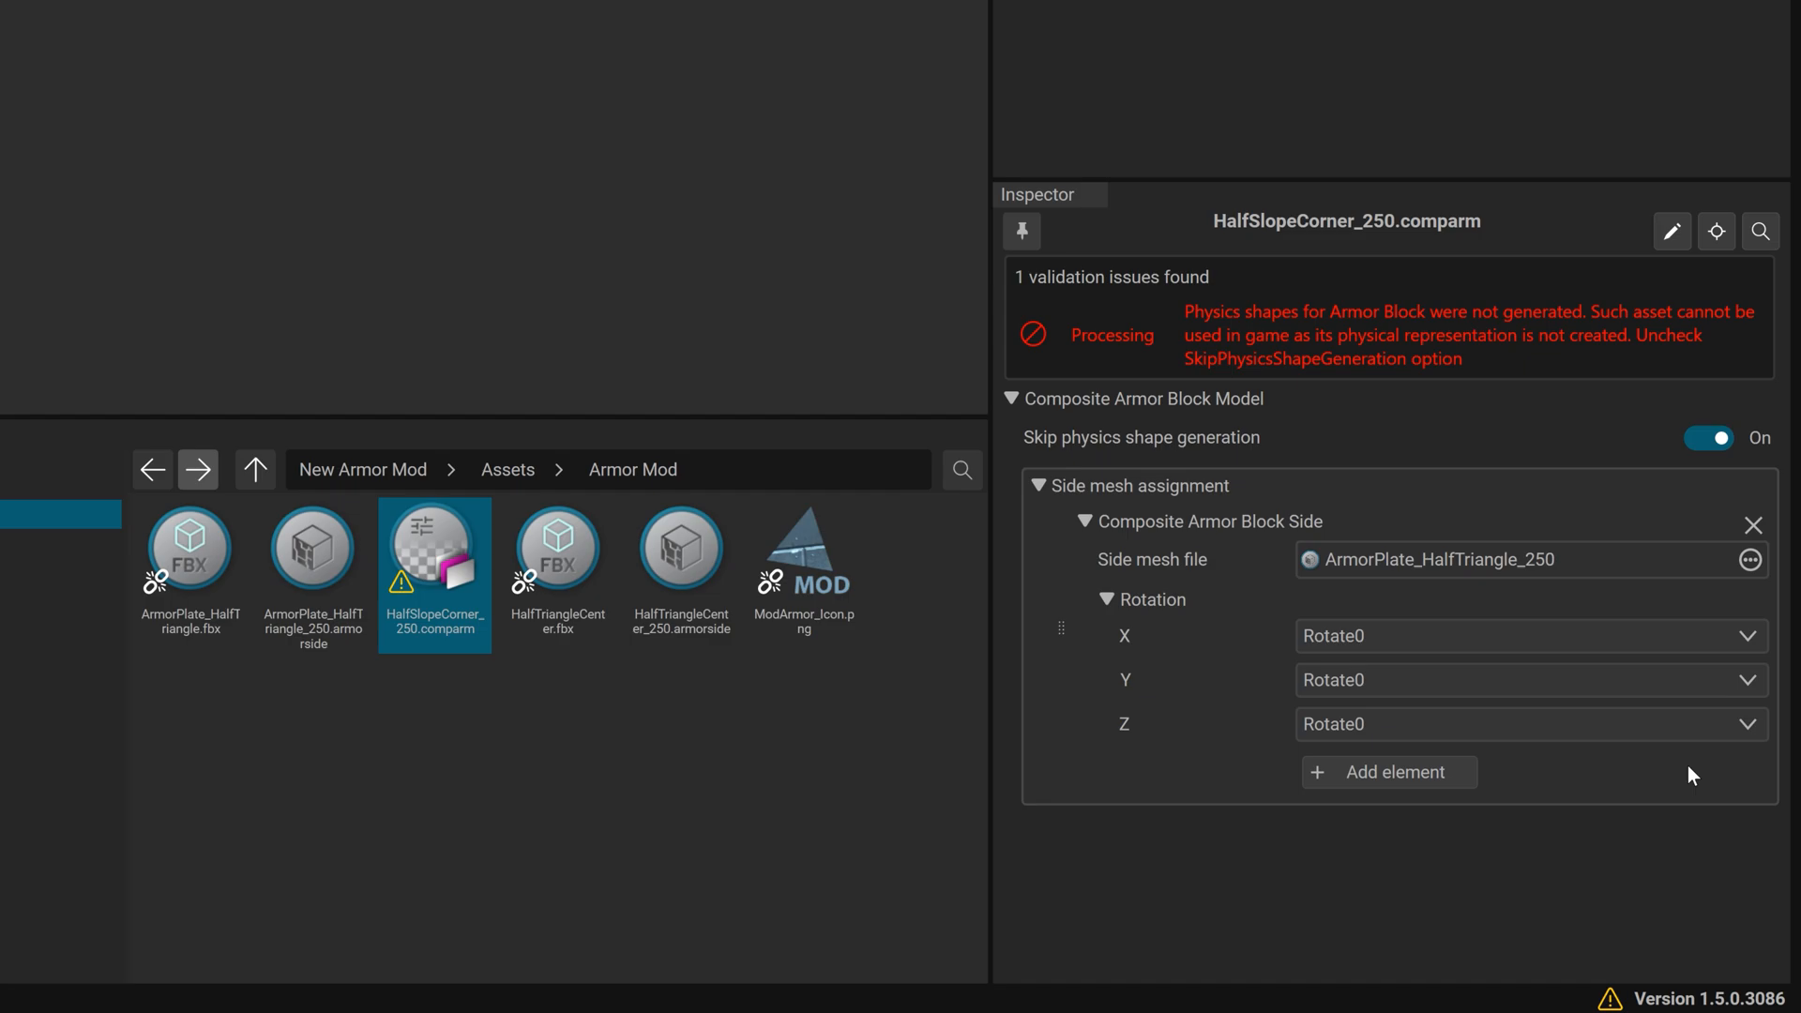
mouse_move(1455, 785)
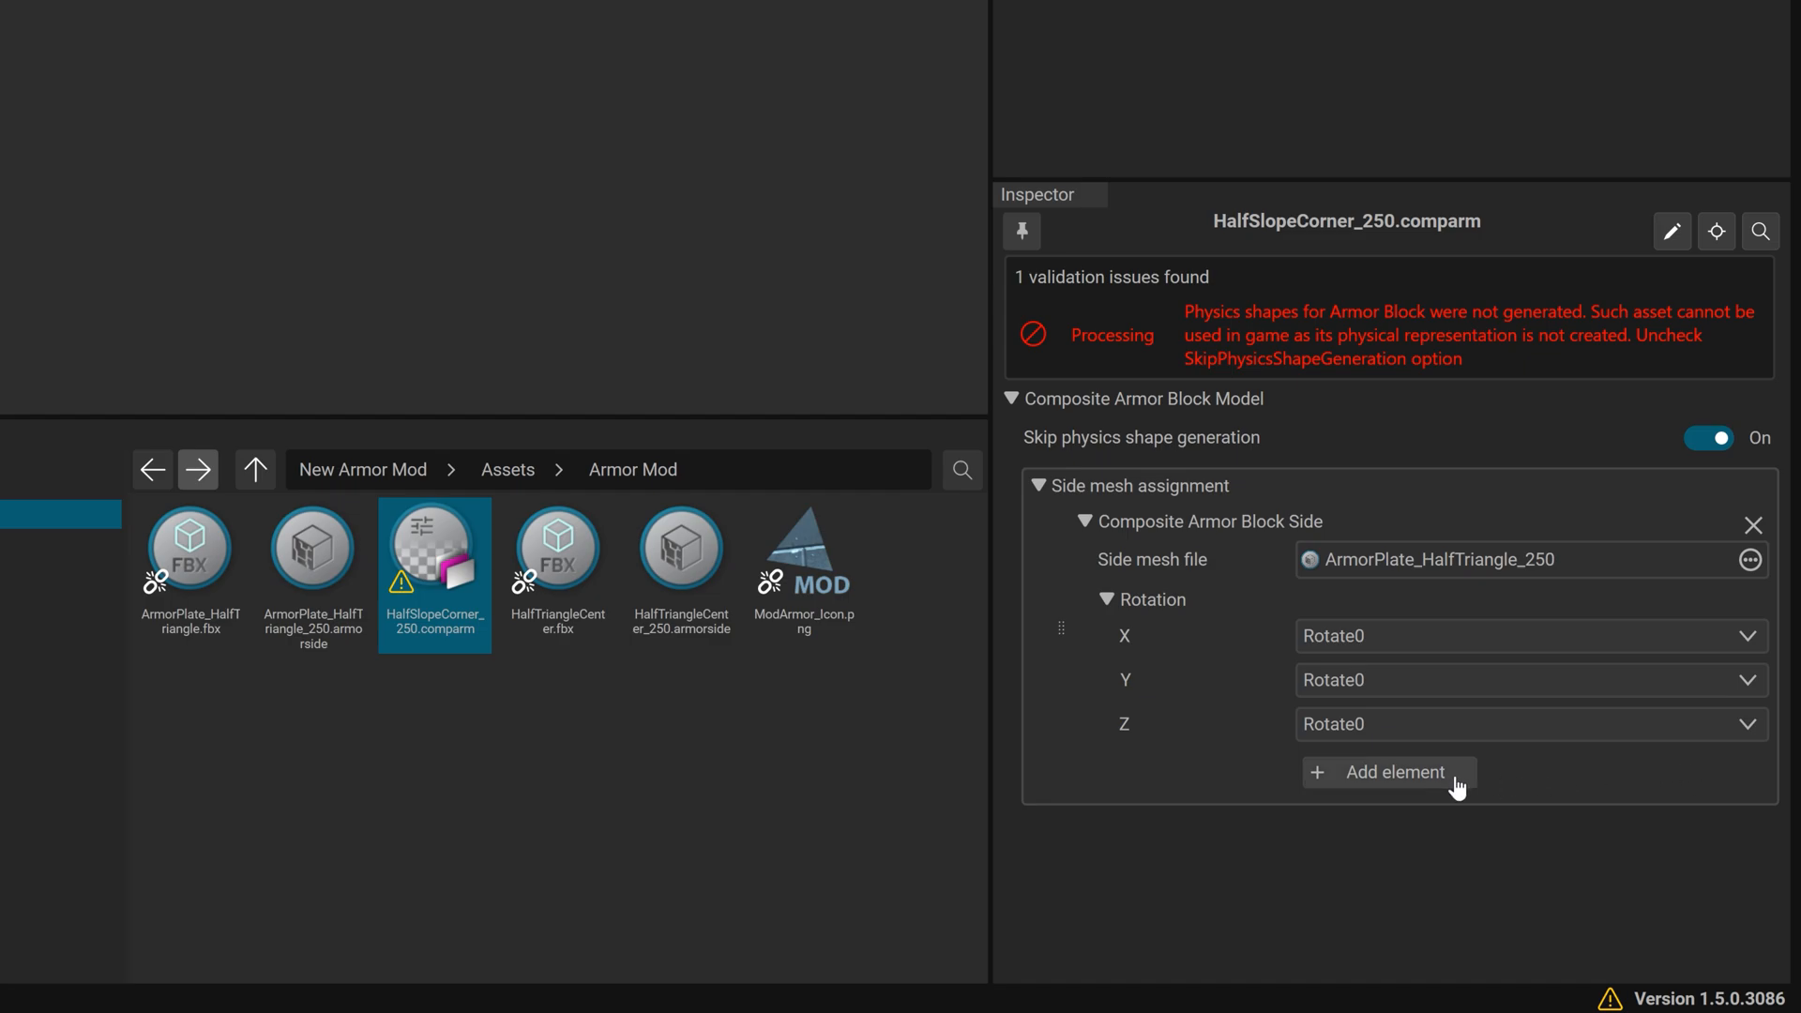
Add a second ArmorPlate_HalfTriangle_250 side with X rotation Rotate90.
click(1386, 771)
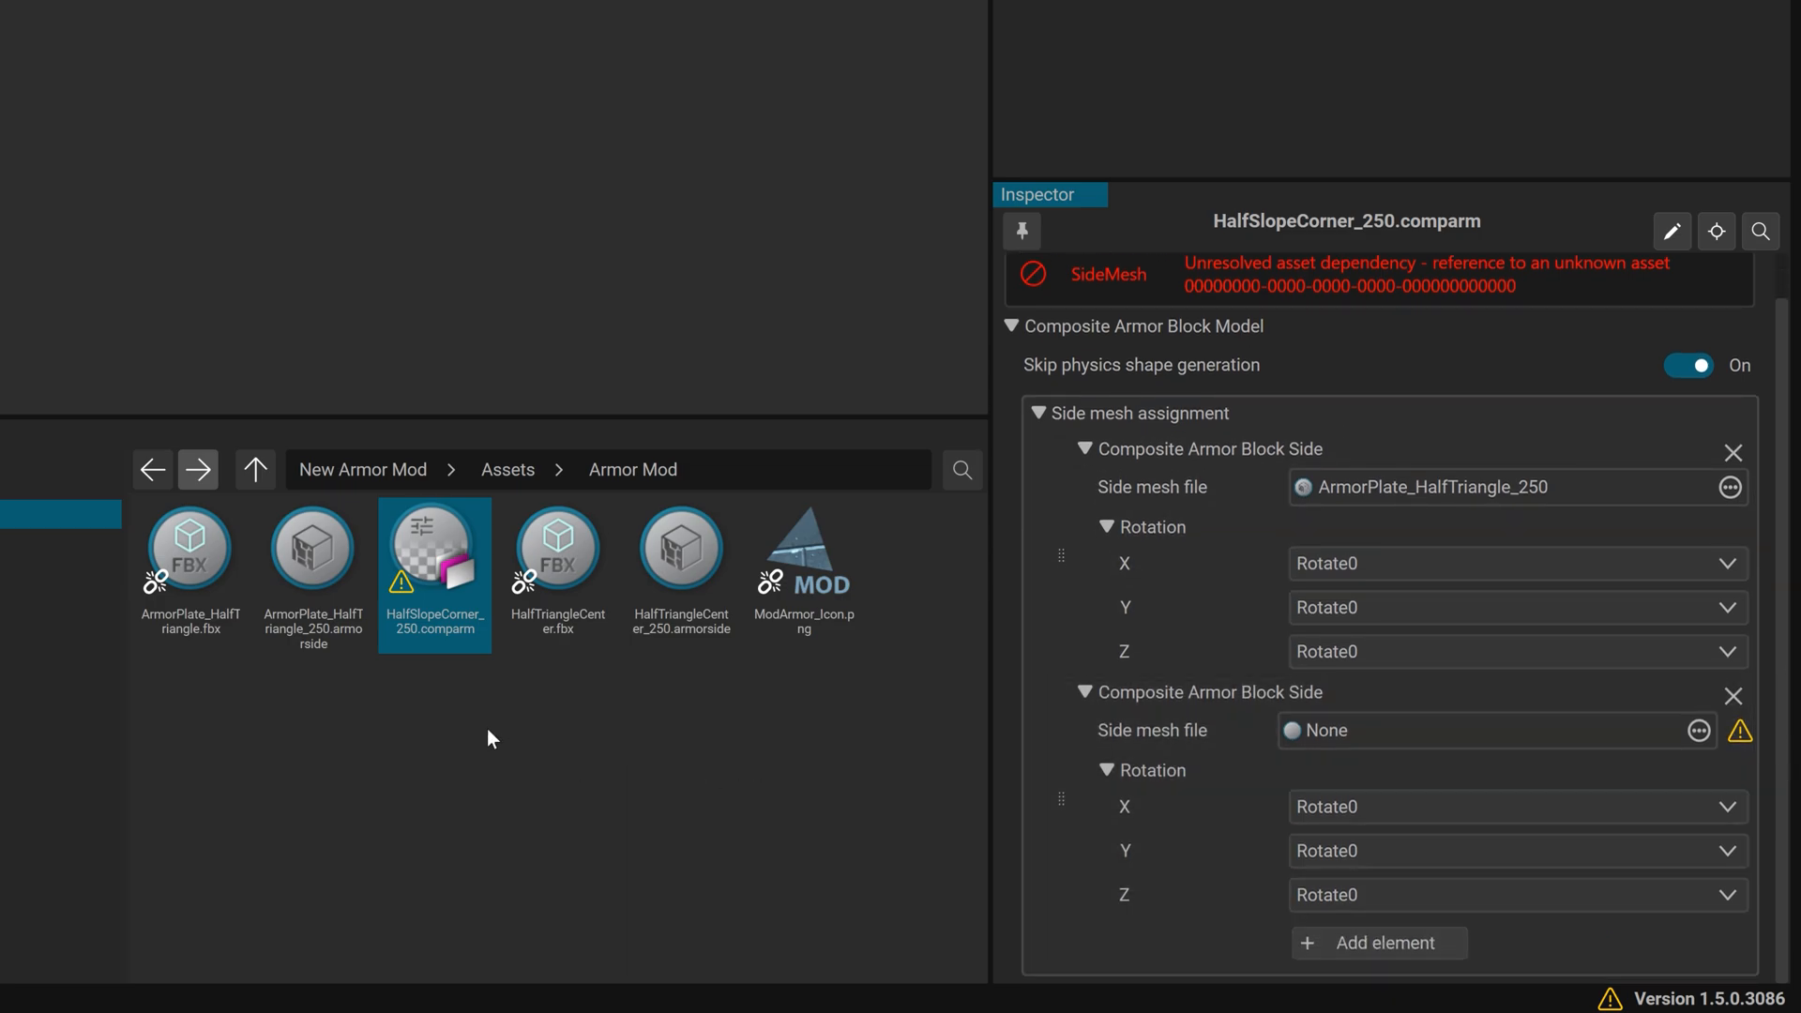
click(311, 546)
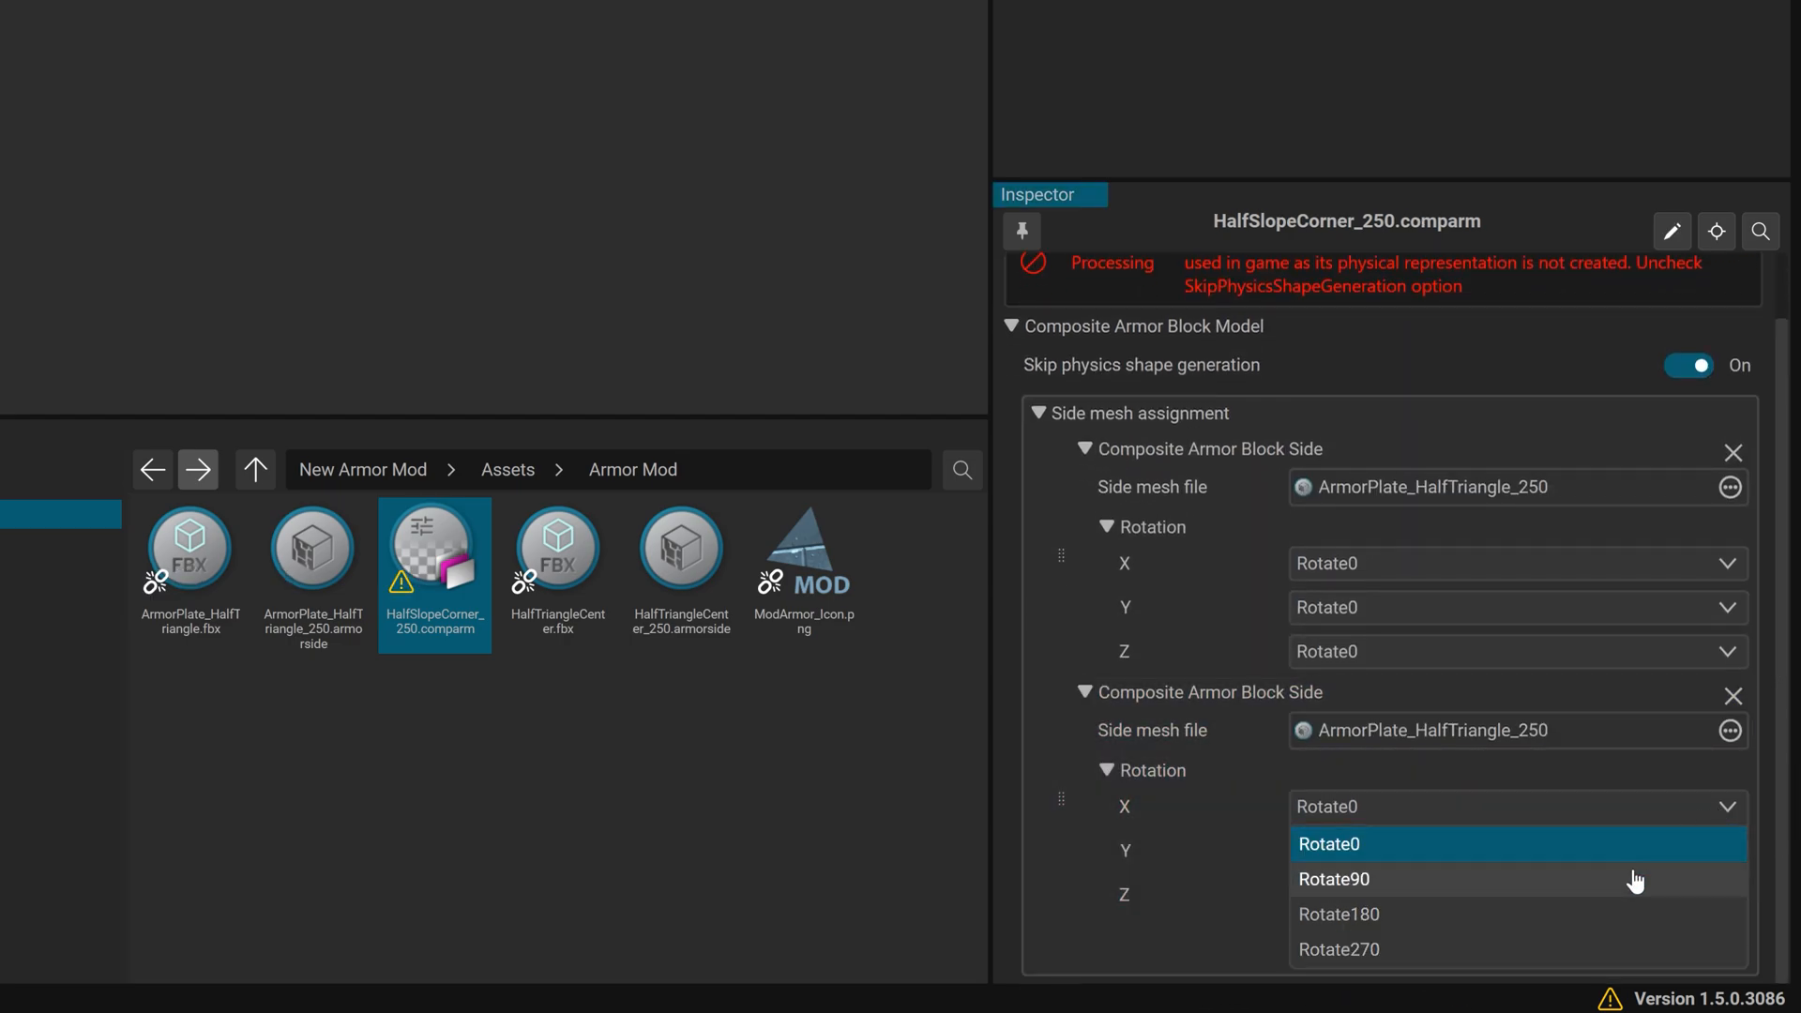
click(1334, 878)
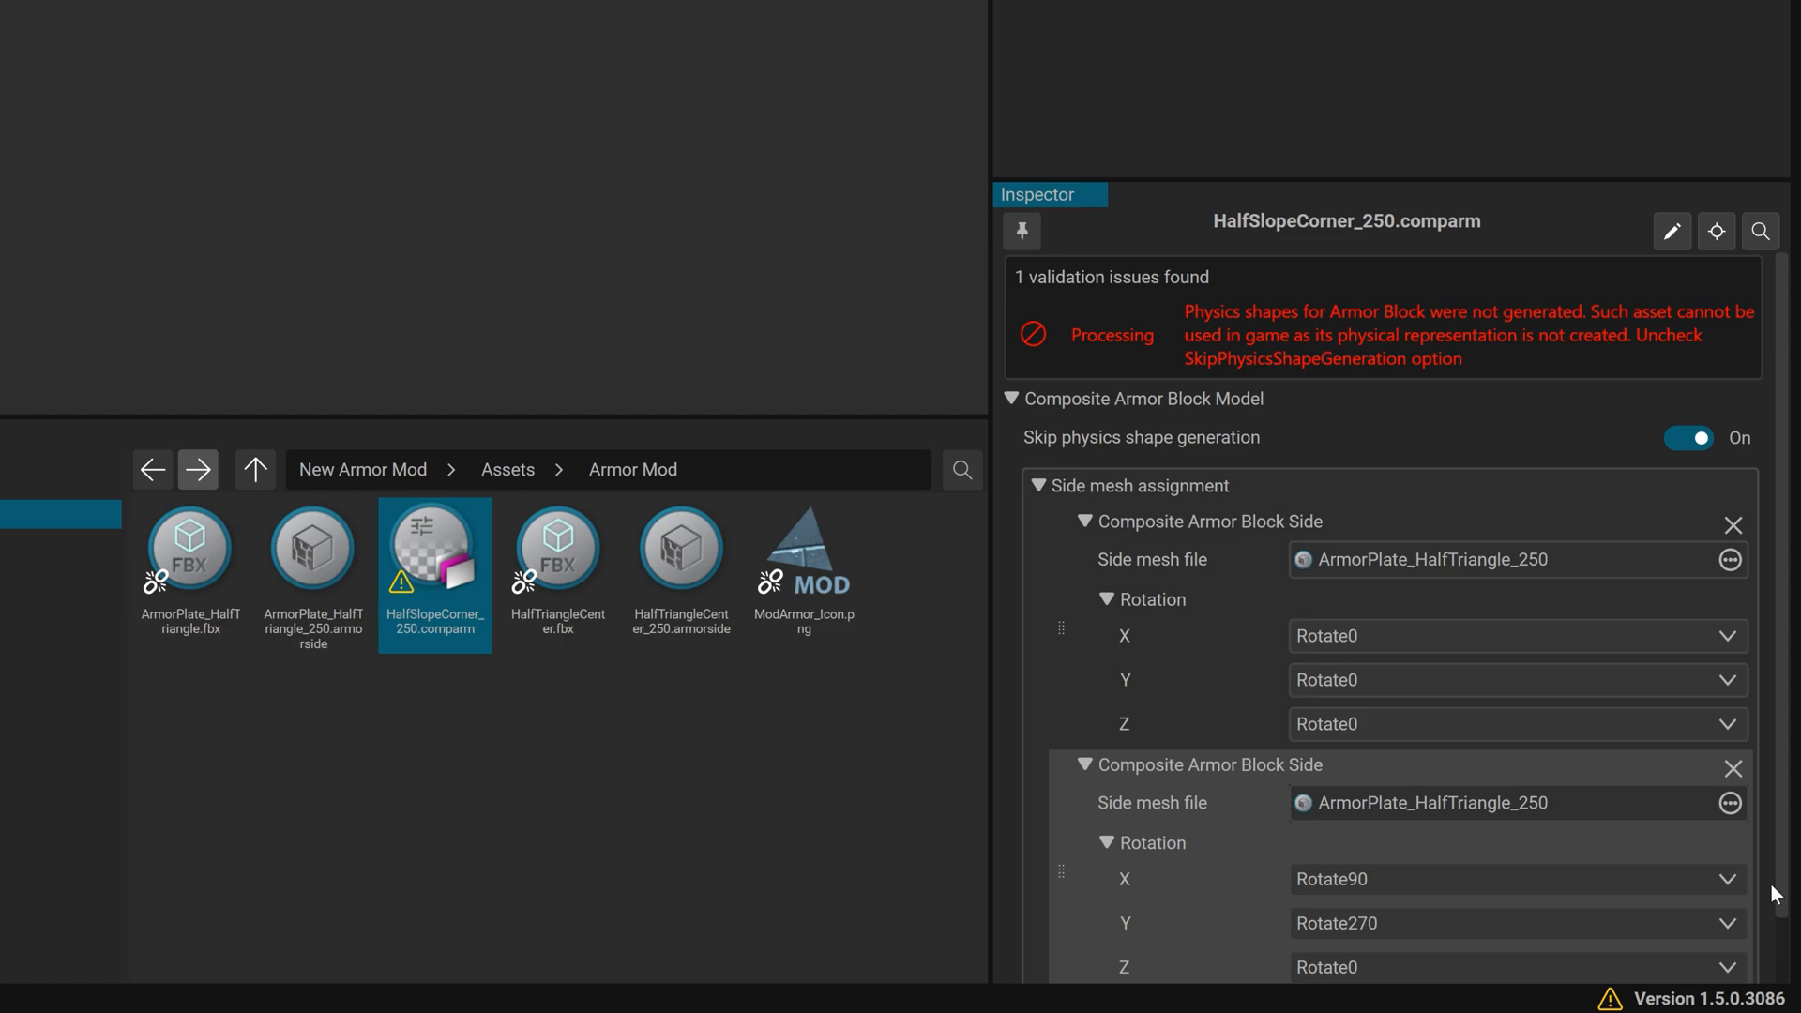
Add a third ArmorPlate_HalfTriangle_250 side rotated X 90, Y 180, Z 90.
scroll(down, 3)
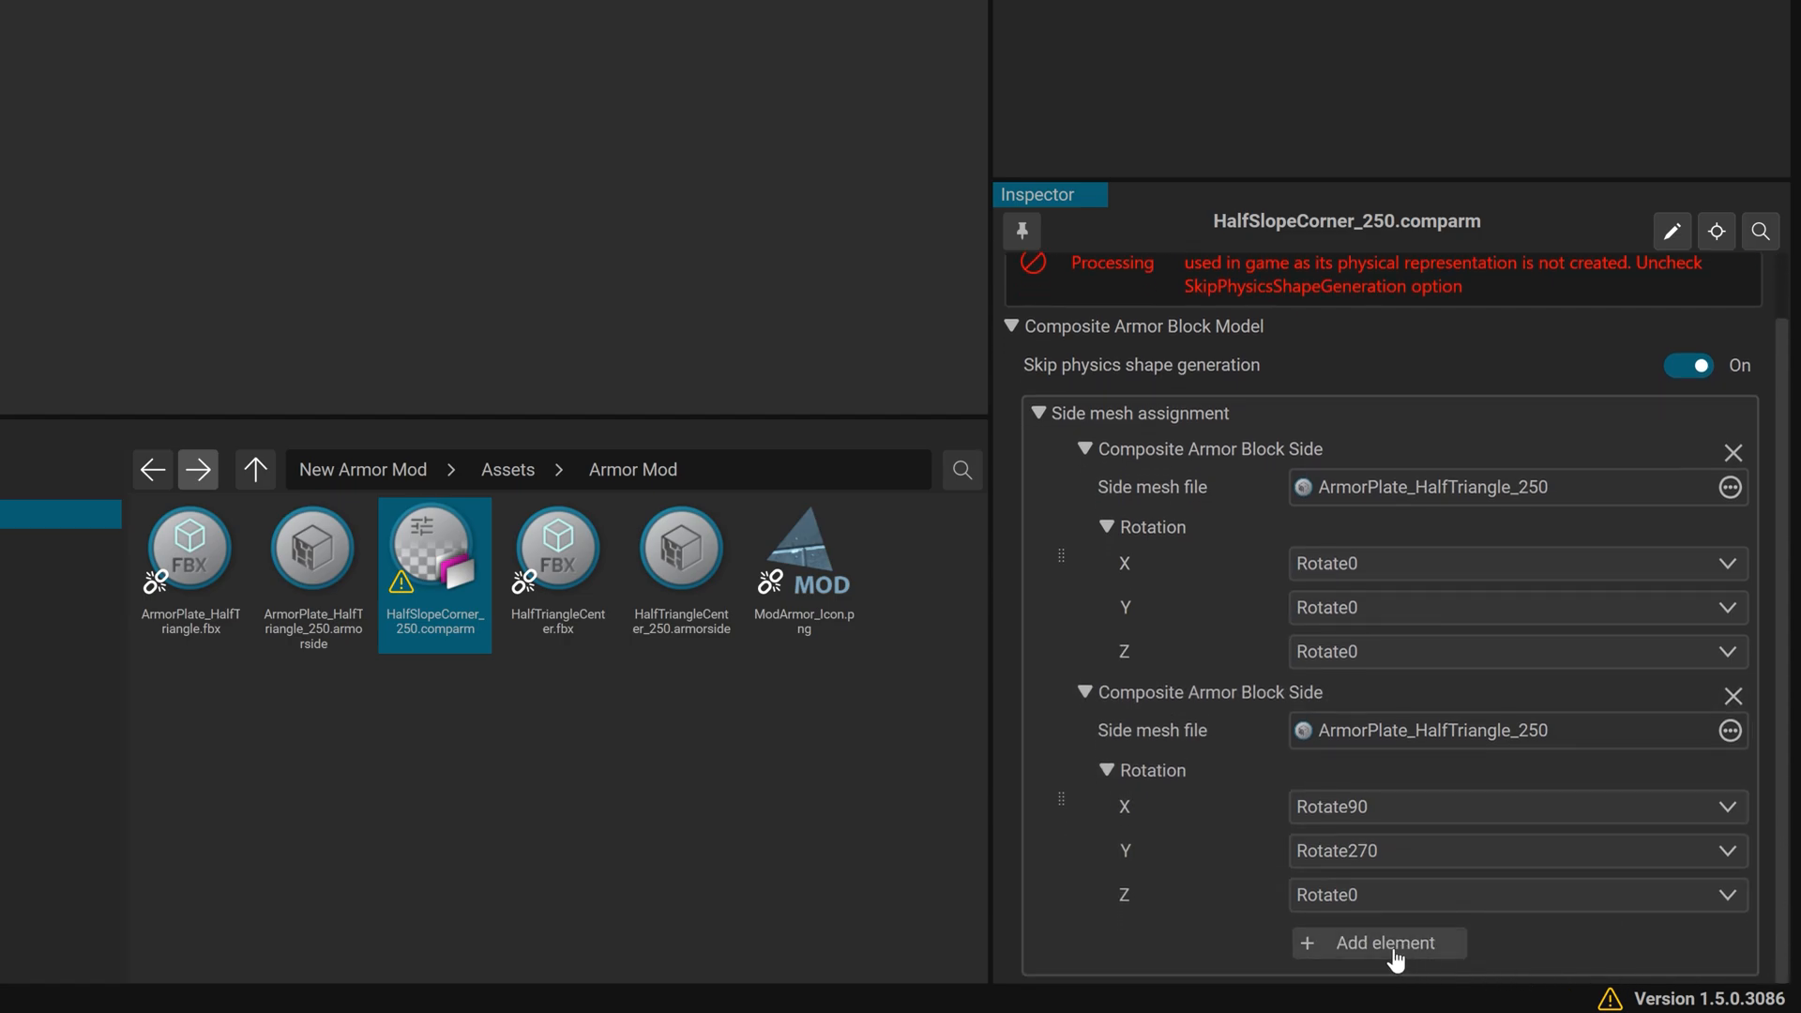
click(1379, 942)
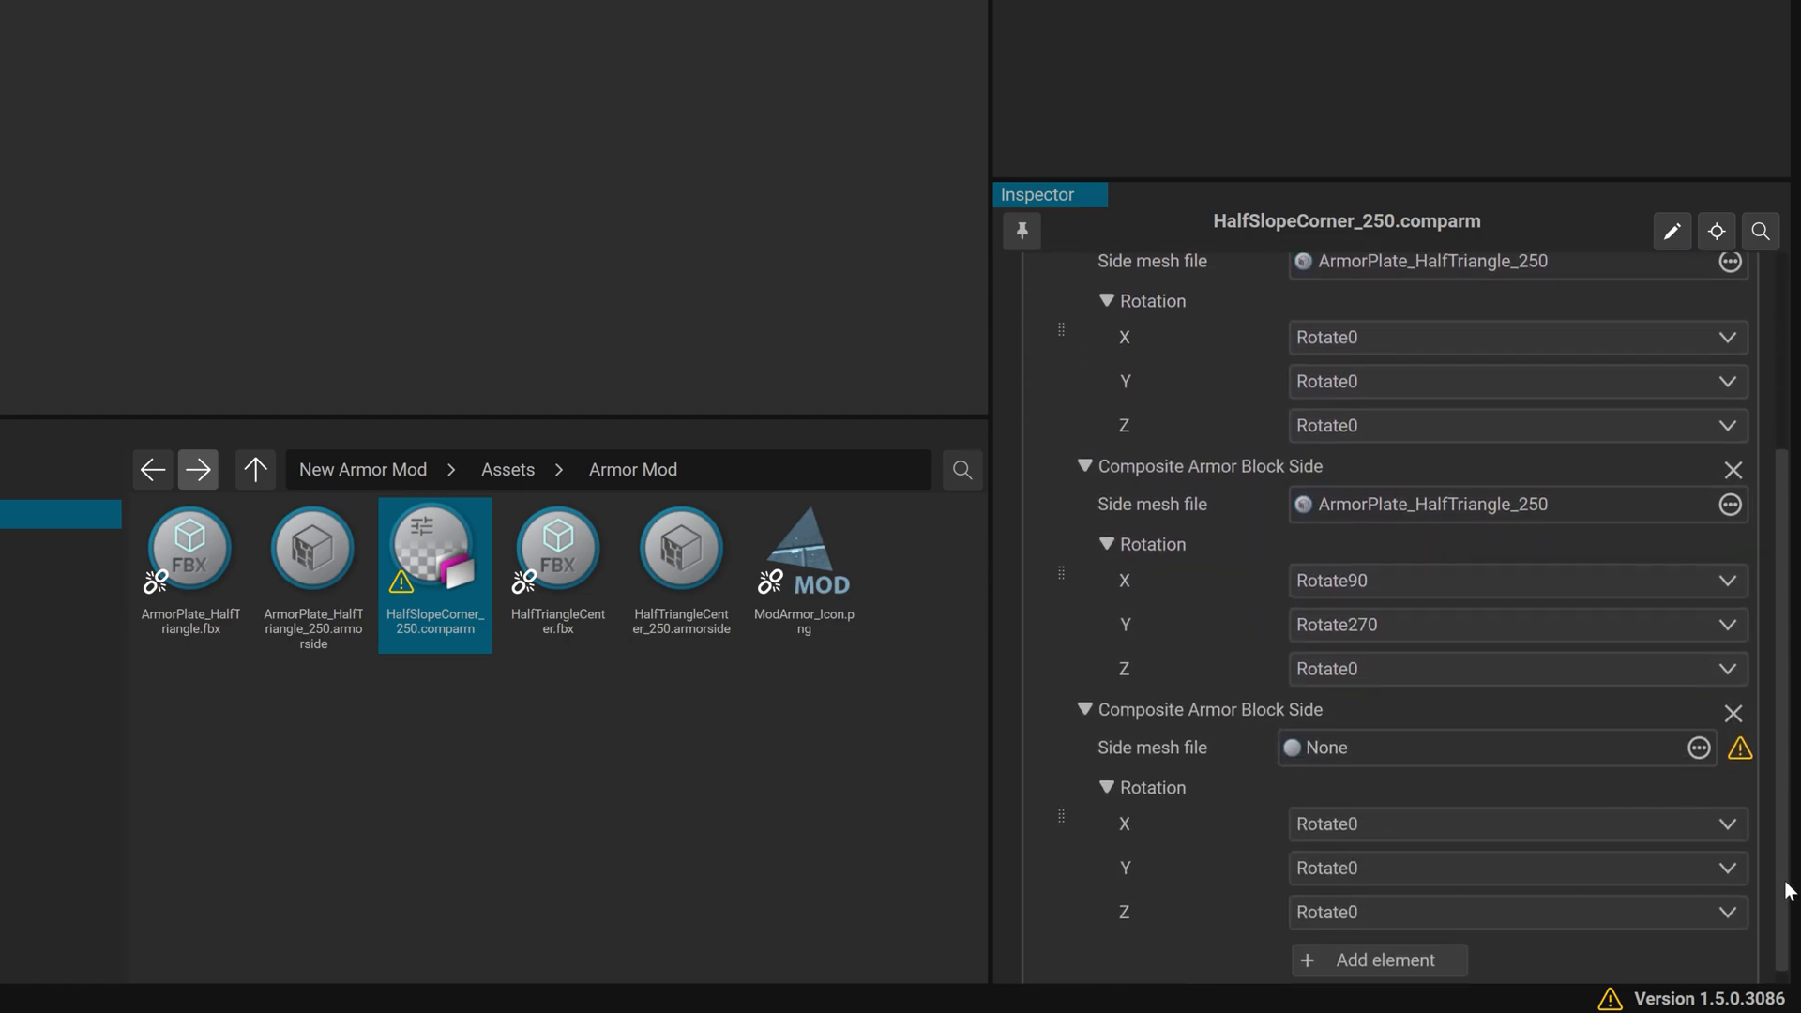
click(313, 542)
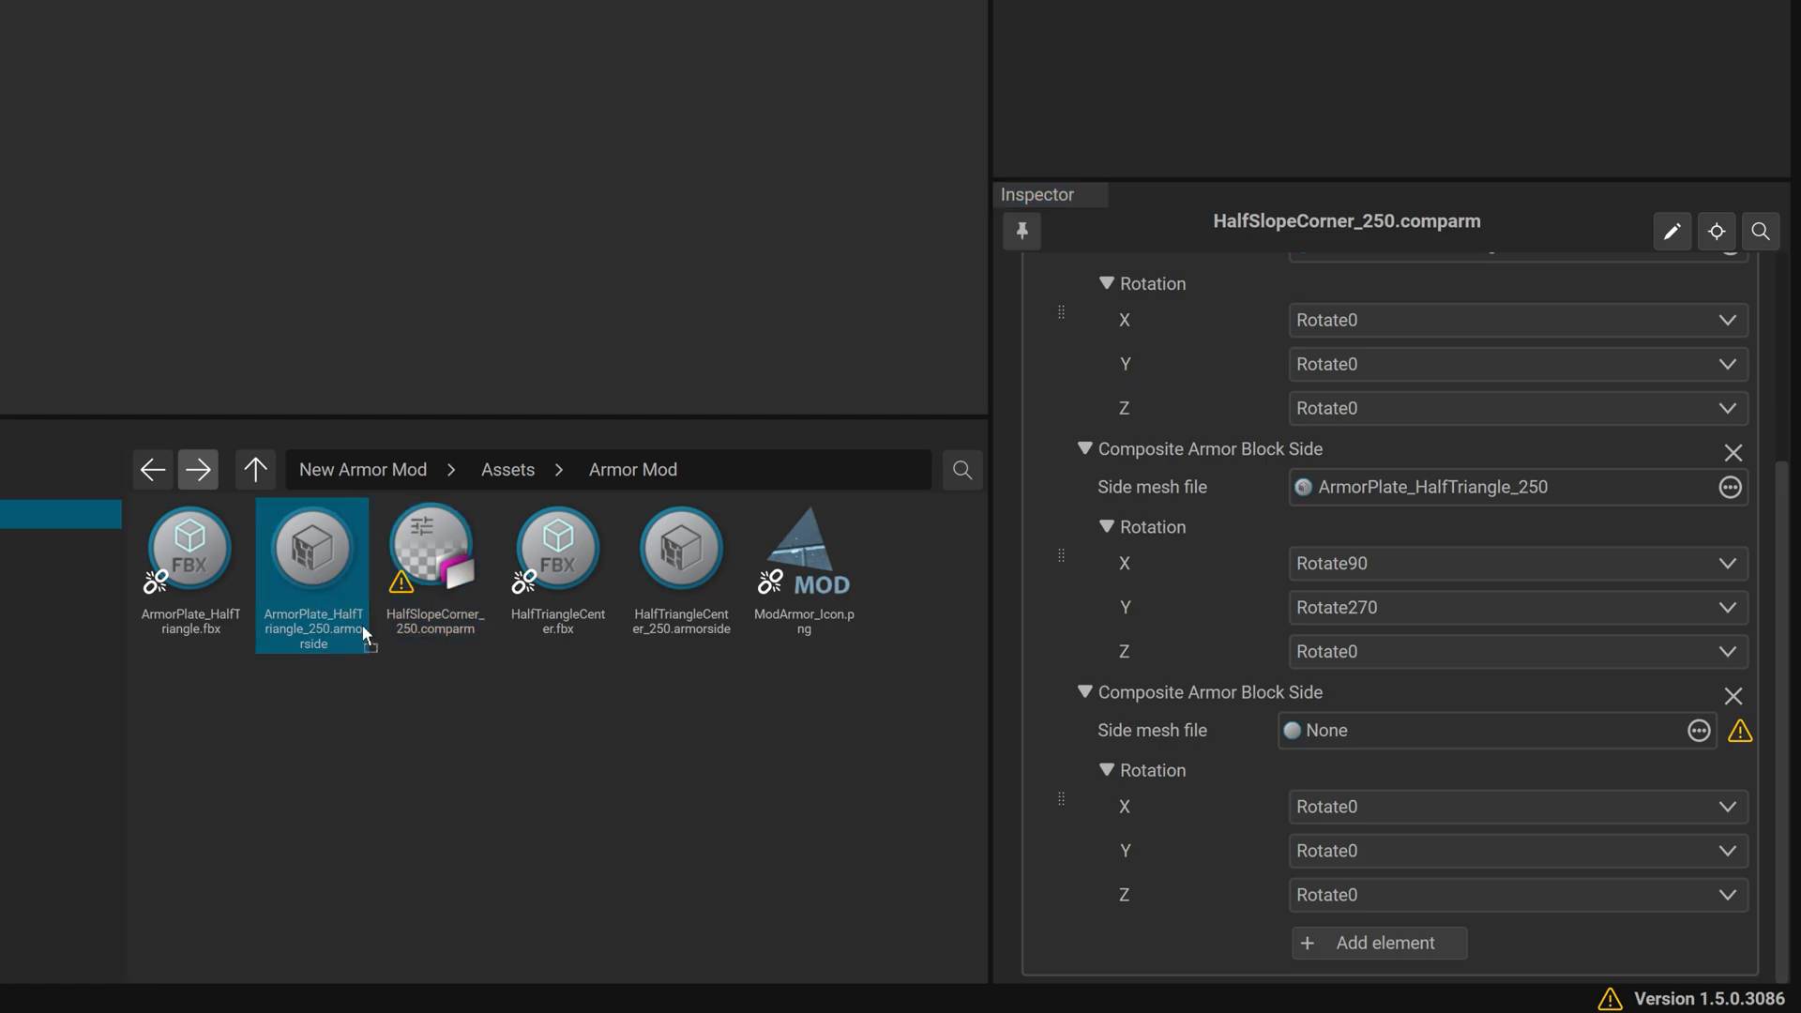
click(433, 546)
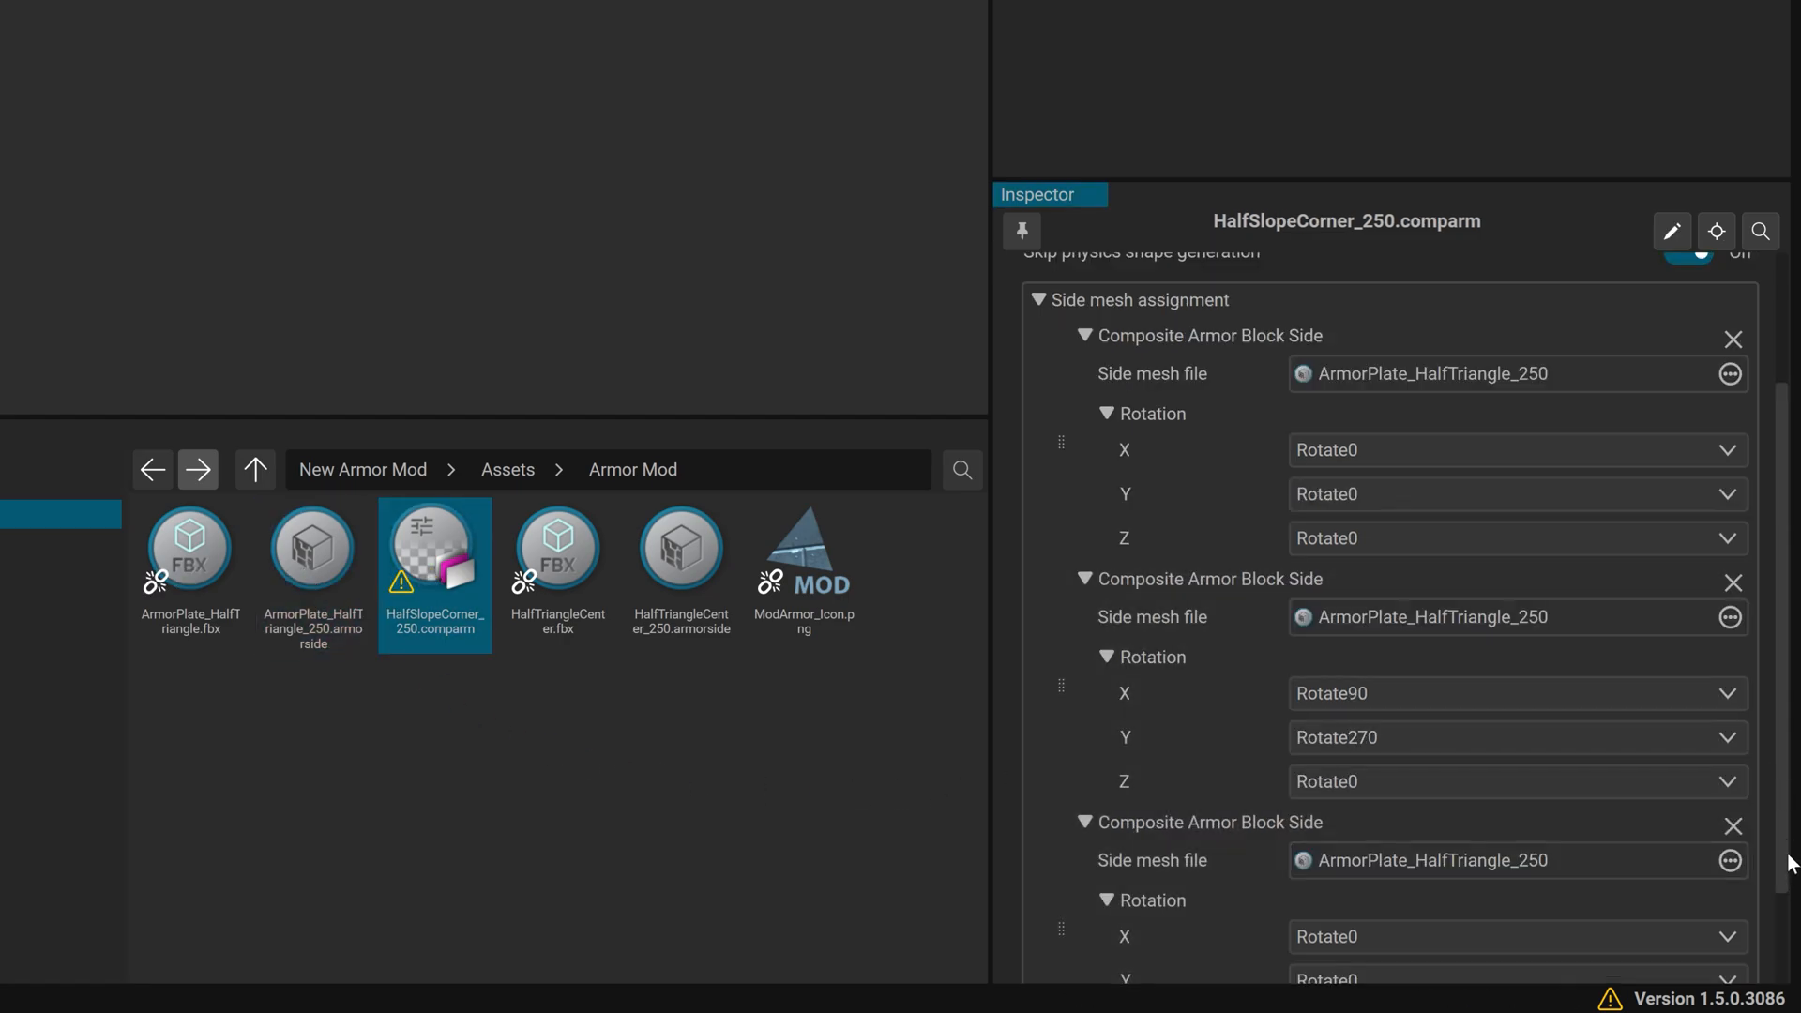
scroll(down, 3)
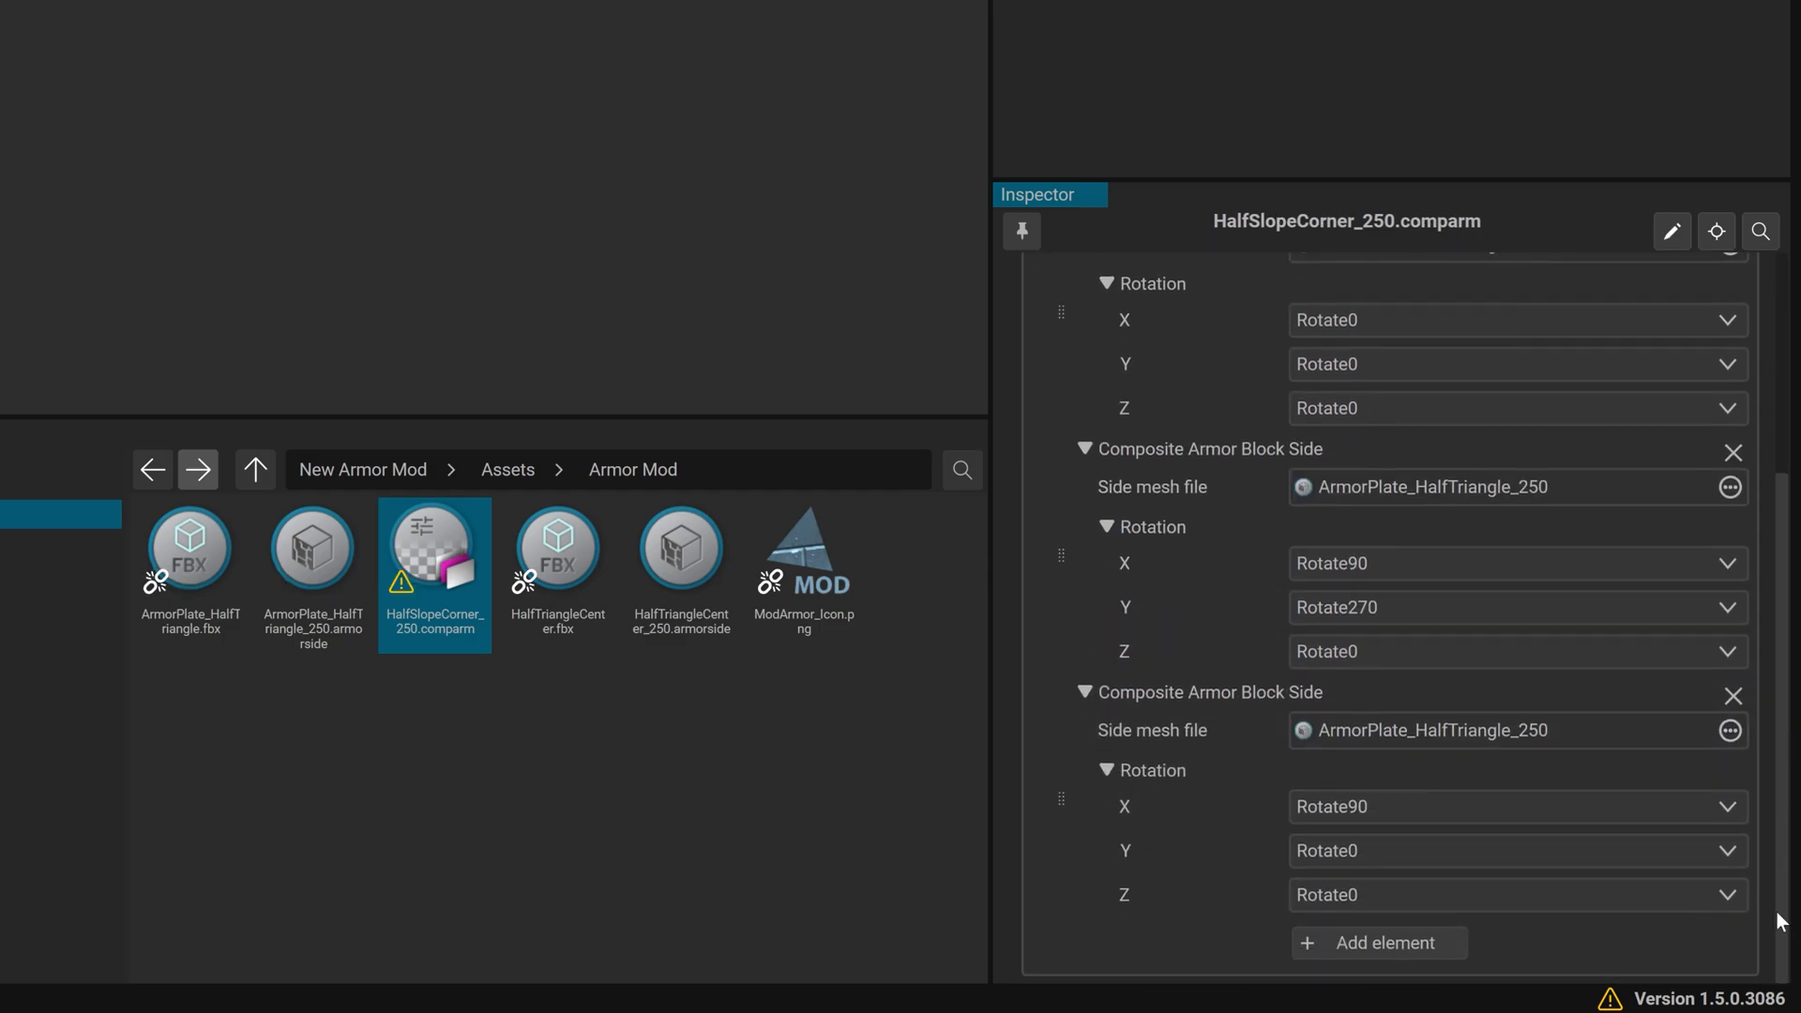
click(1516, 850)
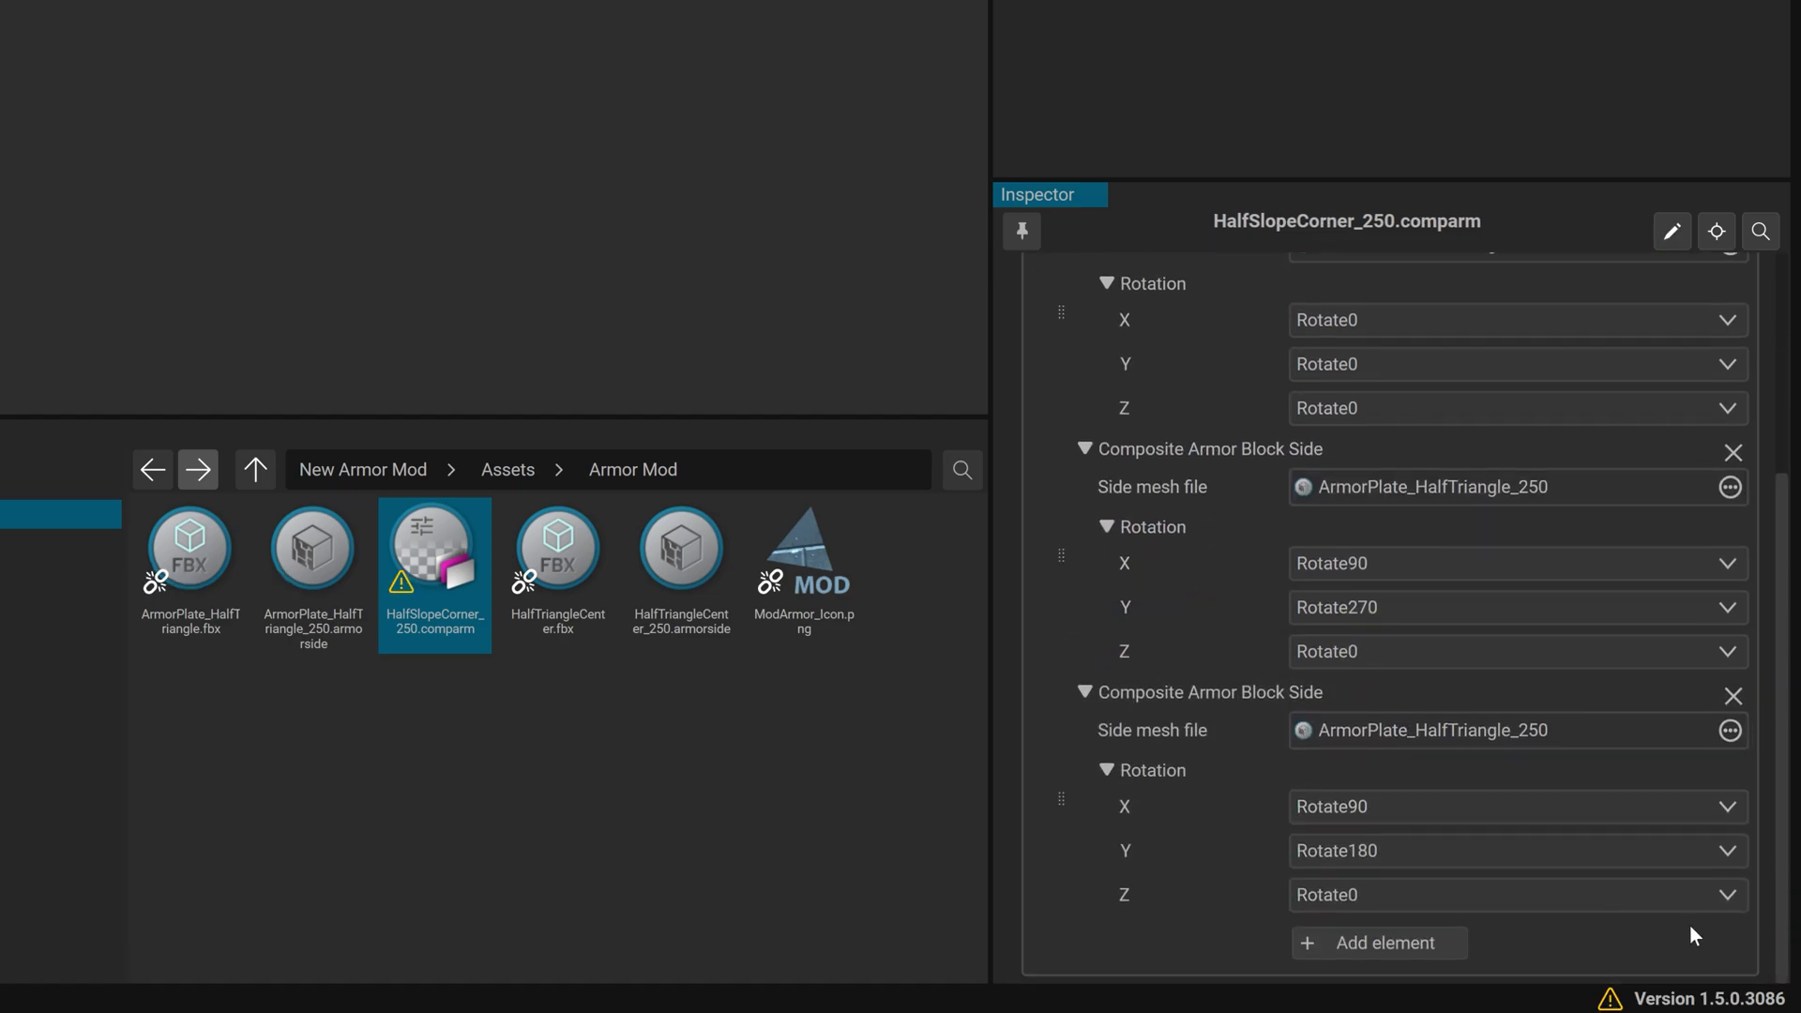
click(1510, 807)
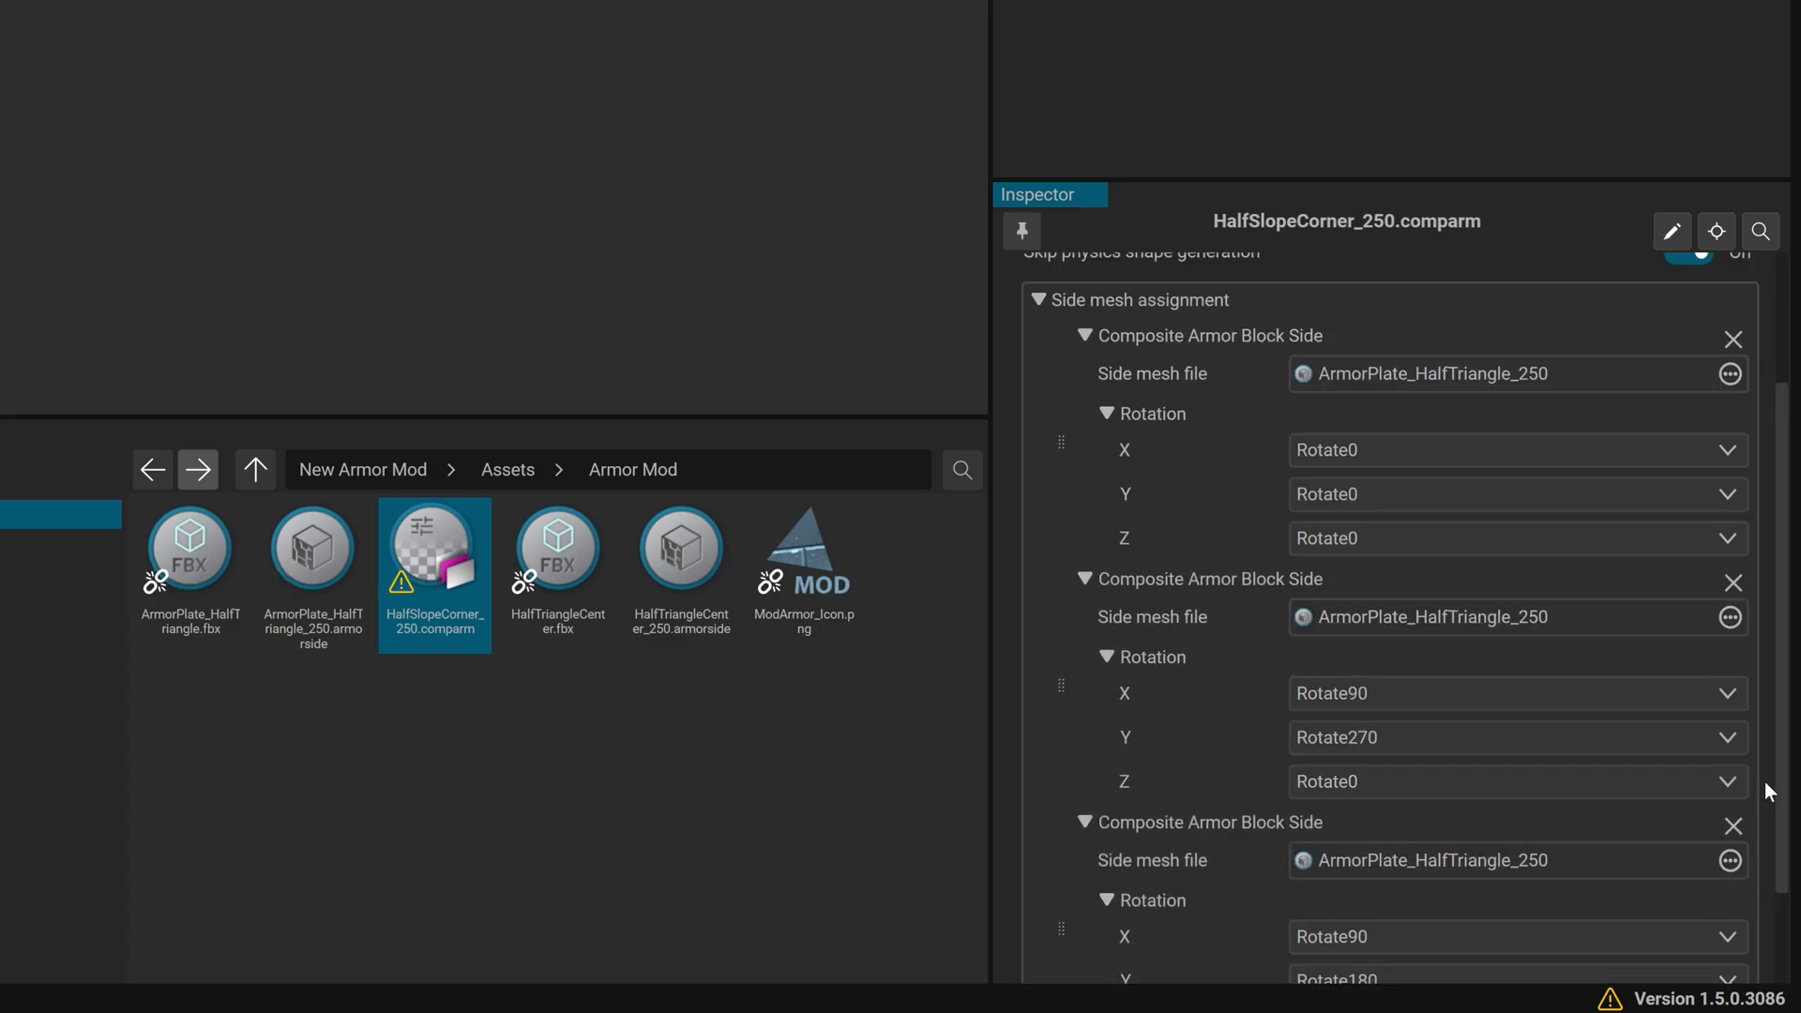
scroll(down, 3)
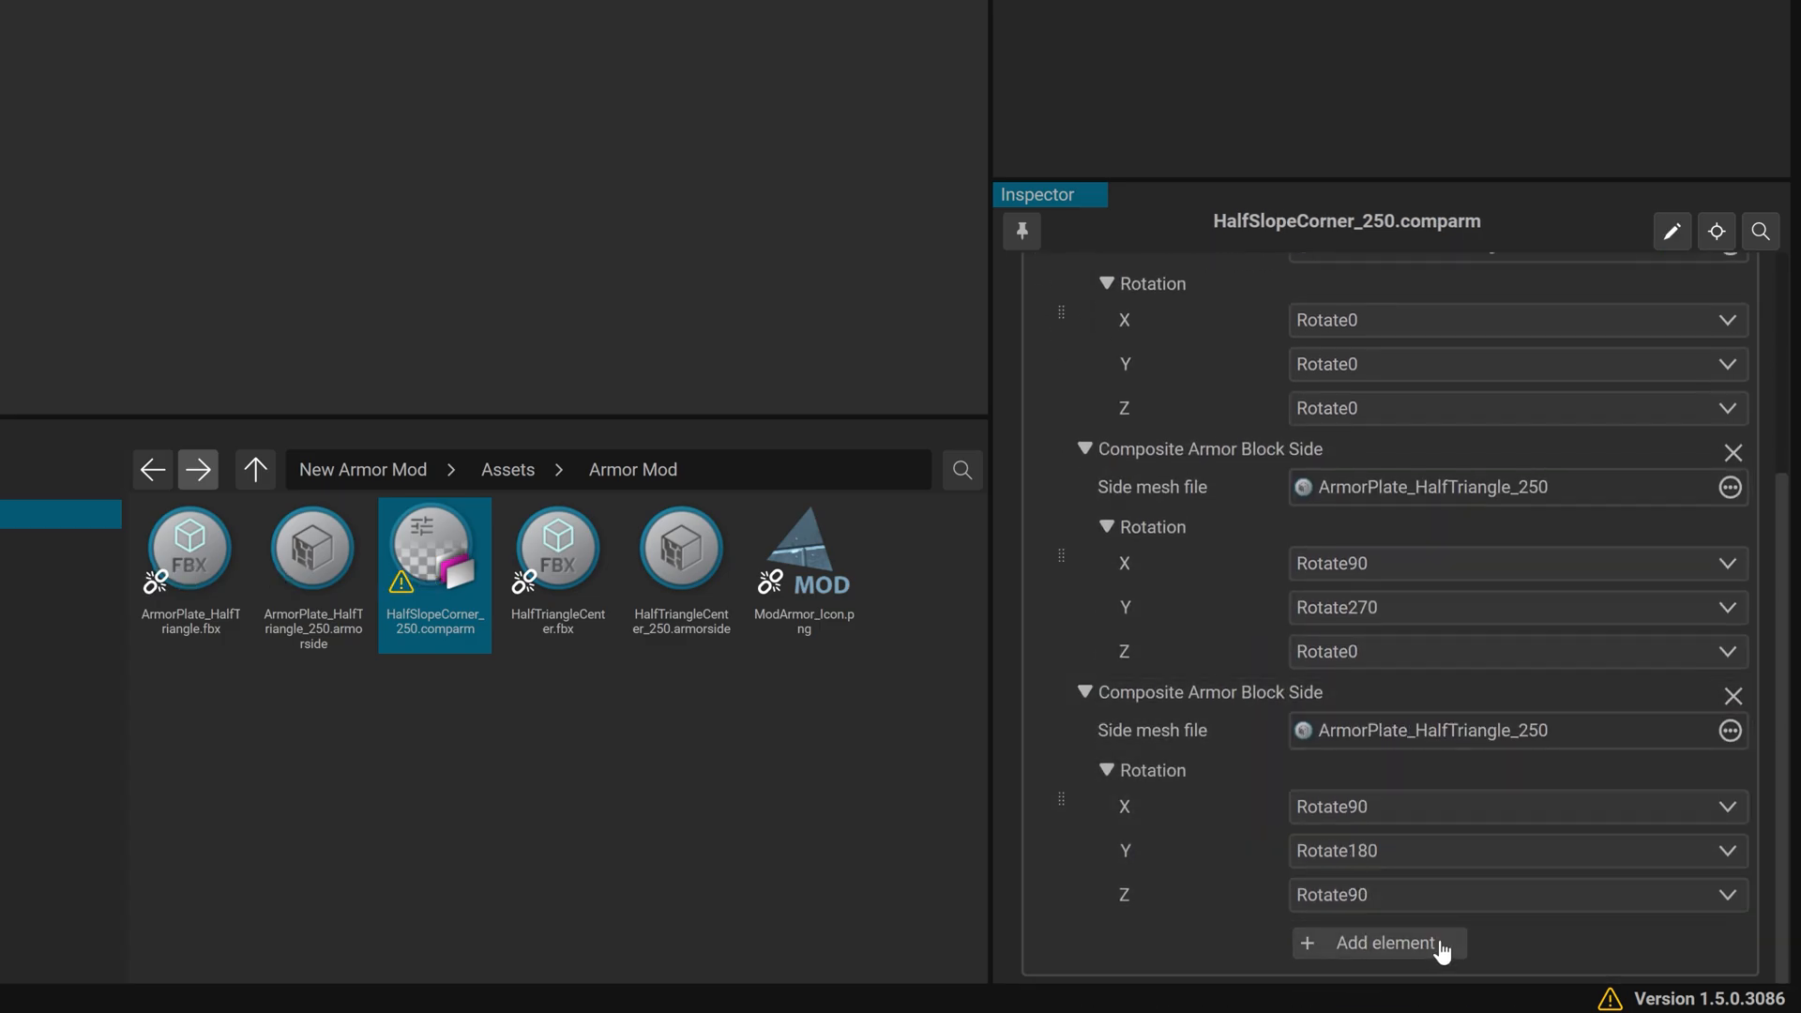
Add a fourth side using HalfTriangleCenter_250 rotated 90/180/90, then turn Skip physics shape generation off.
click(1377, 944)
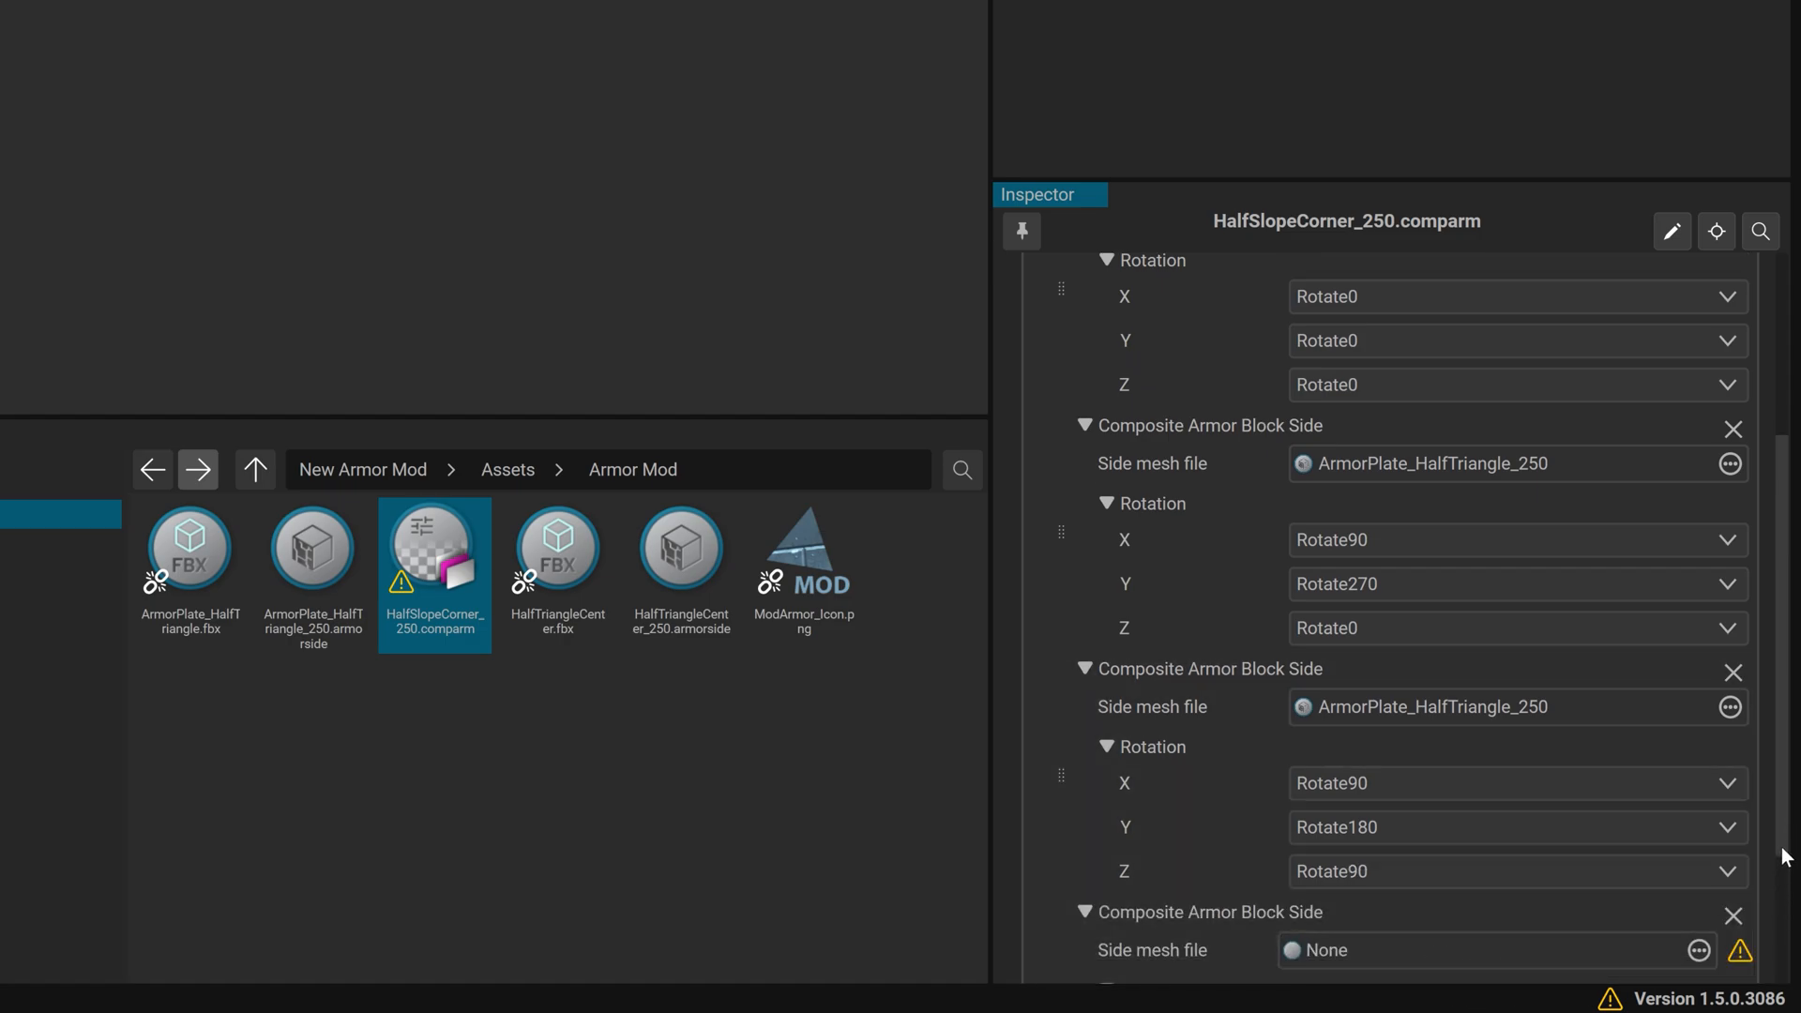
scroll(down, 3)
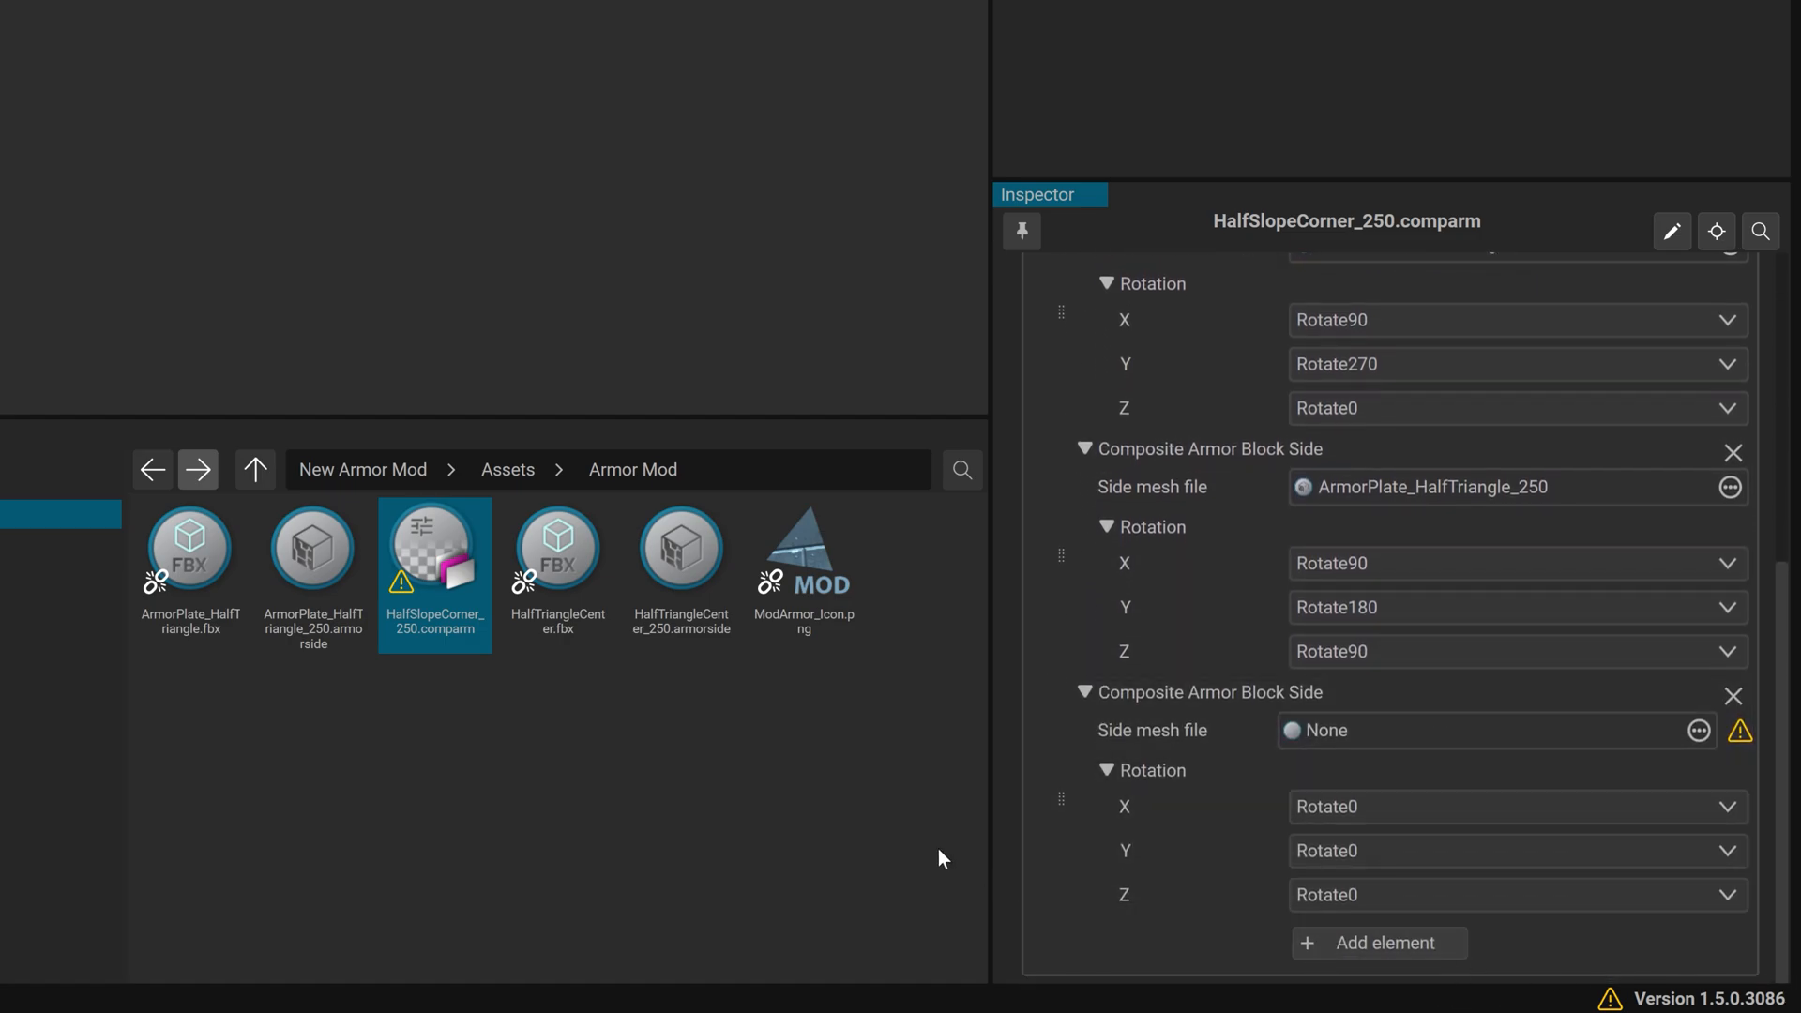
click(679, 546)
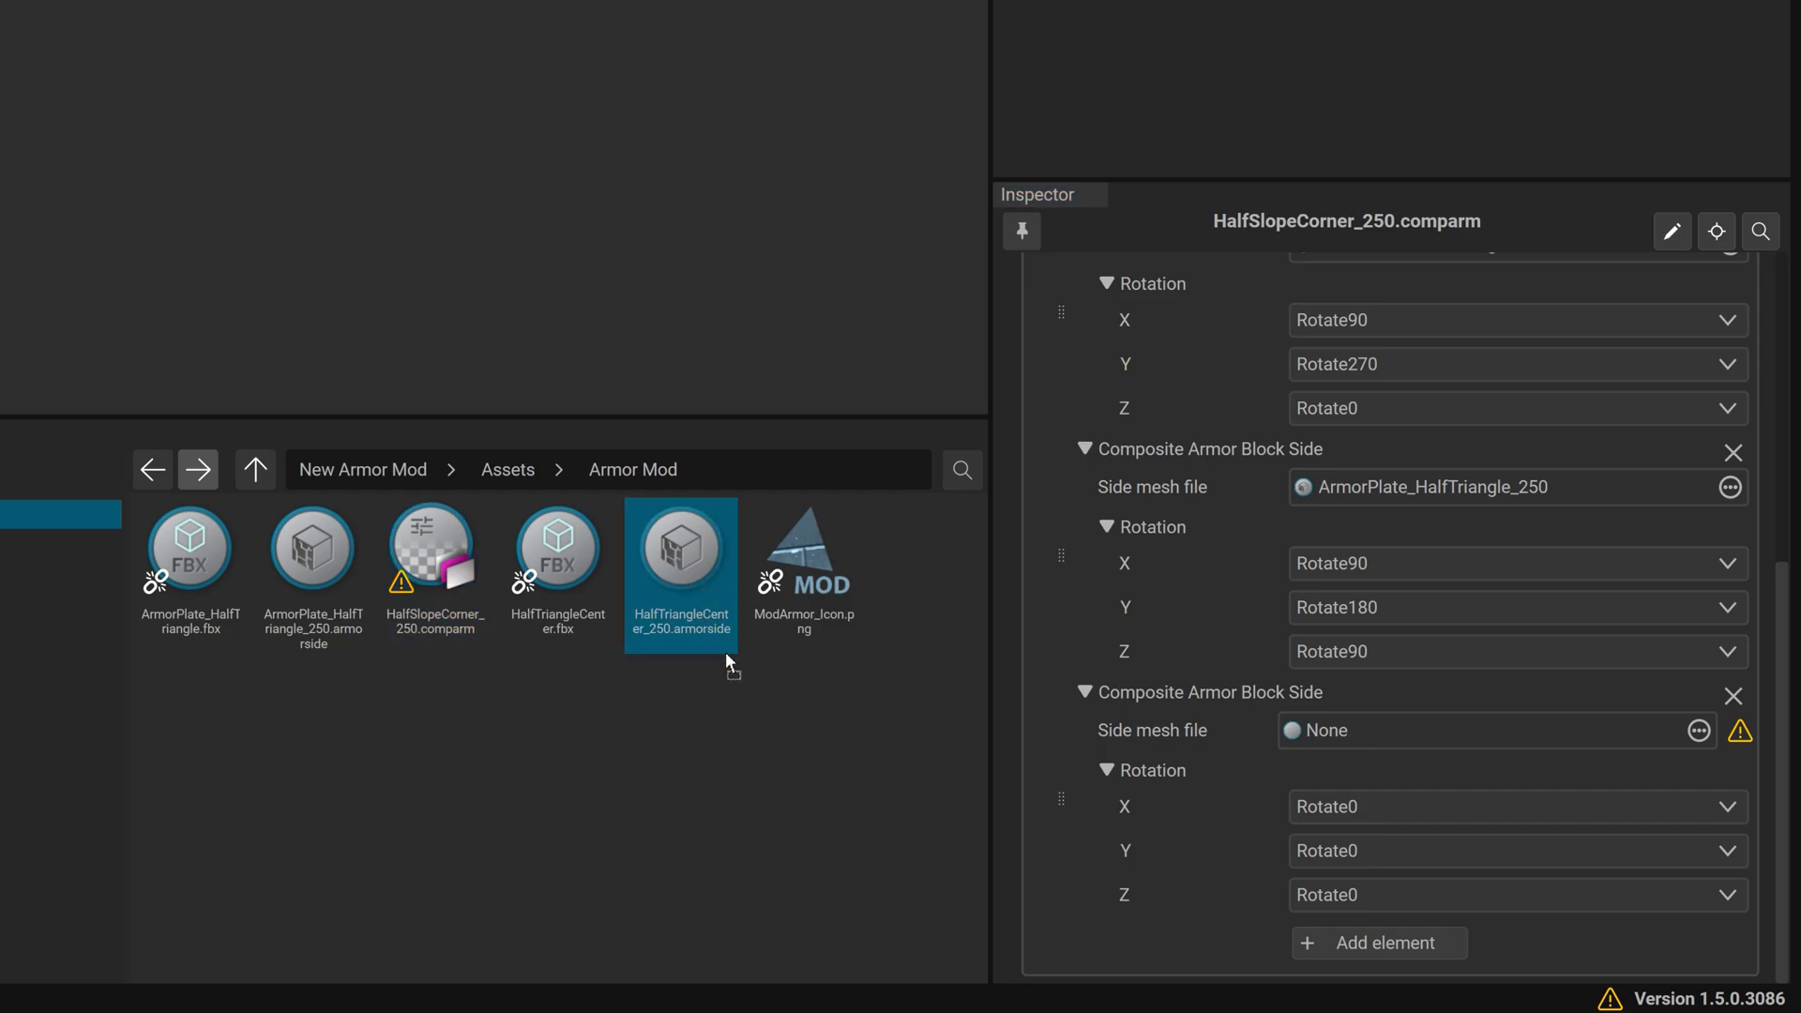
mouse_move(1486, 745)
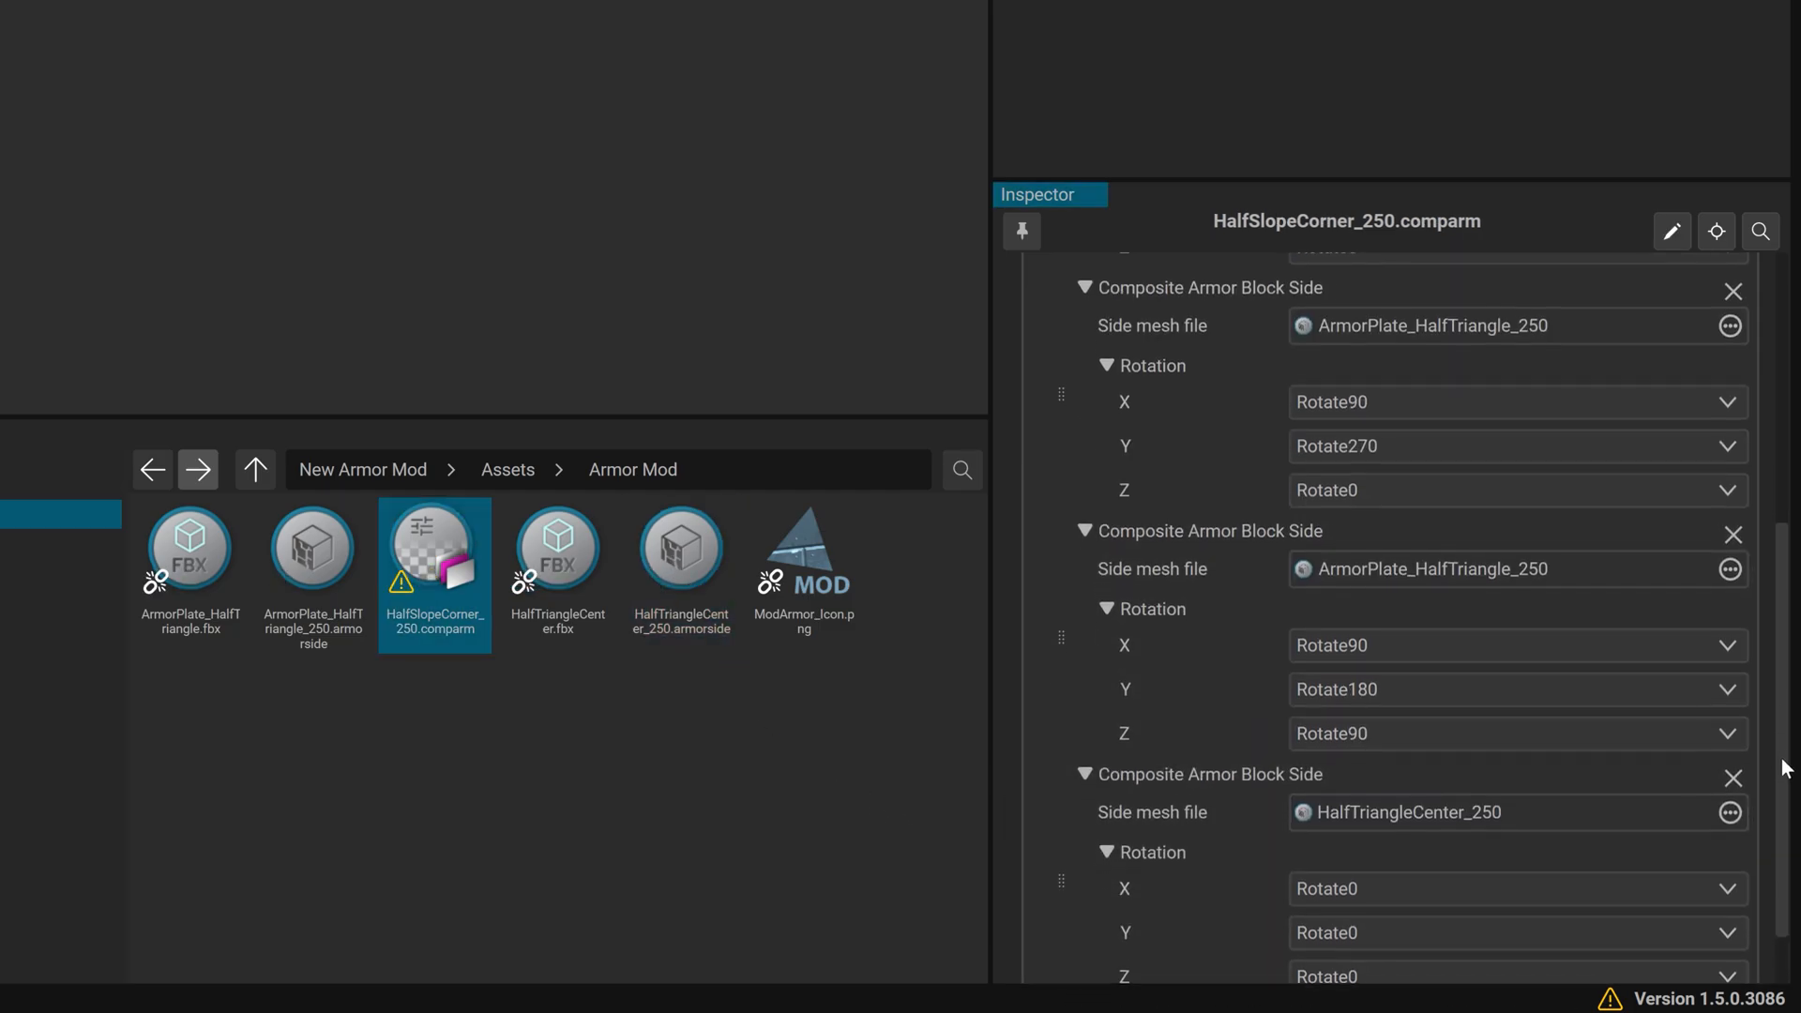
scroll(down, 3)
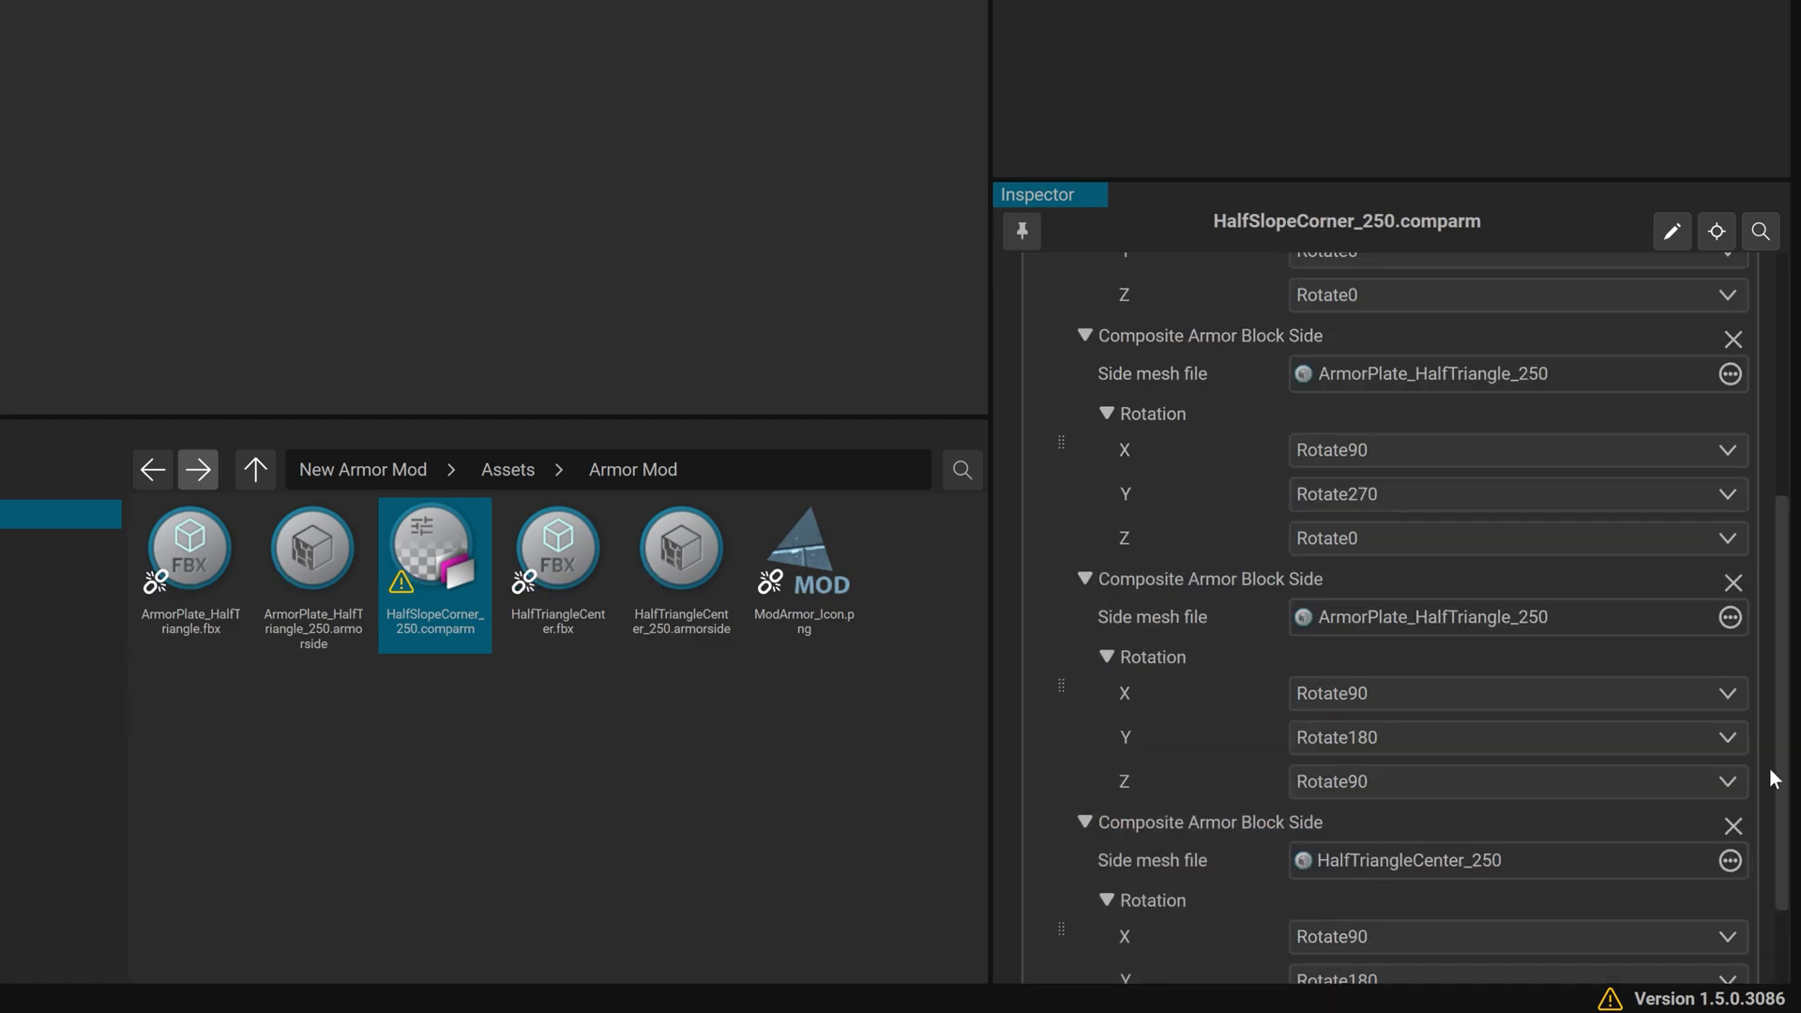
scroll(down, 3)
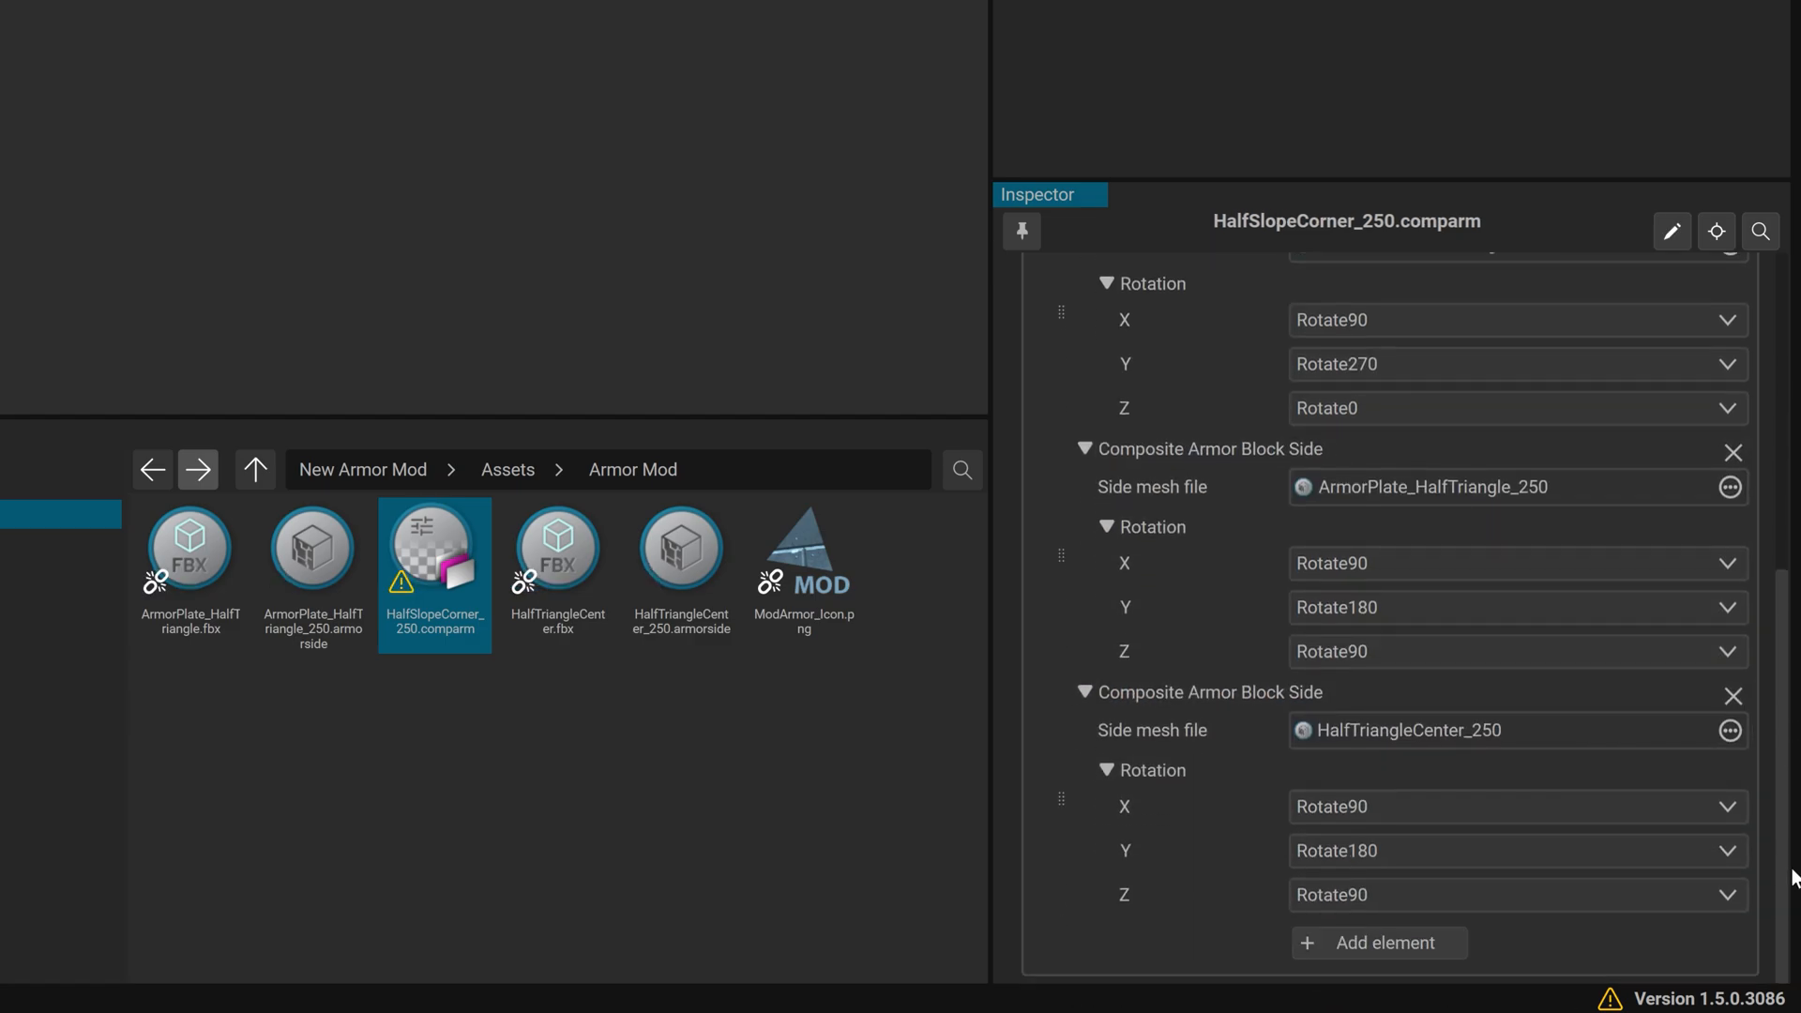
mouse_move(1792, 944)
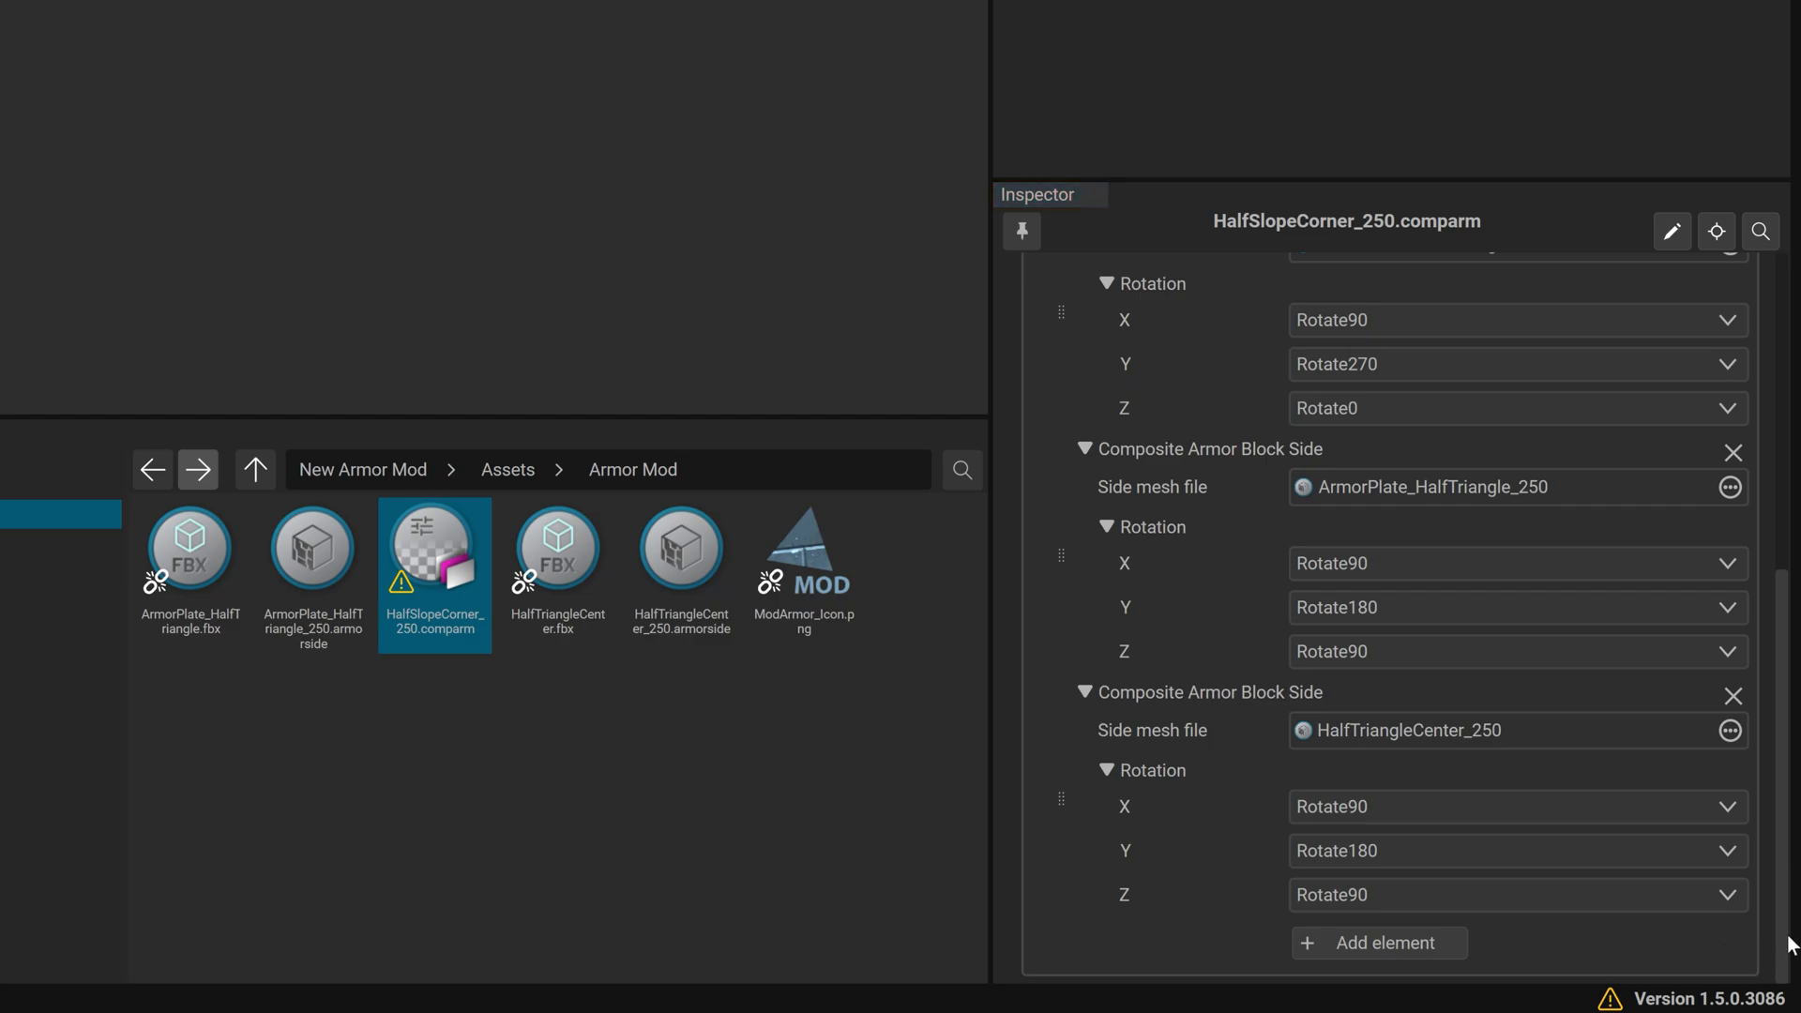
scroll(up, 3)
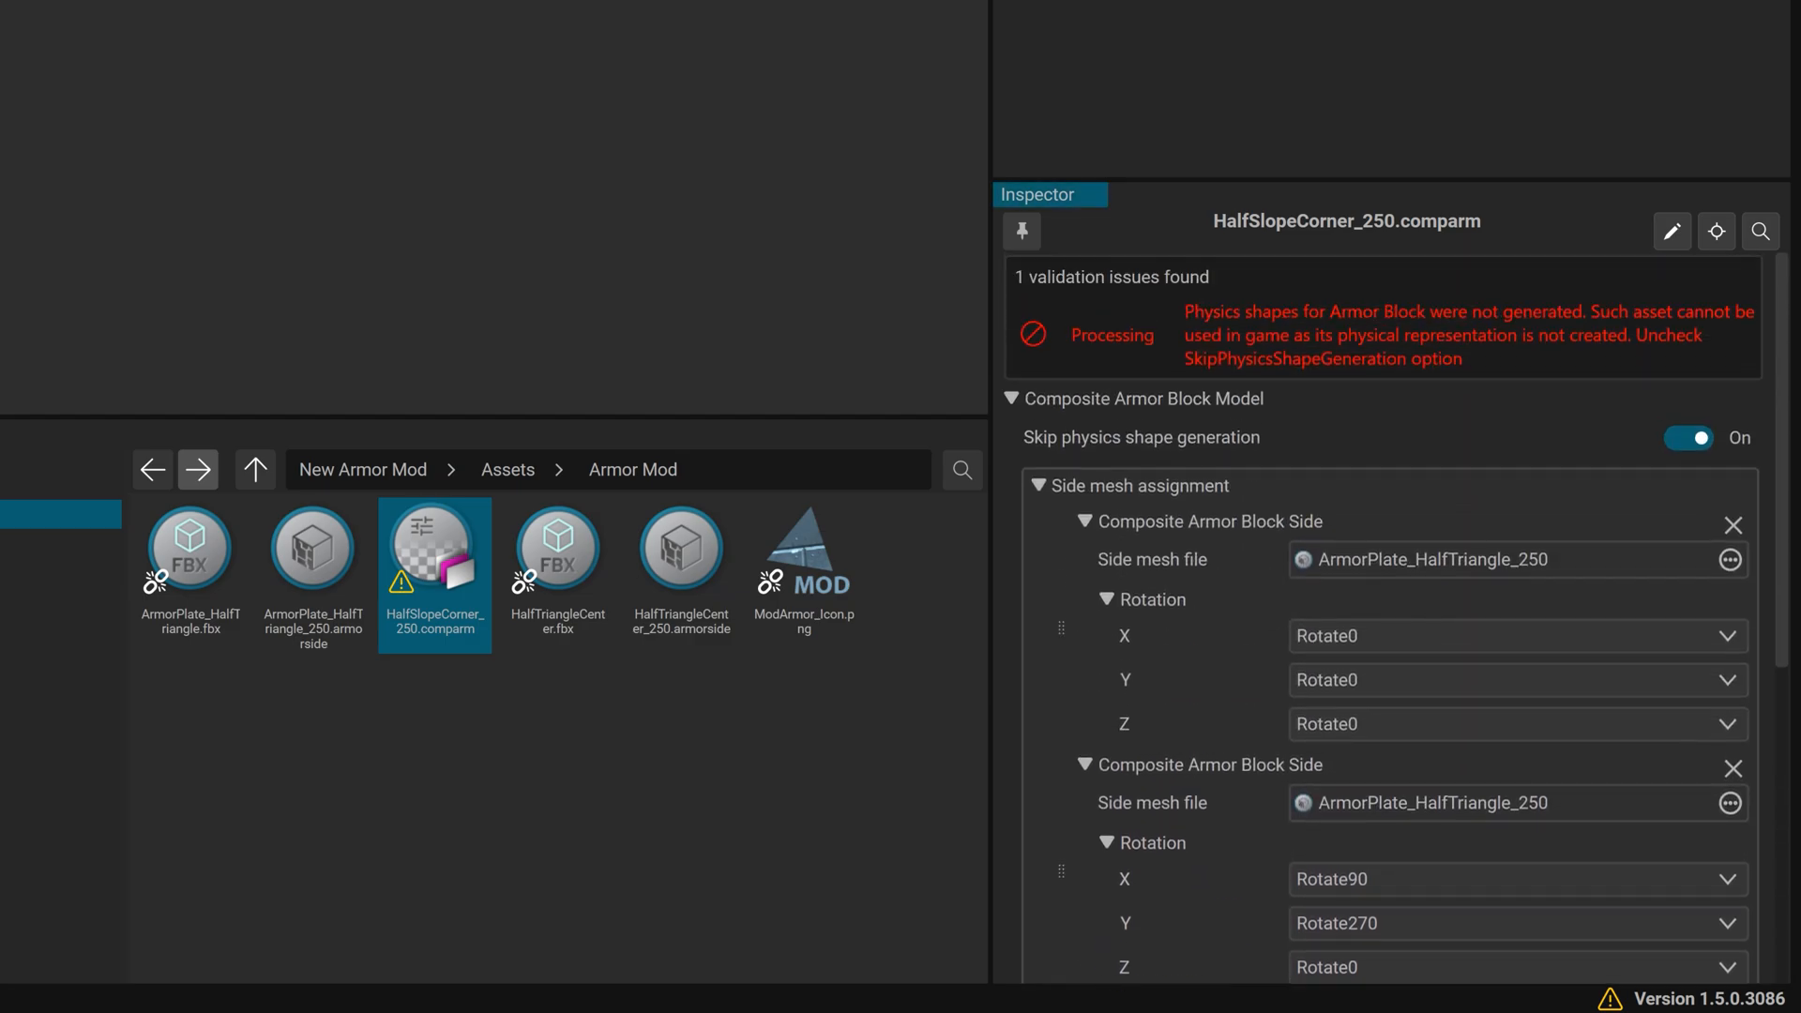
click(1687, 437)
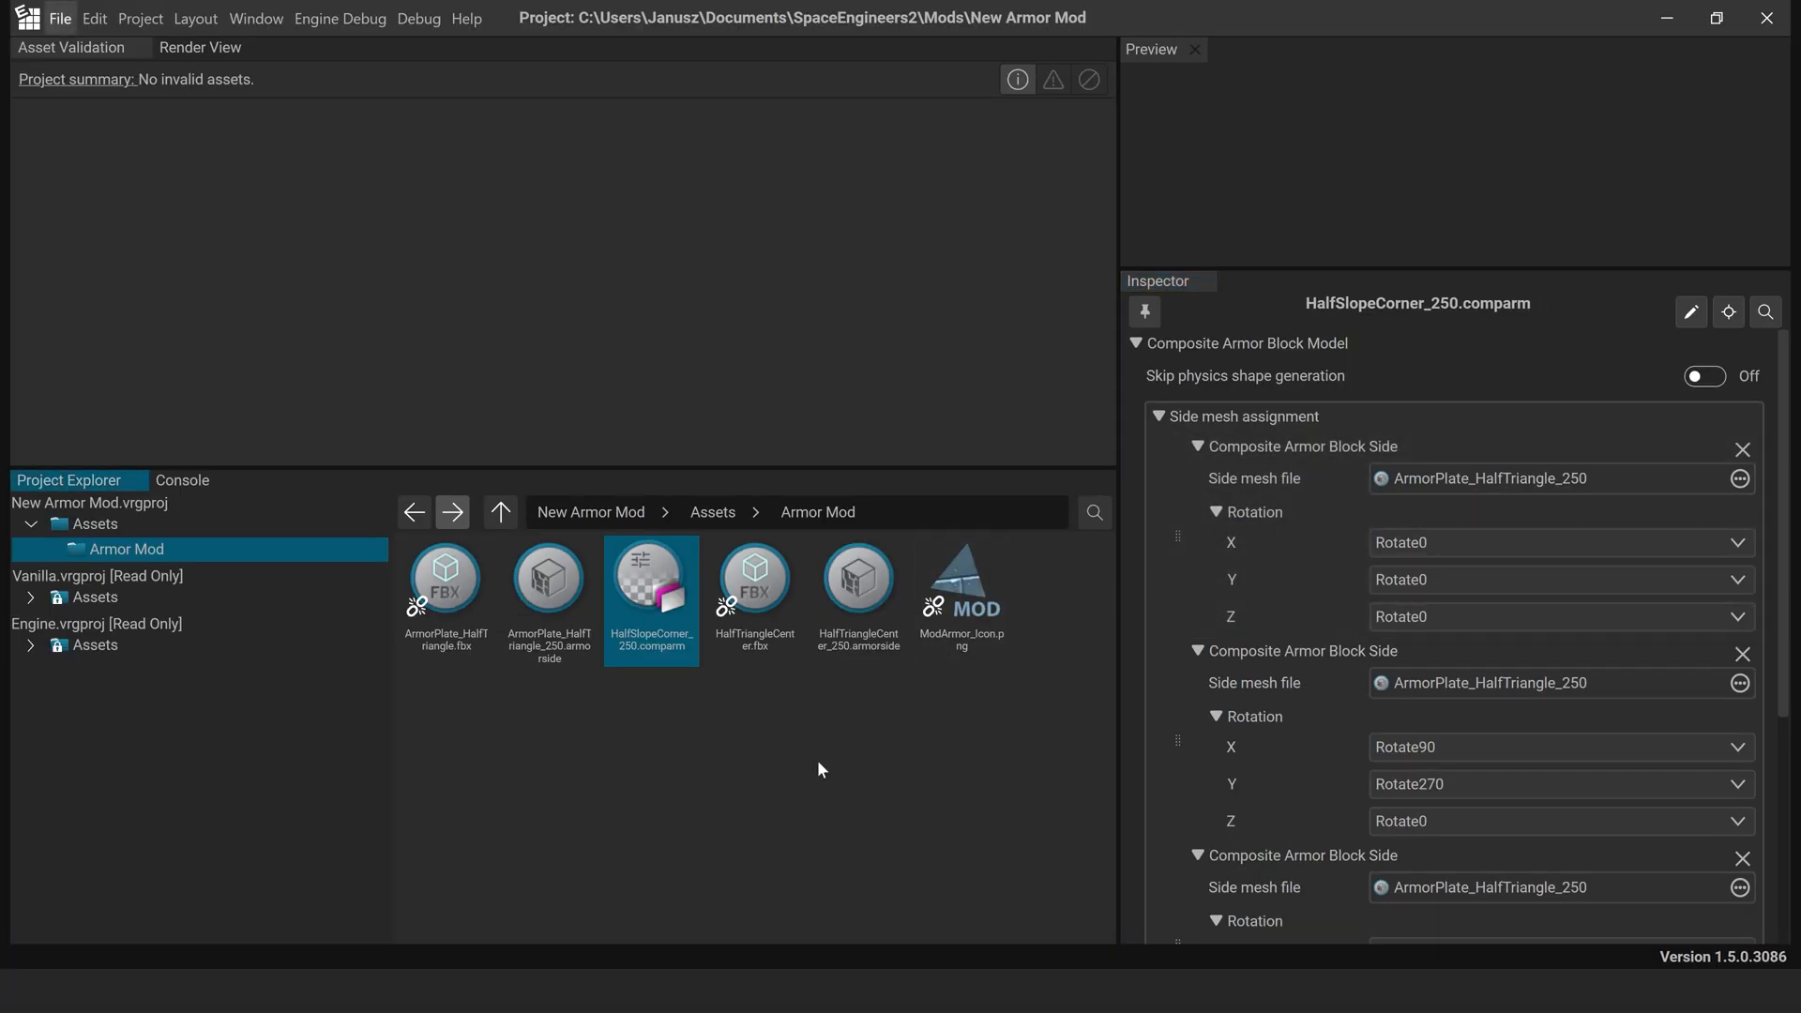
Create a light armor block prefab named HalfSlopeCornerLight250.partialdef in the Armor Mod folder.
right_click(821, 768)
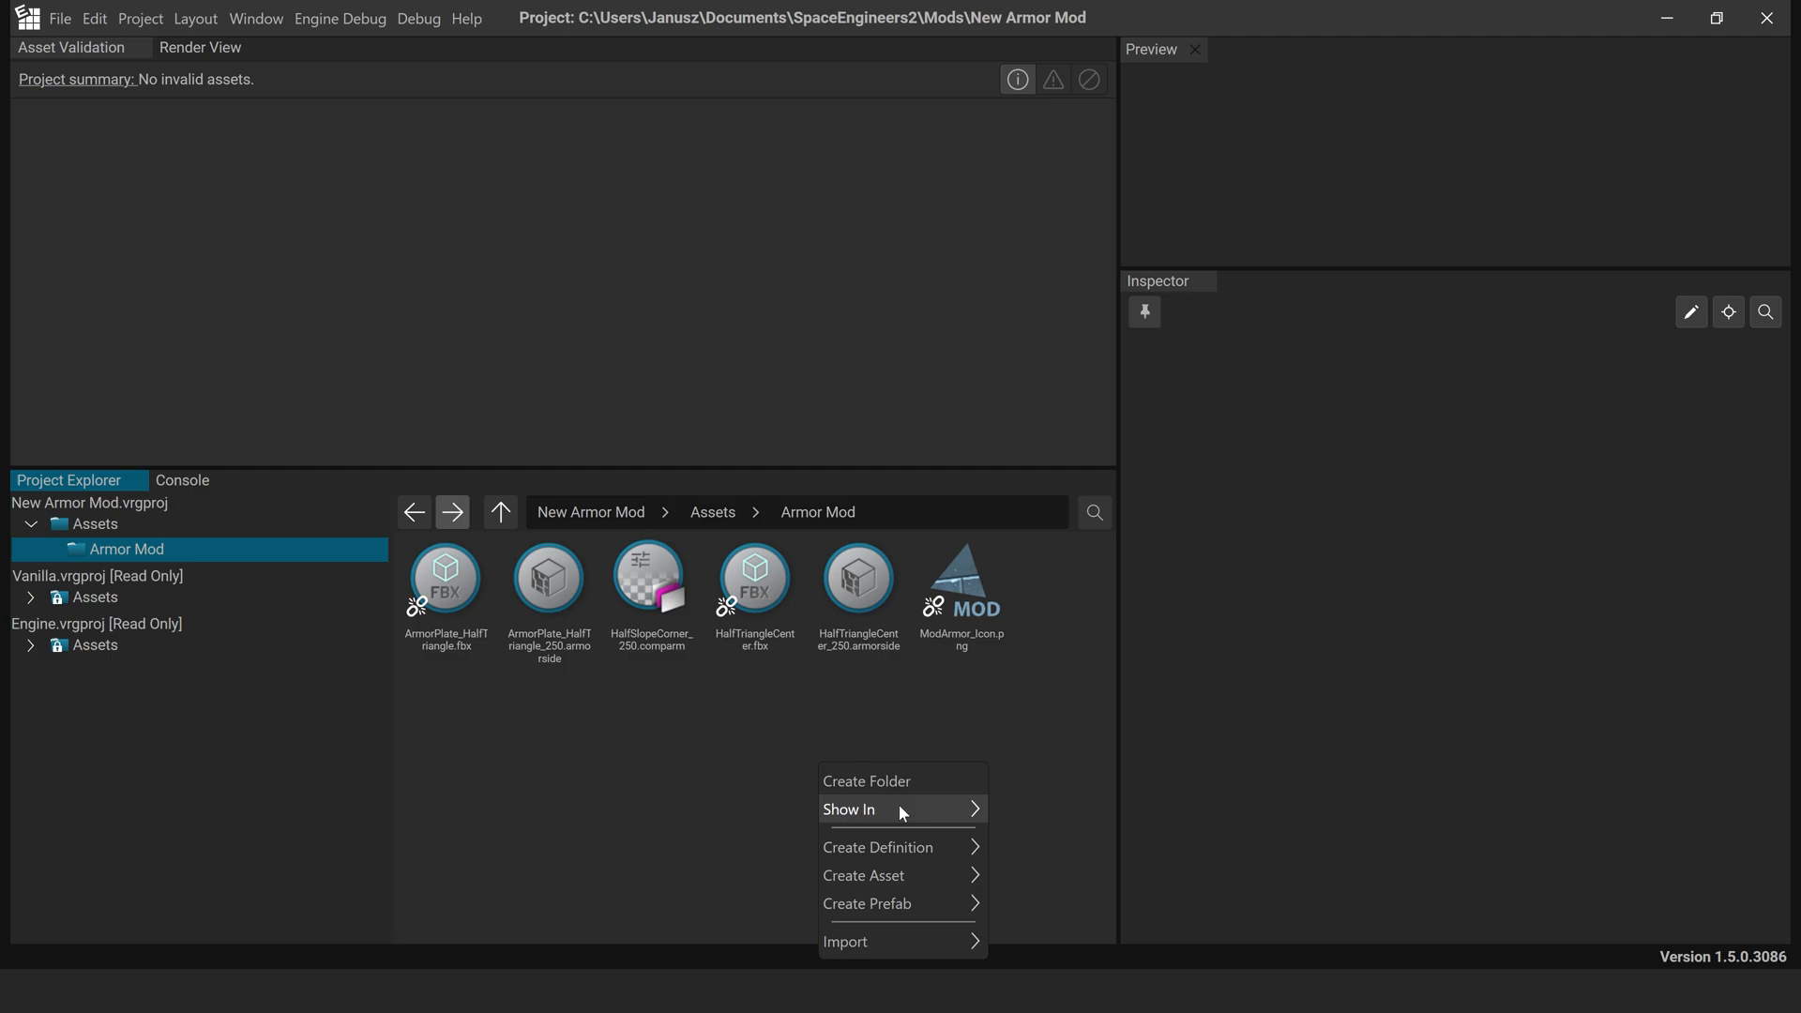
click(867, 903)
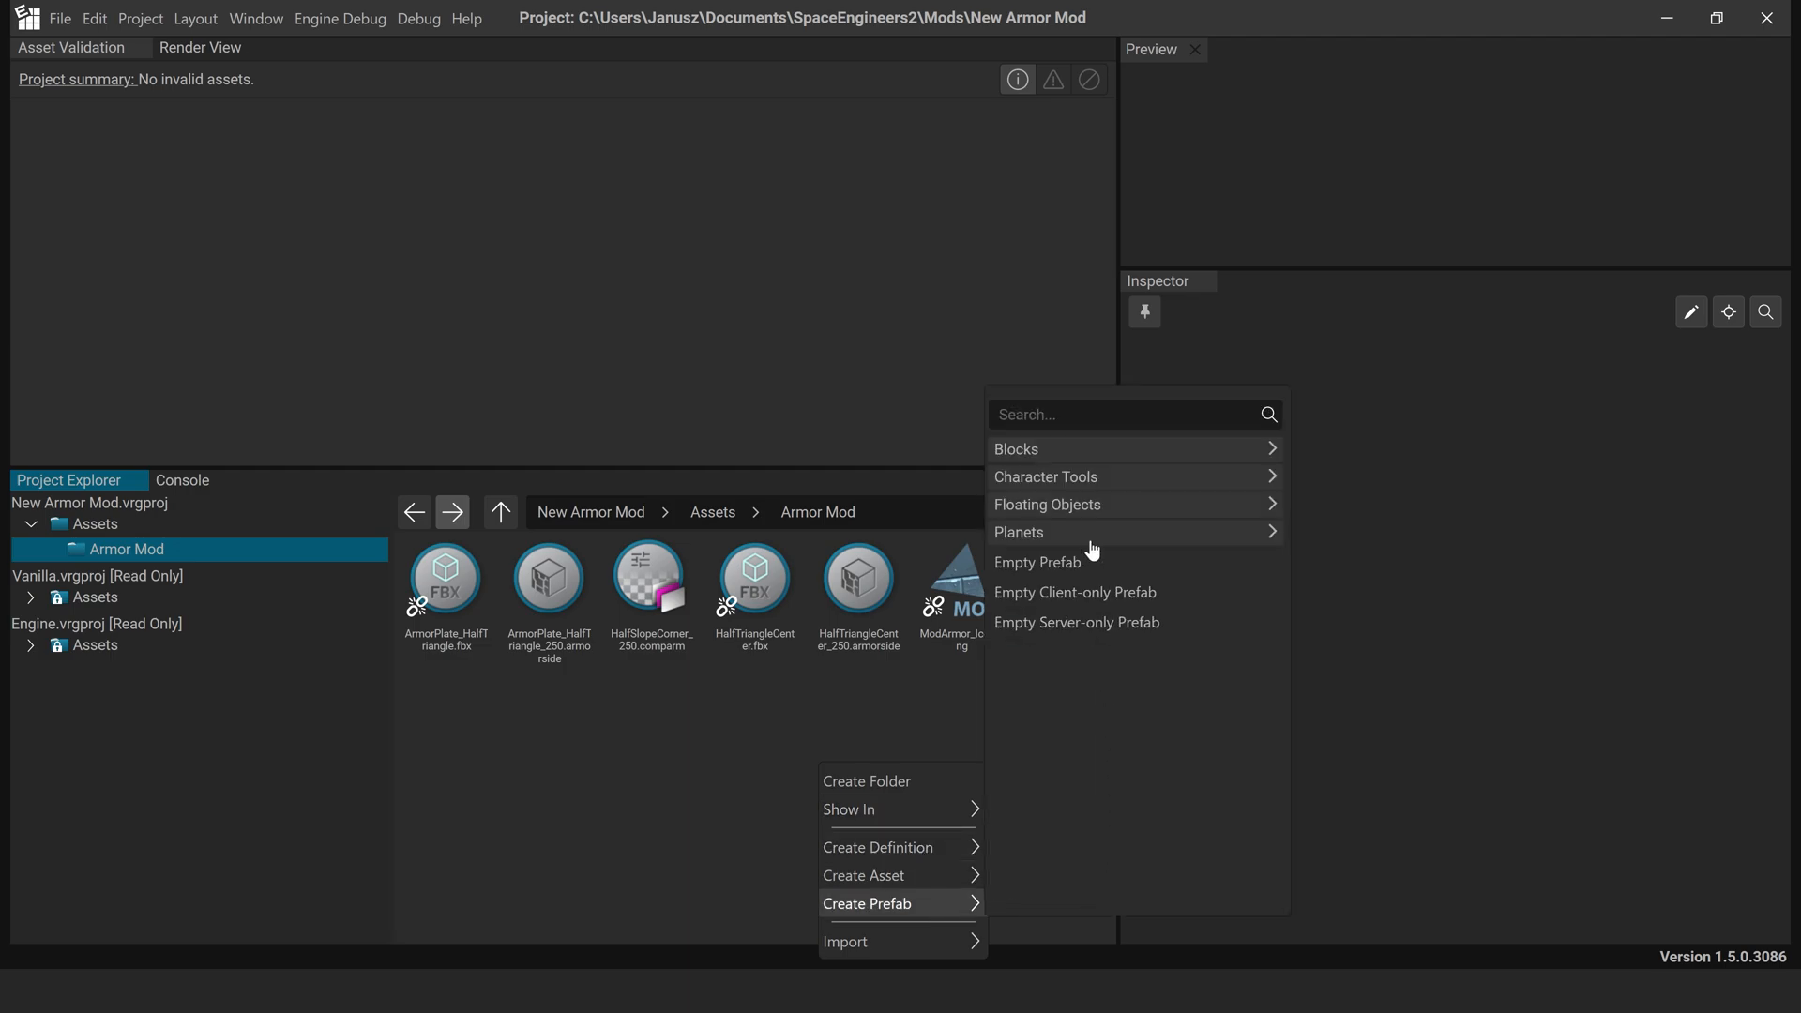
click(1015, 448)
text(HalfSlopeCornerLight250.partialdef)
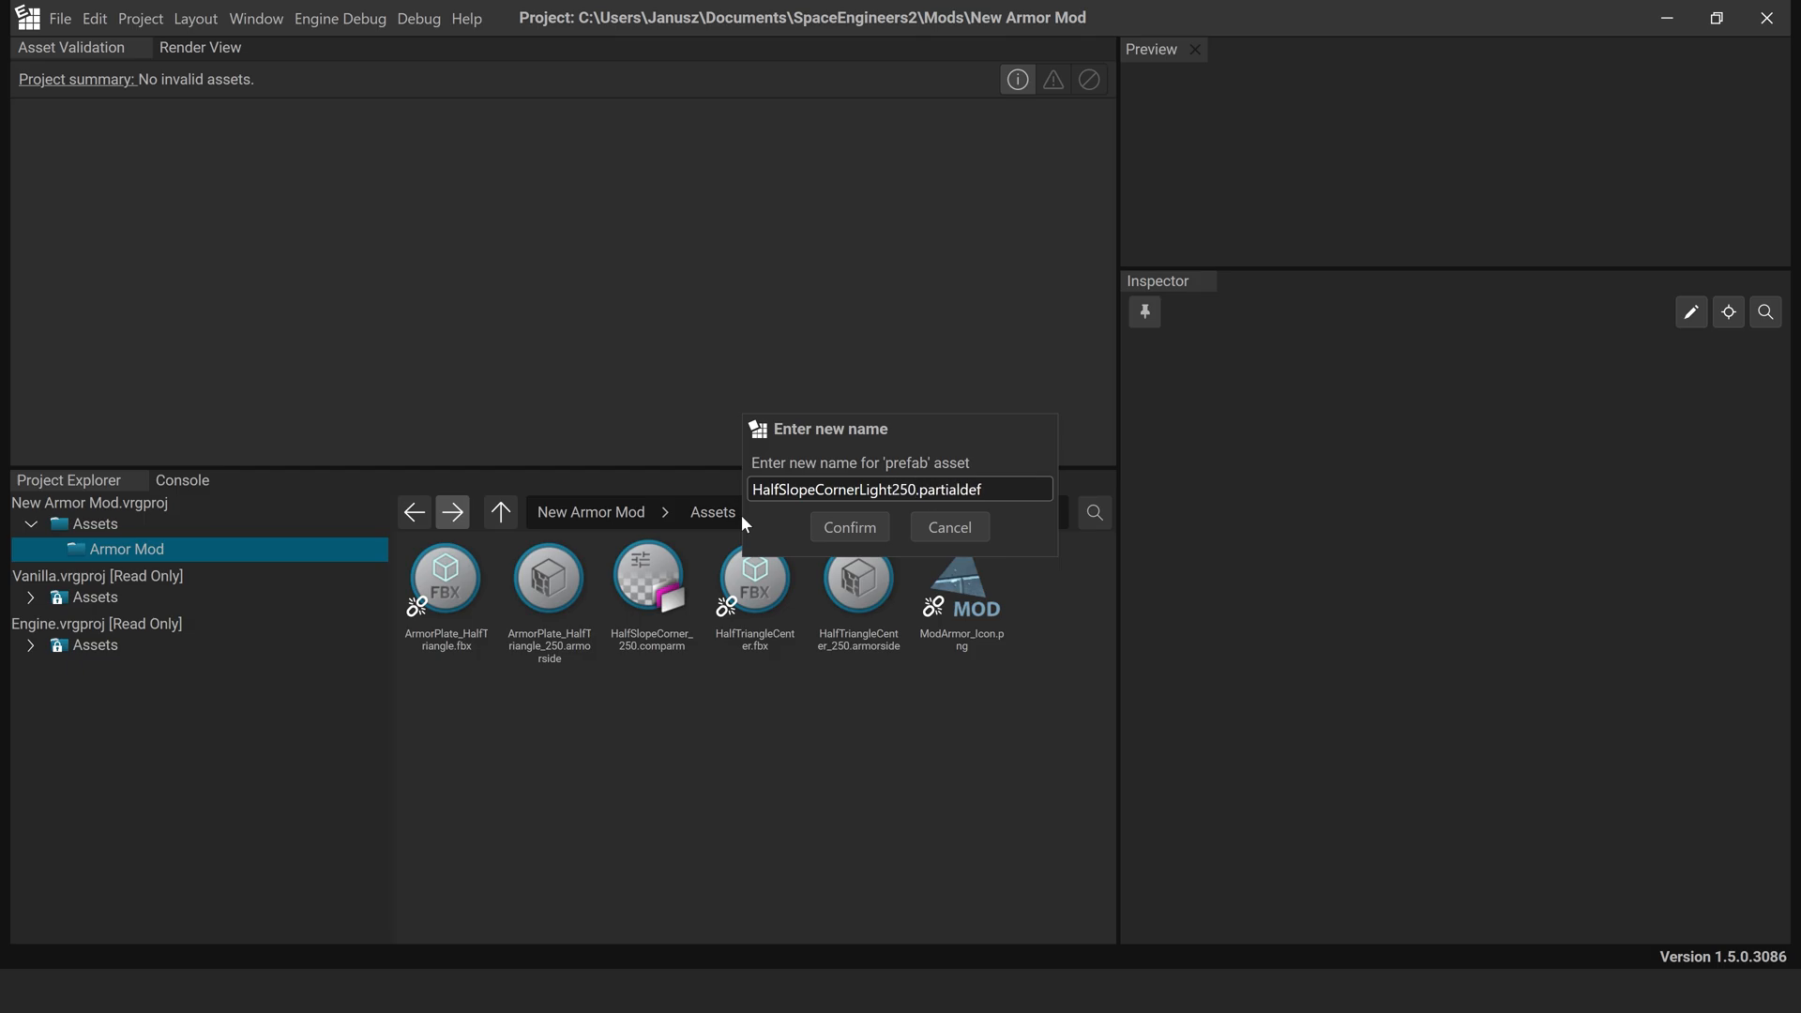
click(848, 525)
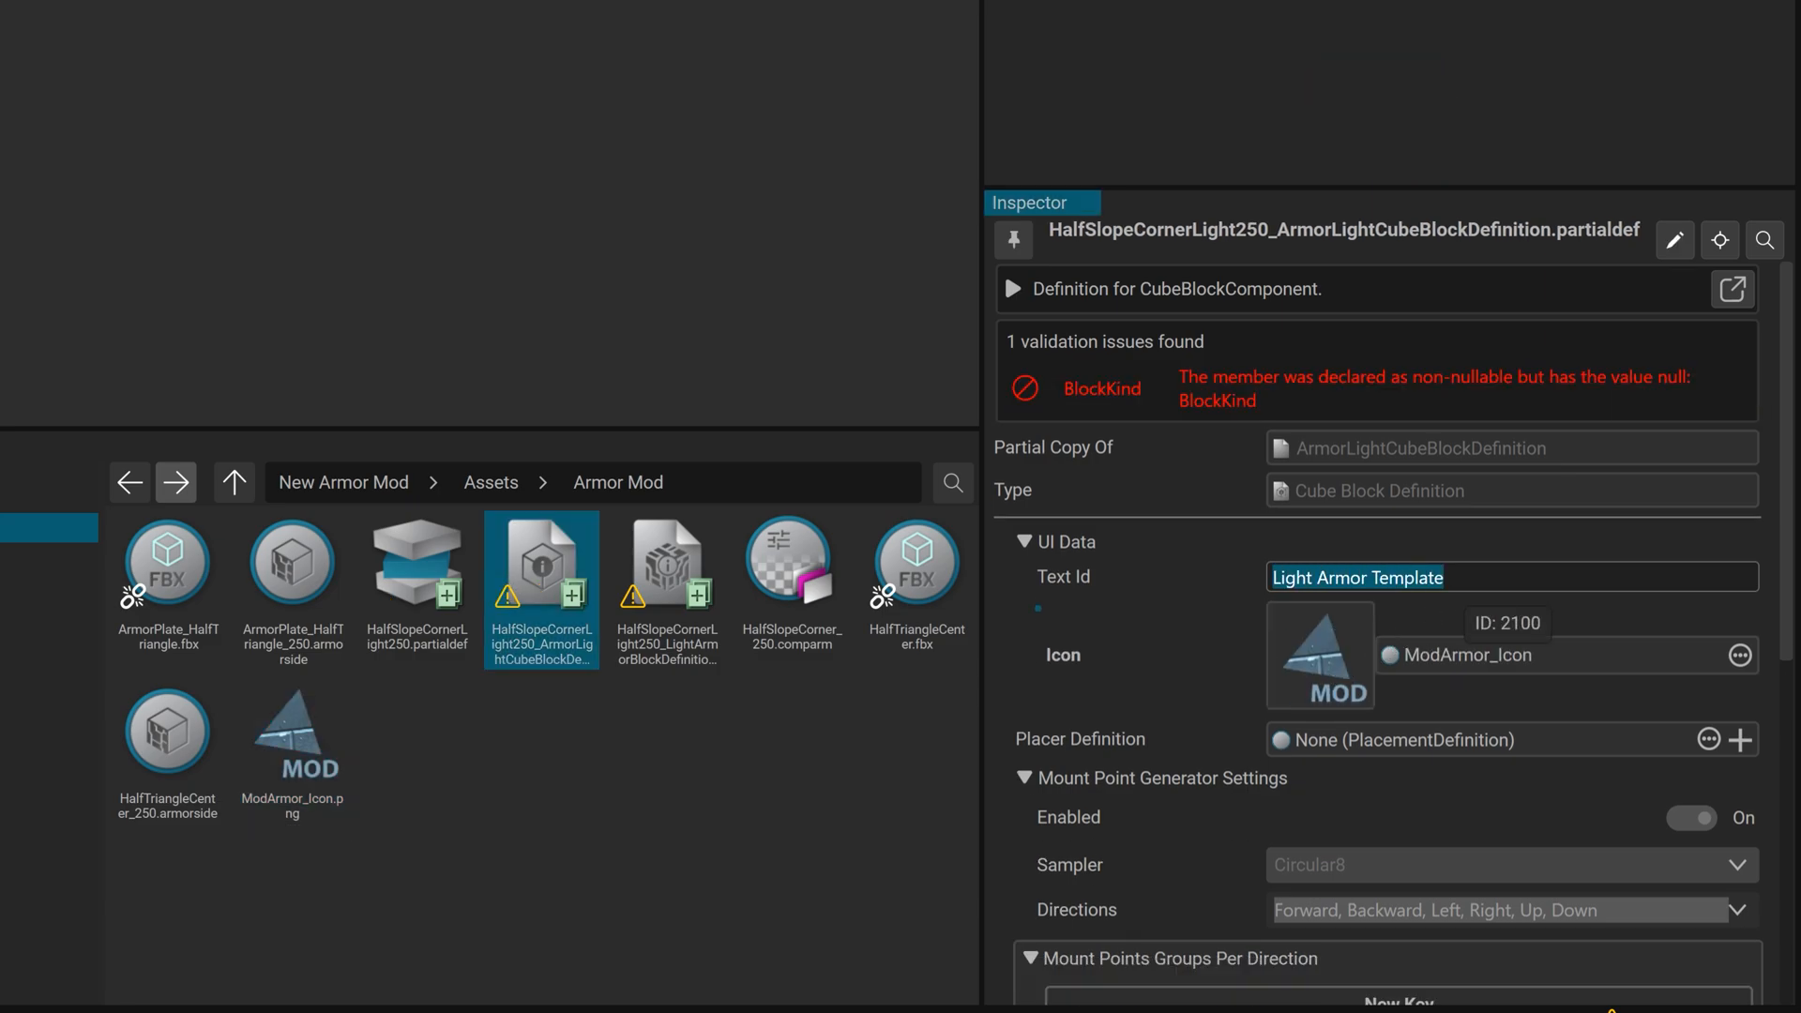
Replace the UI Data Text Id with 'Half Slope Corner' and review the remaining properties.
text(Half Slope Corner)
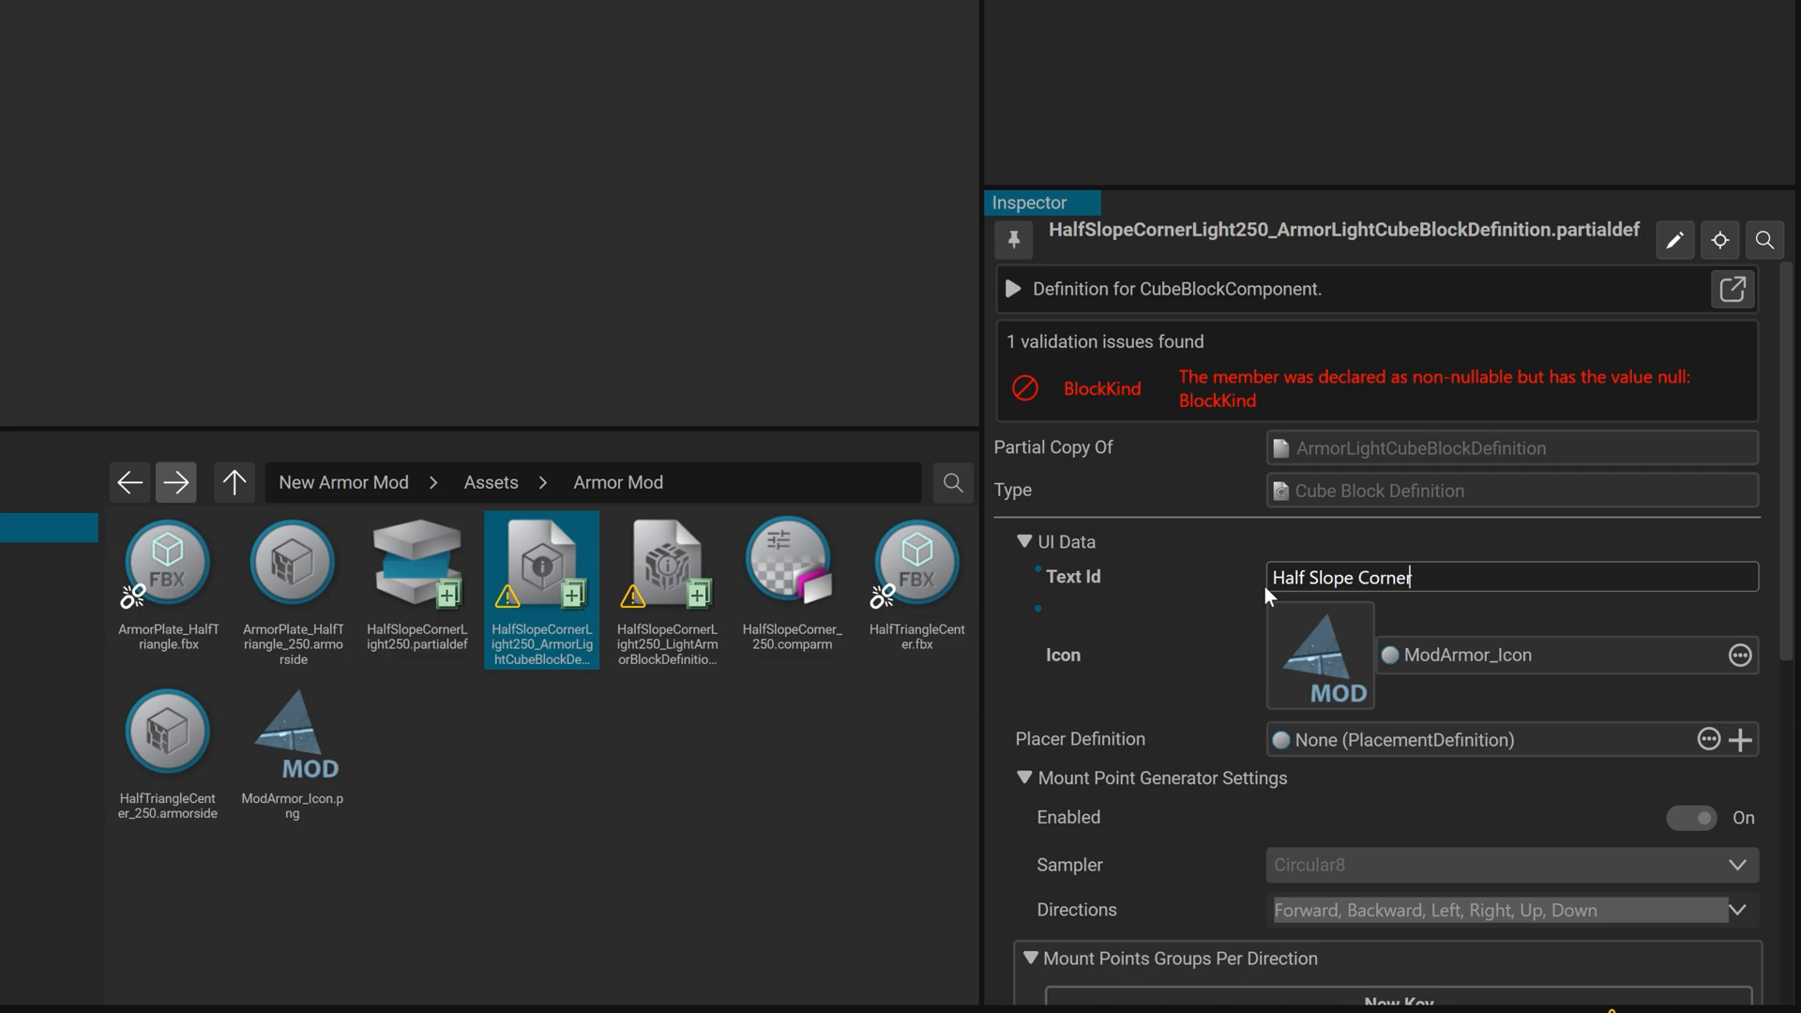
mouse_move(1716, 616)
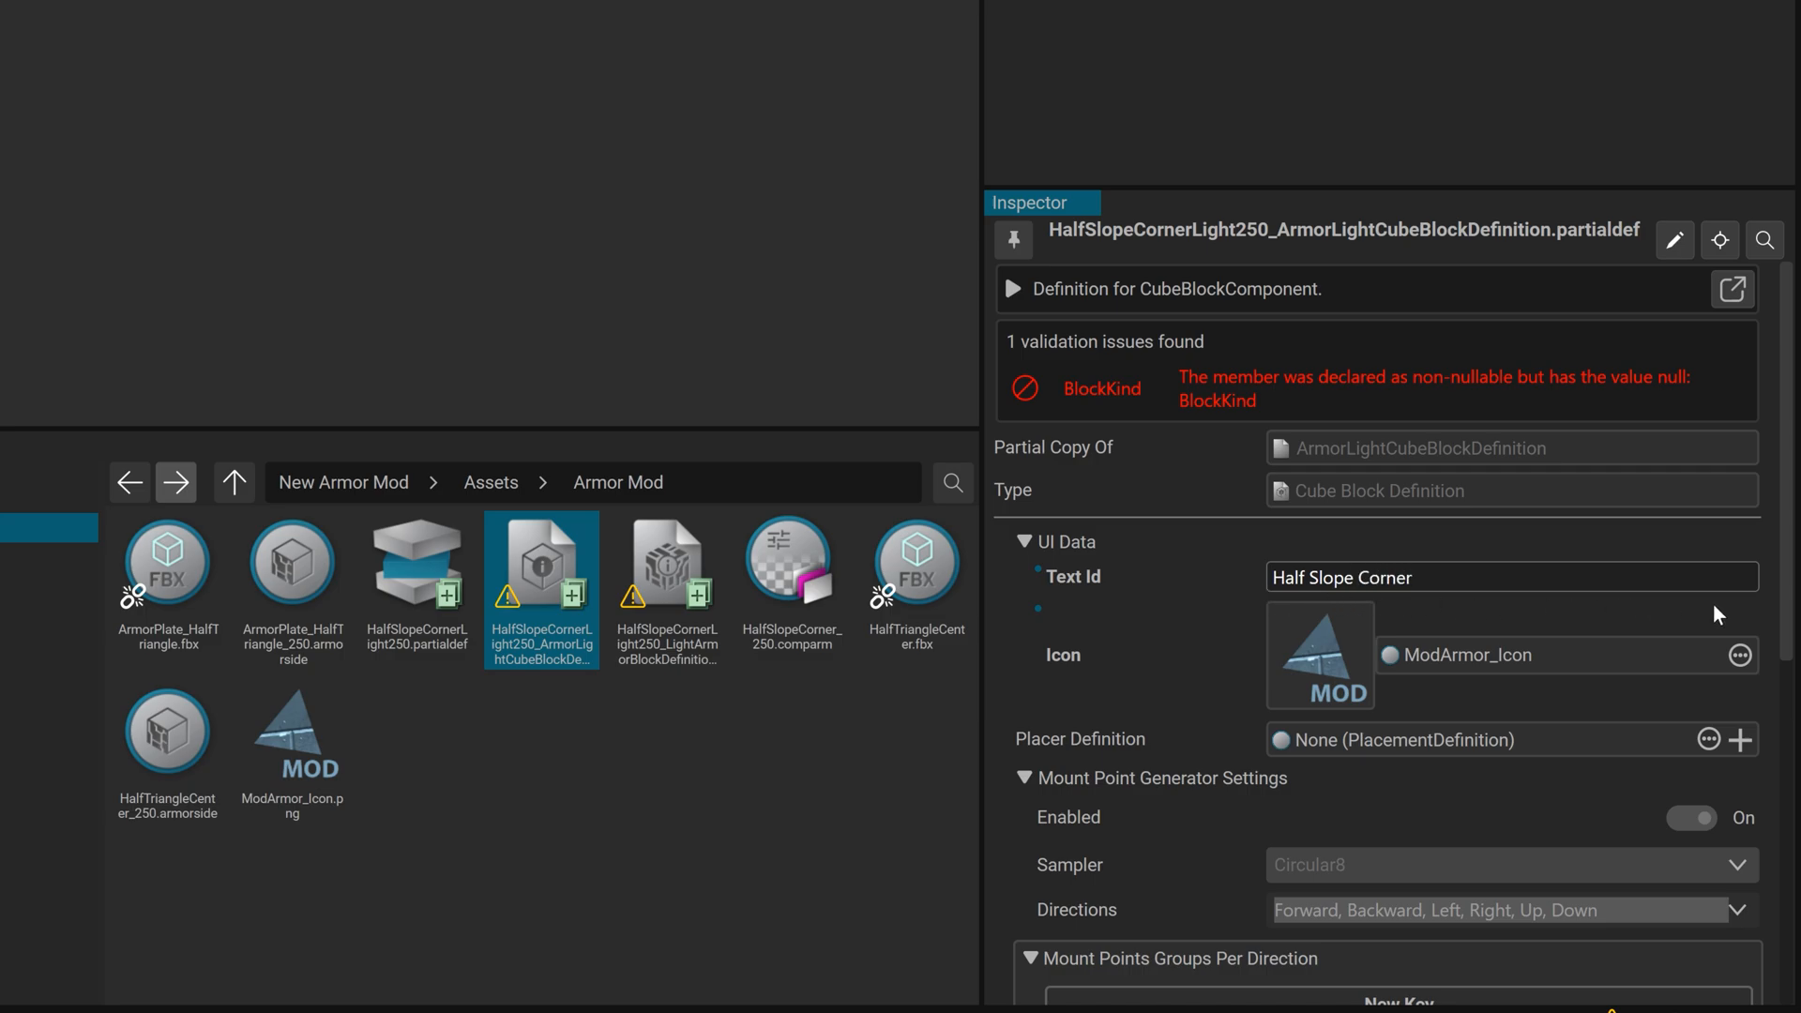
scroll(down, 3)
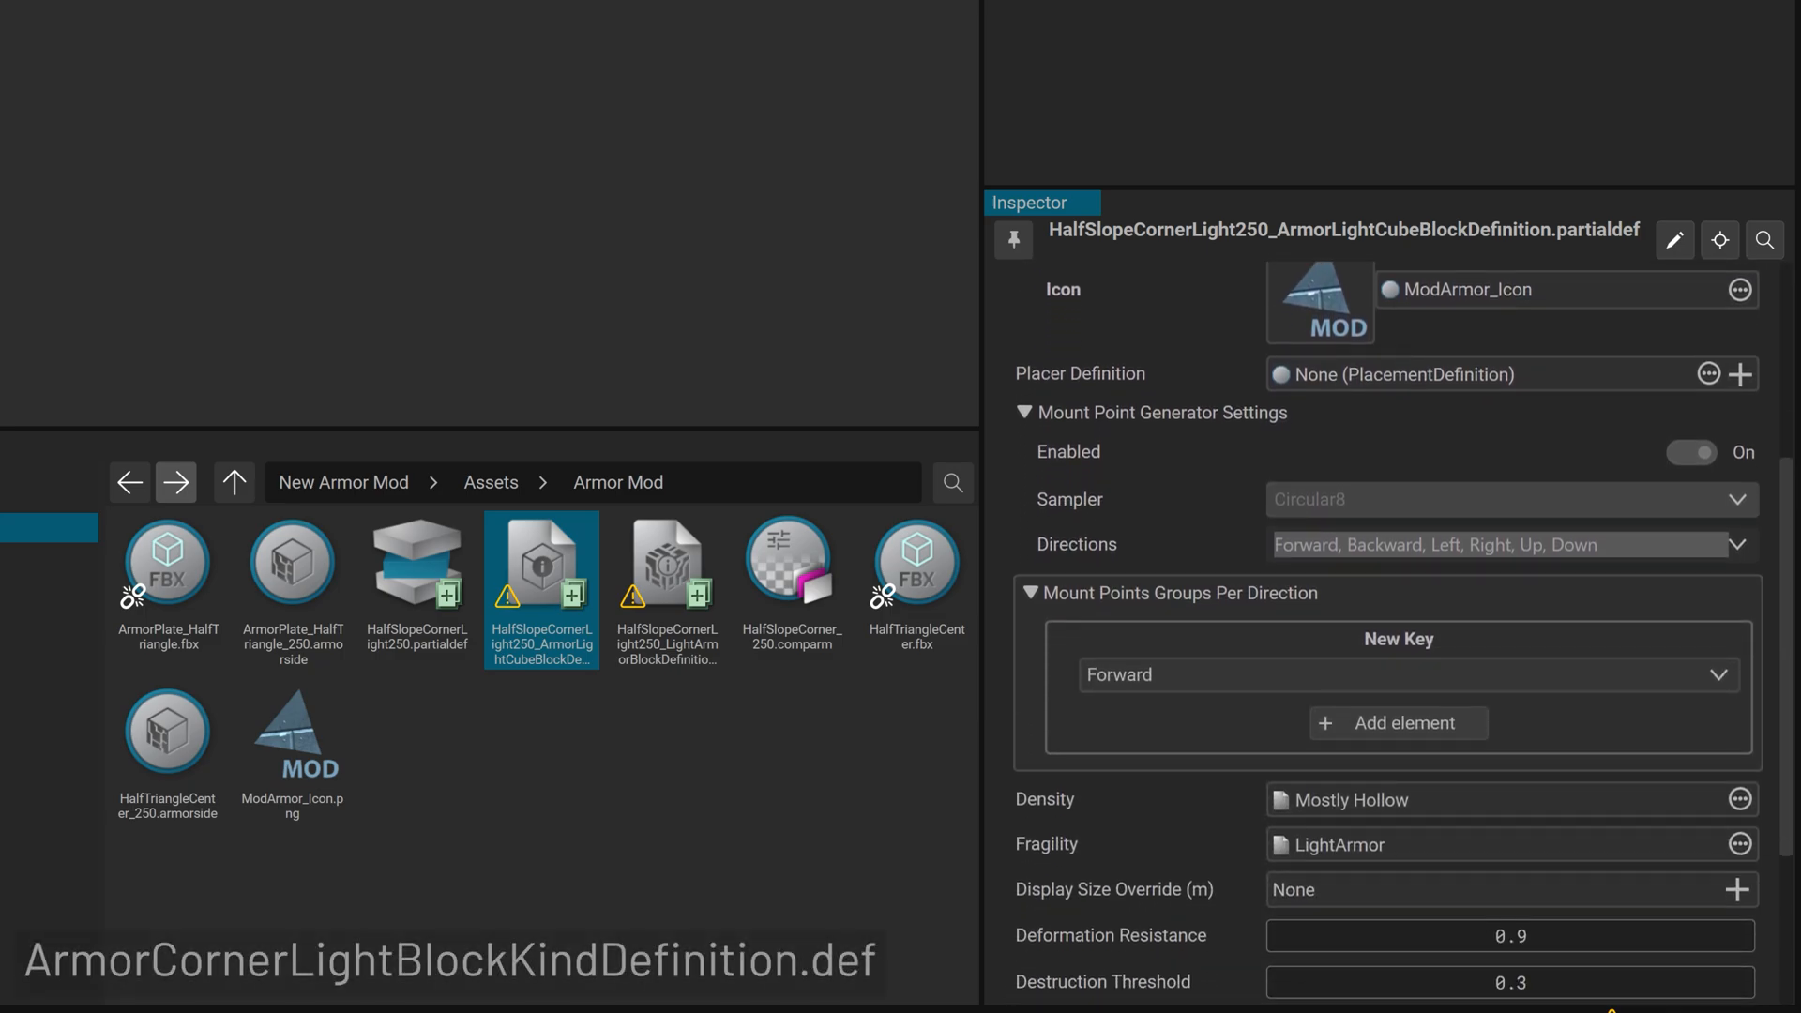
scroll(down, 3)
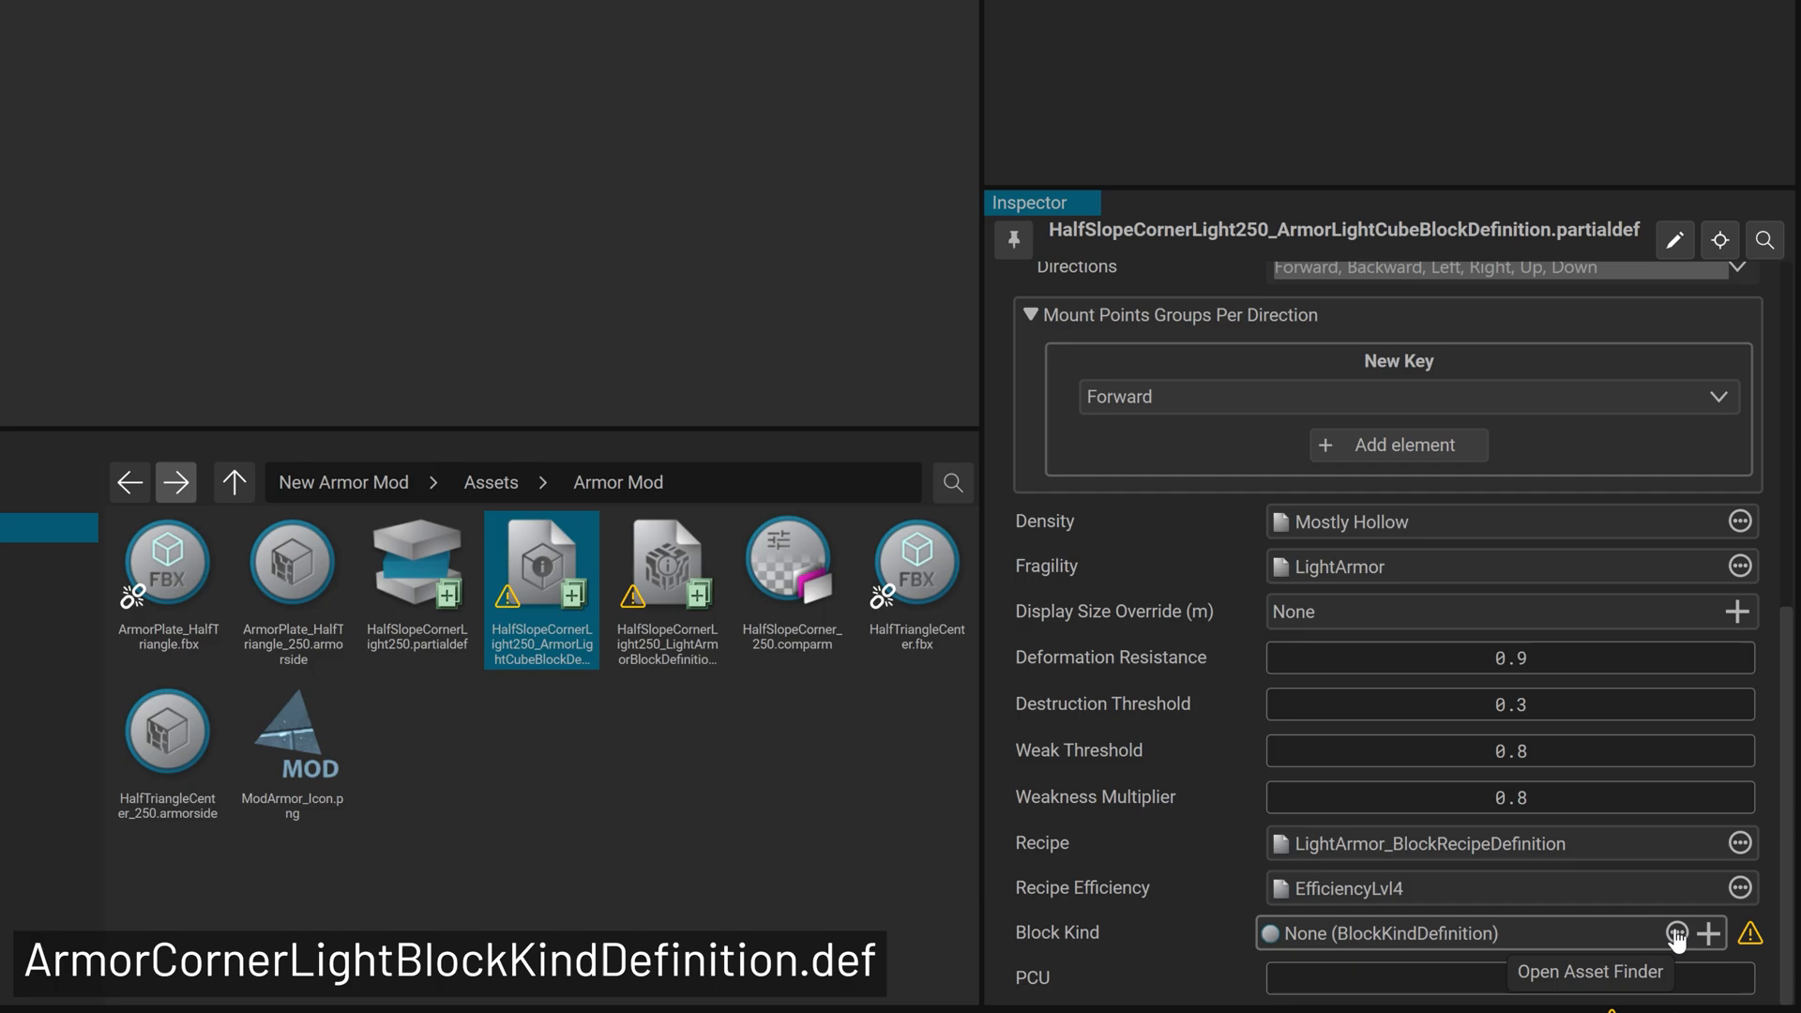
Assign ArmorCornerLightBlockKindDefinition.def as the Block Kind via the asset finder search.
click(1675, 932)
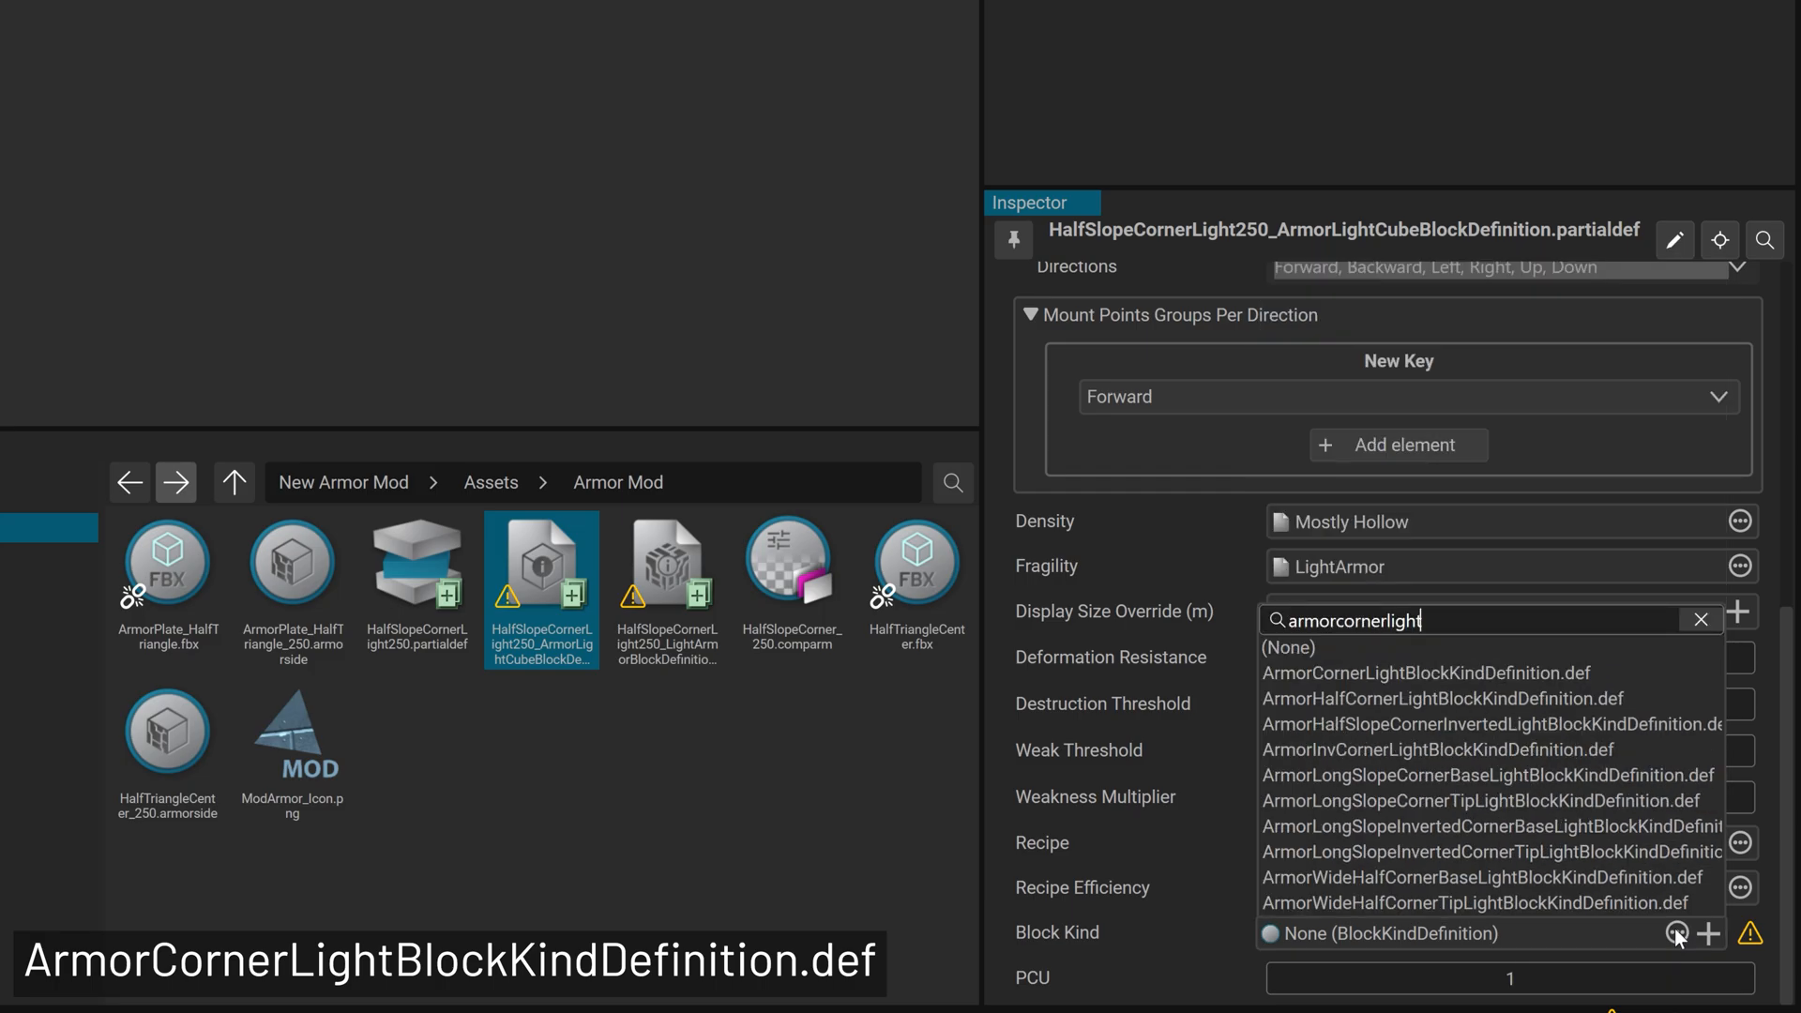
text(blockkinddefinition)
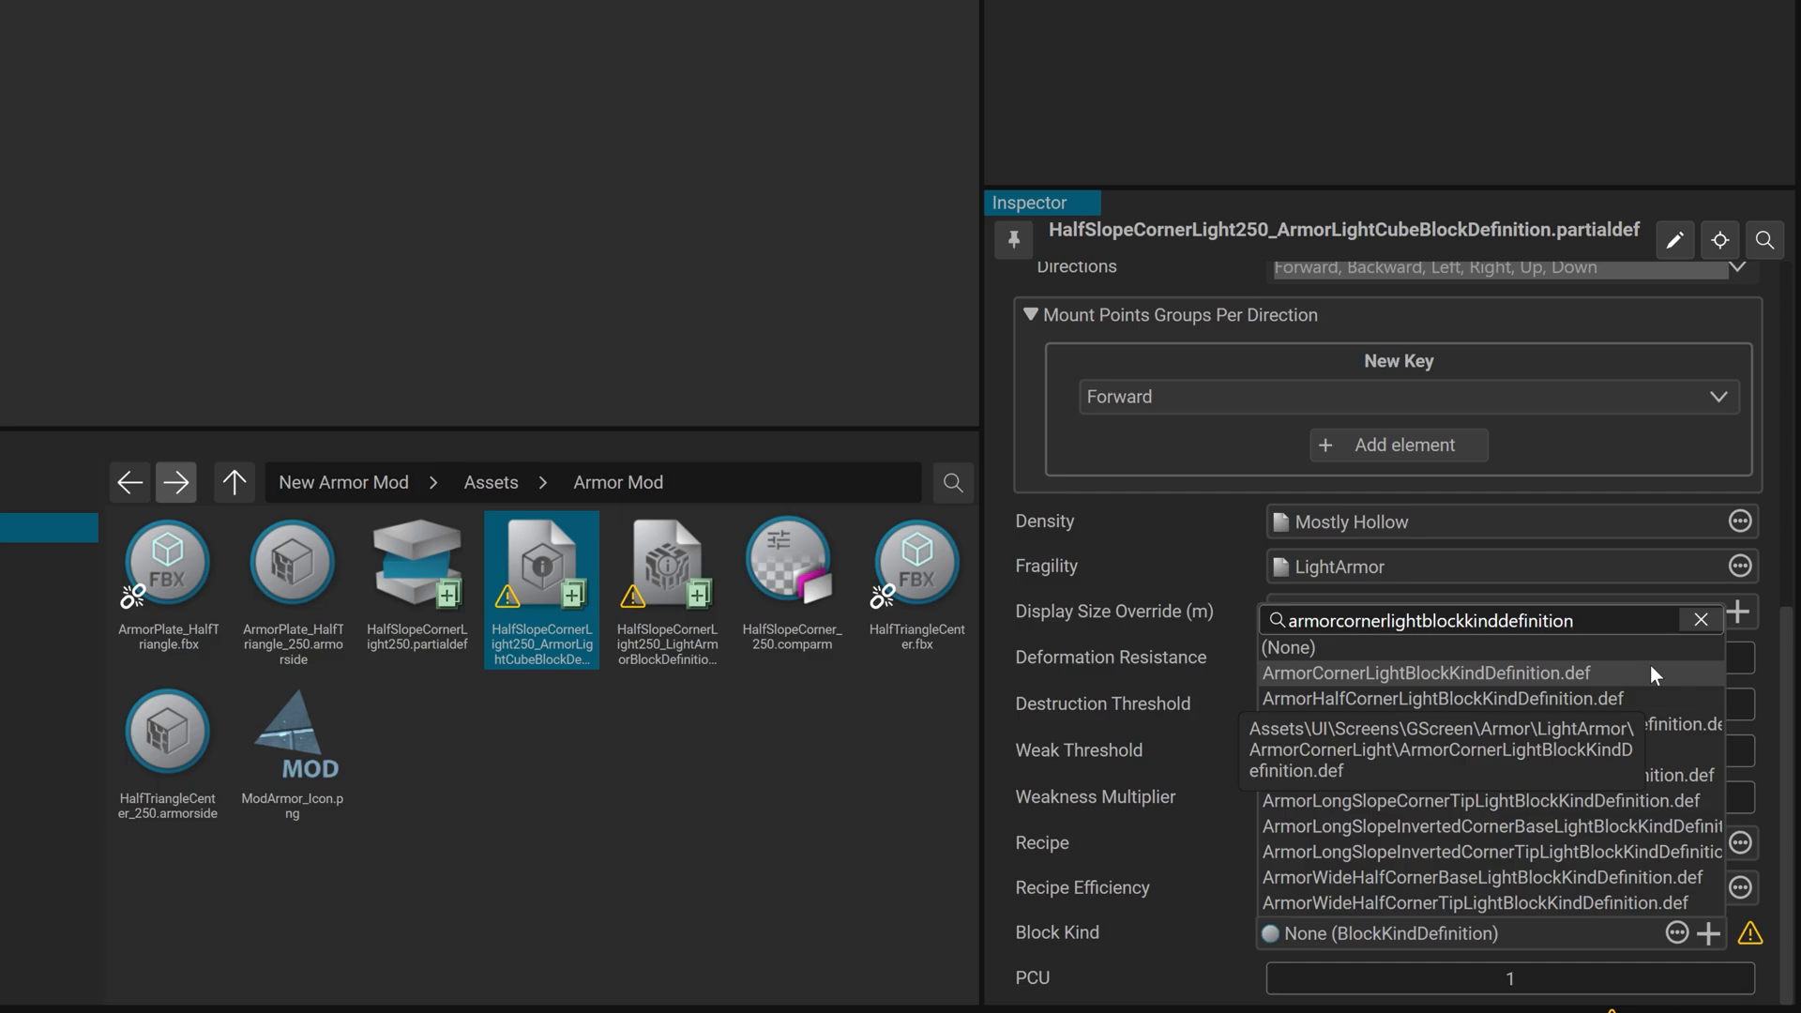
click(1425, 673)
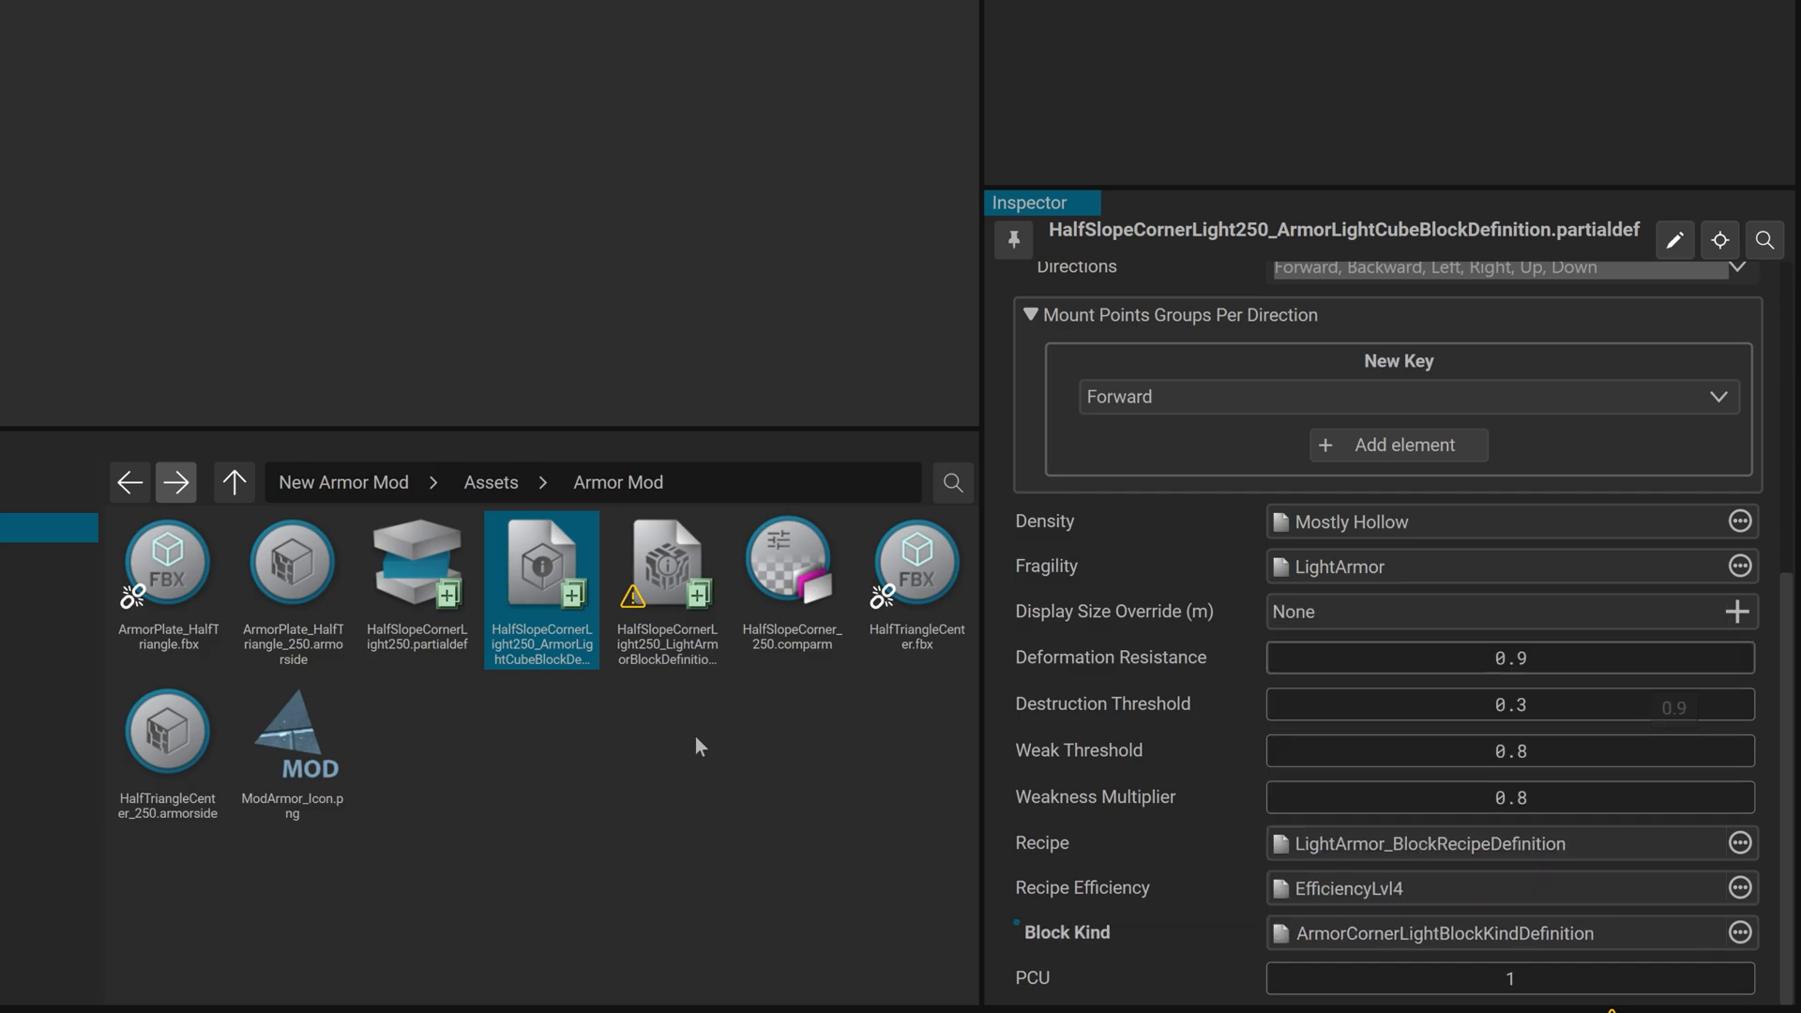
click(668, 563)
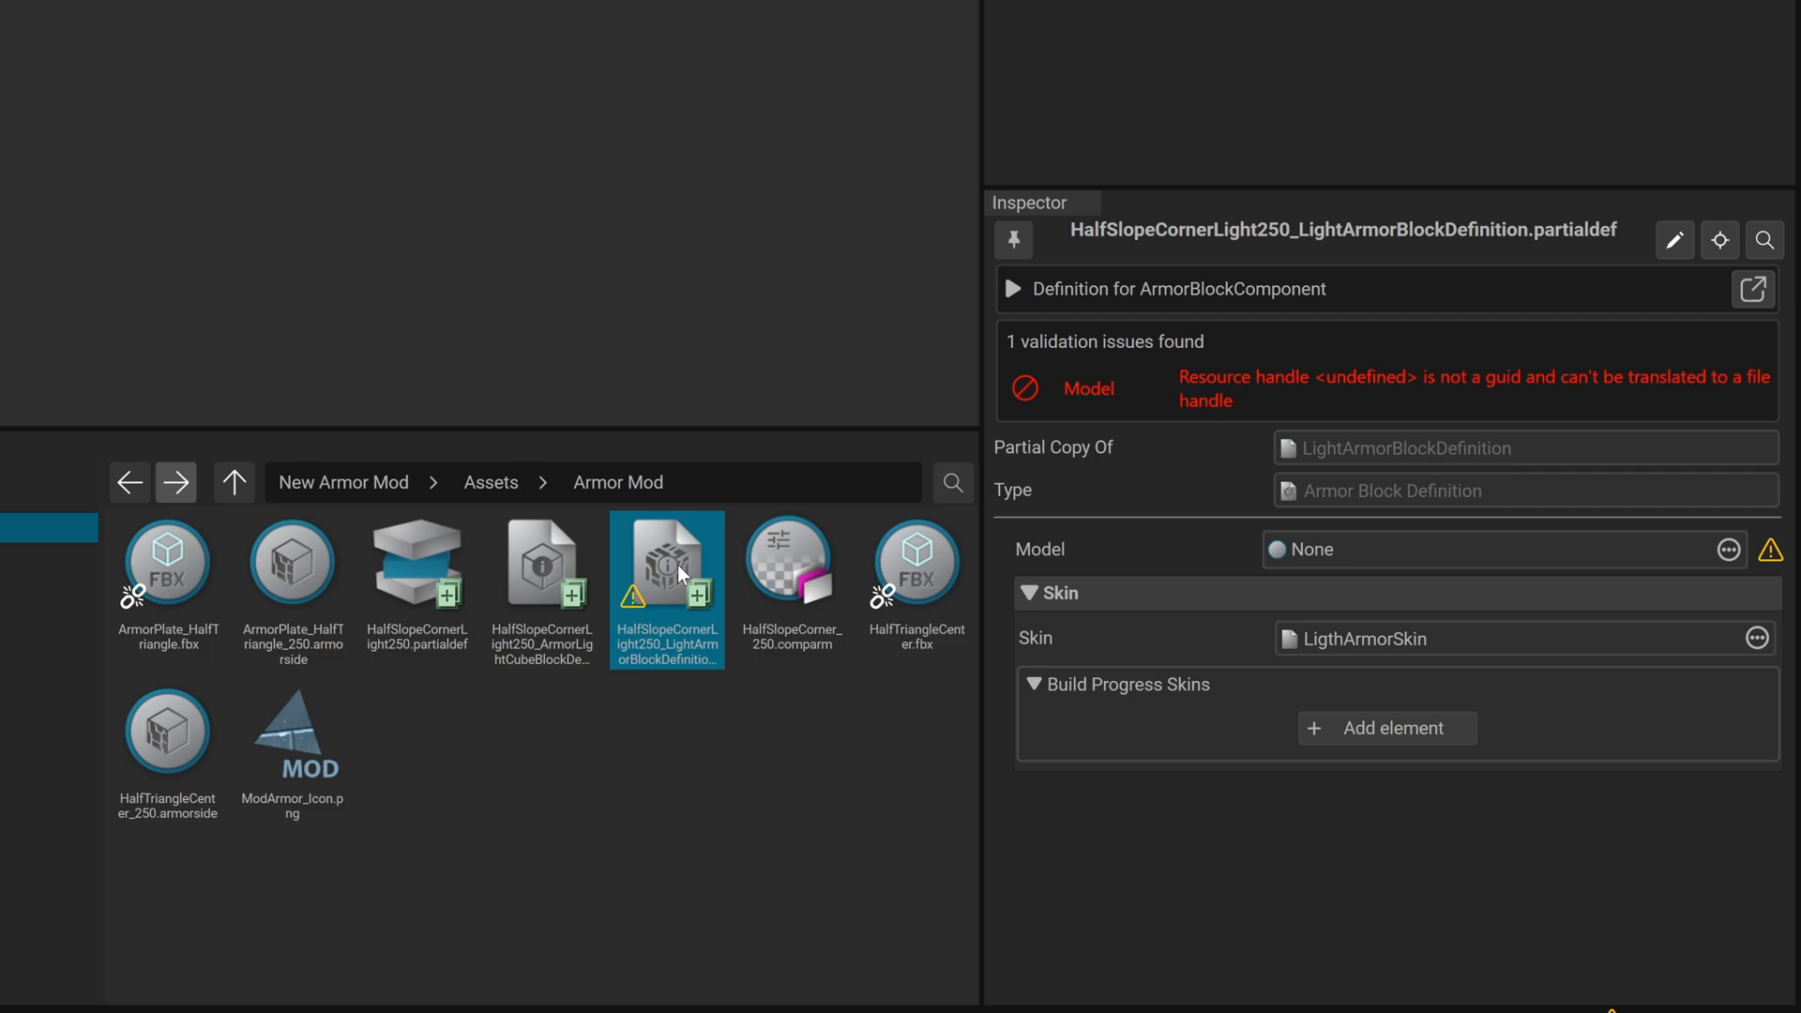
Assign HalfSlopeCorner_250 as the Model of LightArmorBlockDefinition, clearing its validation issue.
click(789, 563)
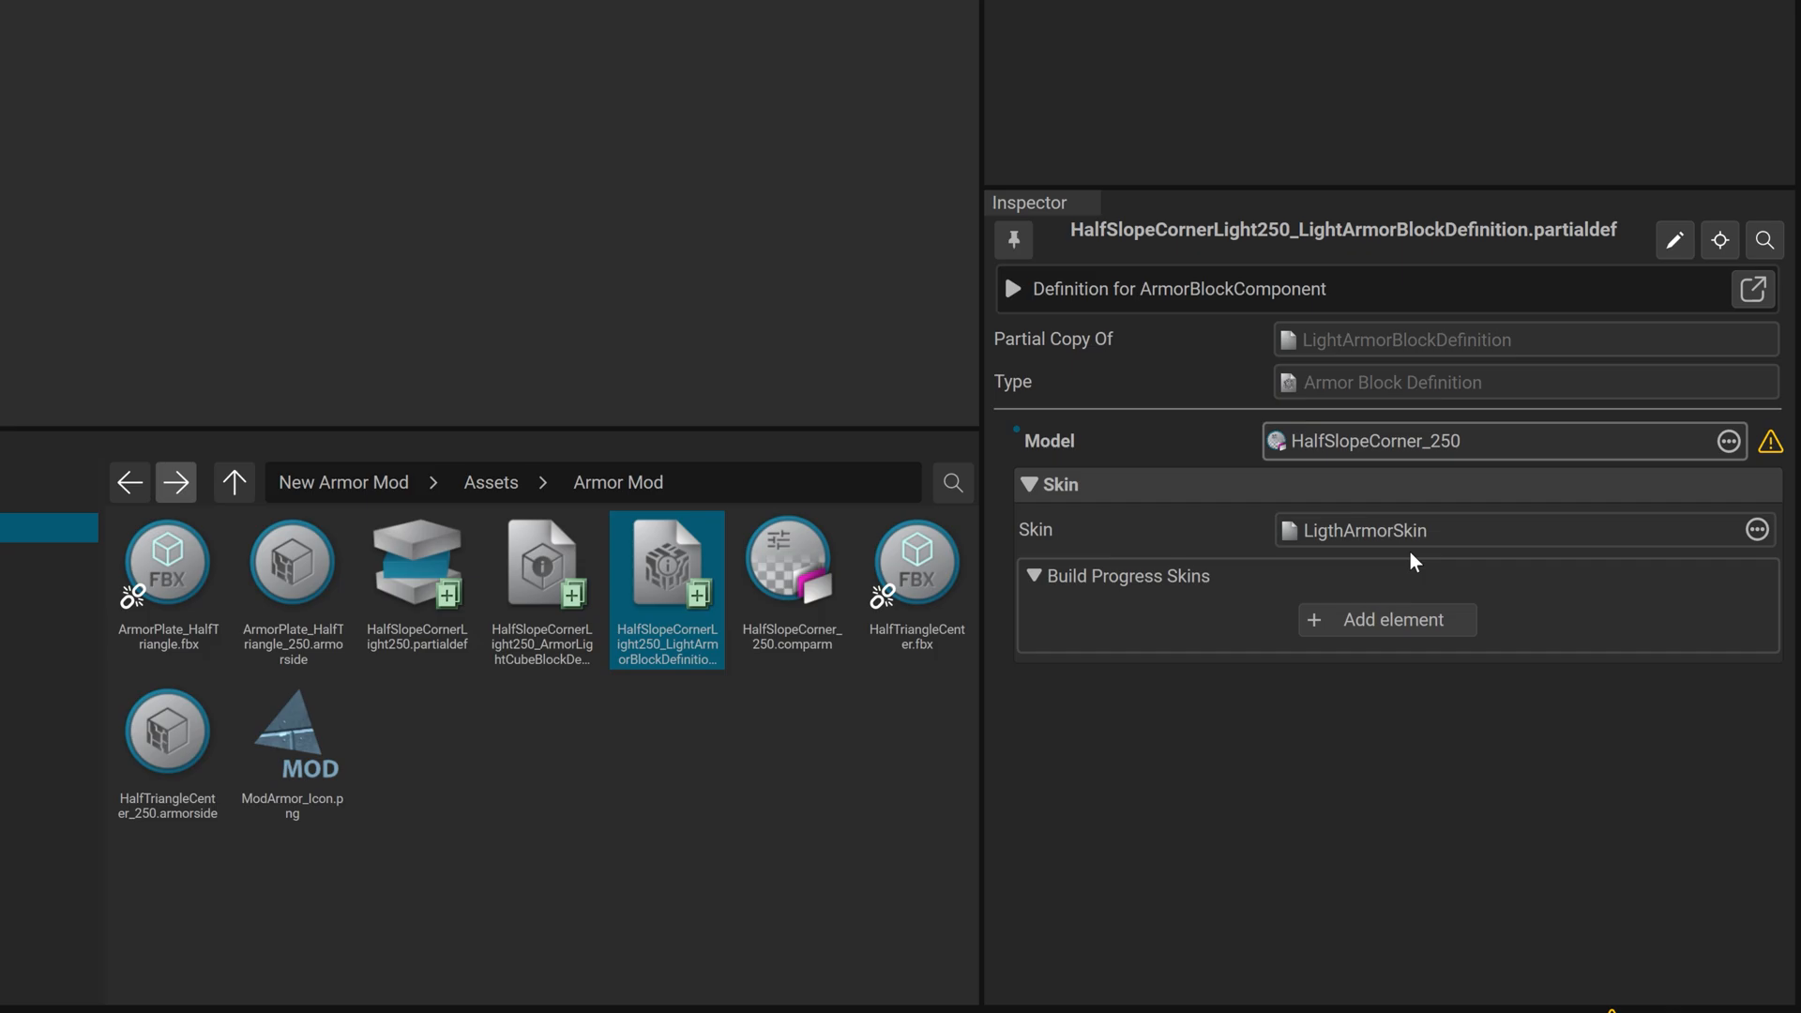
click(138, 19)
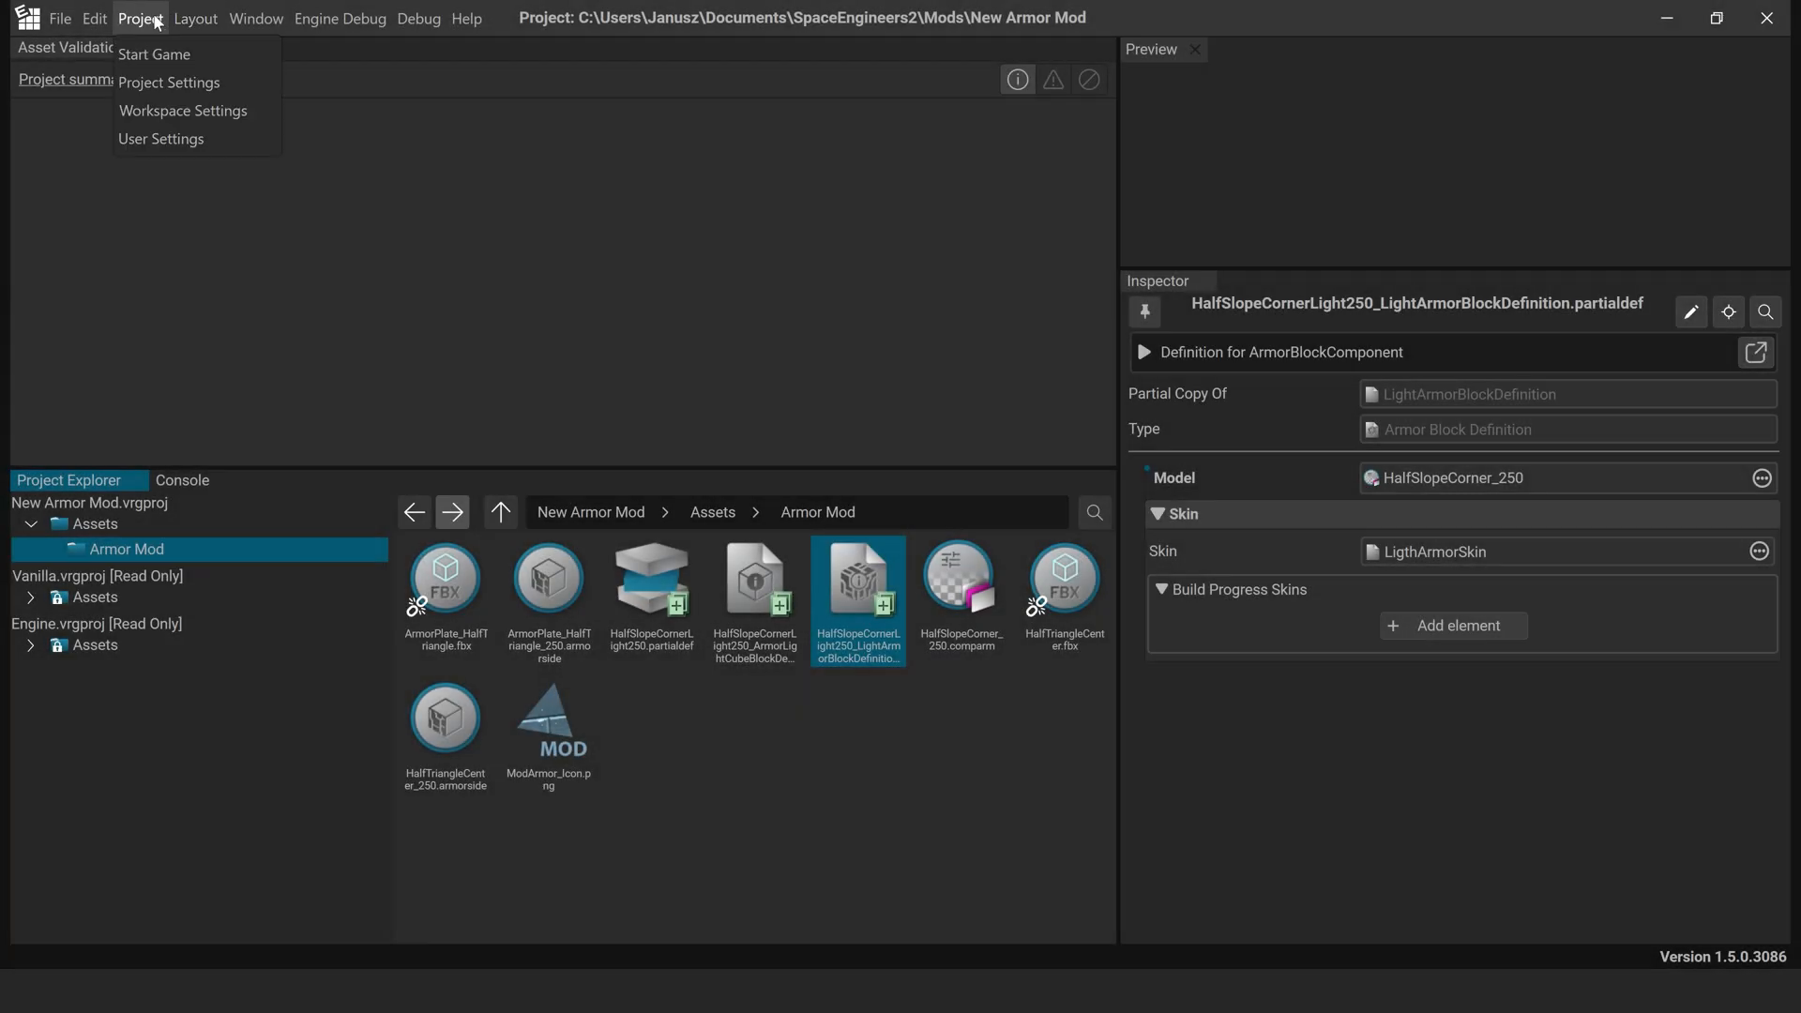